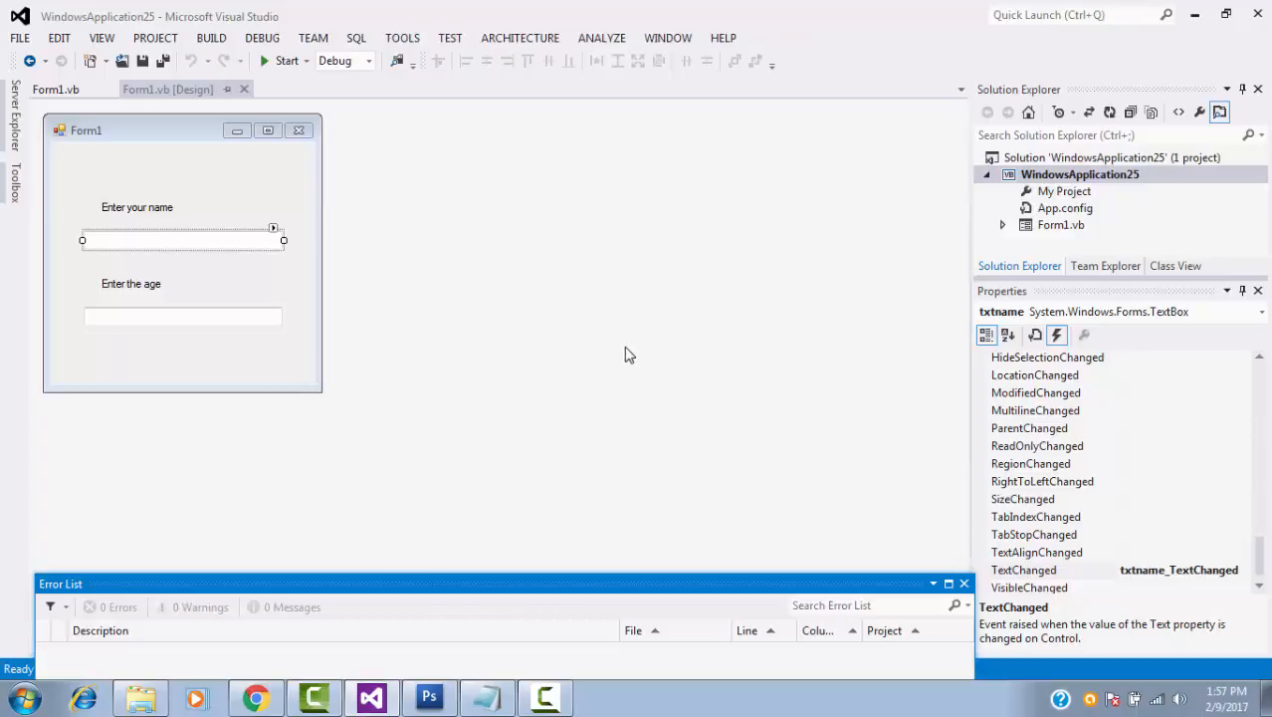
mouse_move(617, 388)
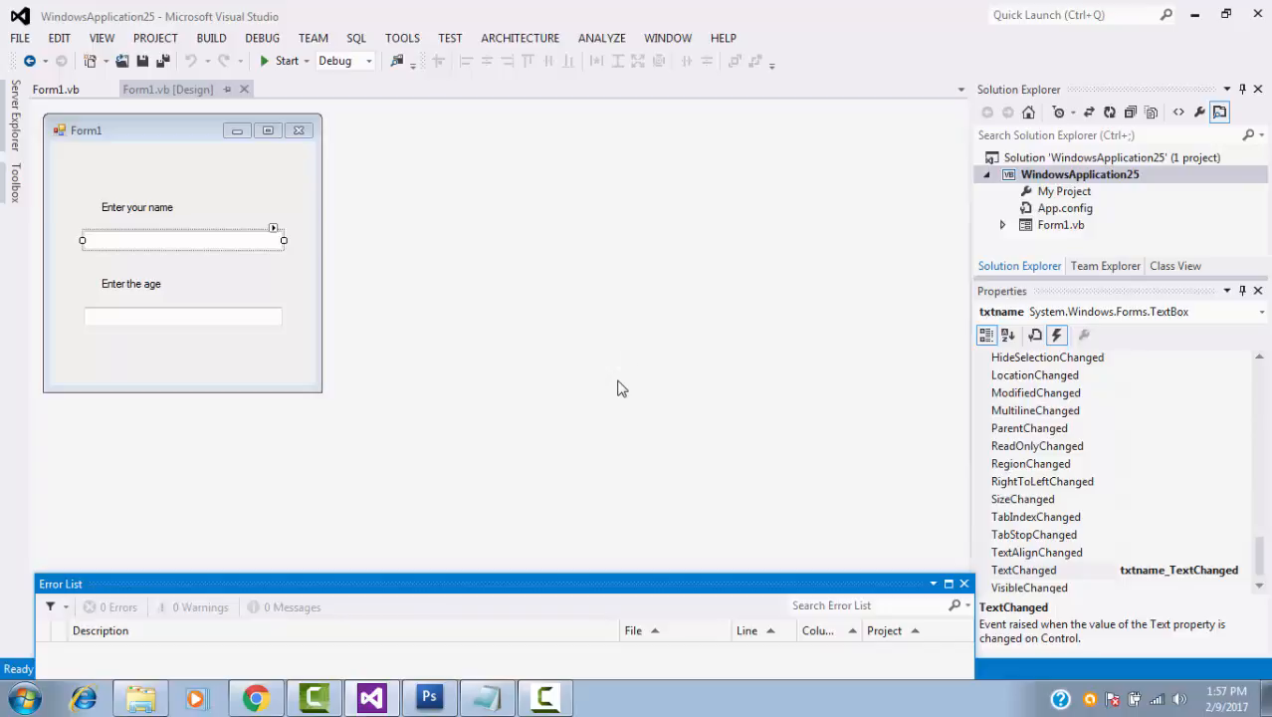
mouse_move(179, 350)
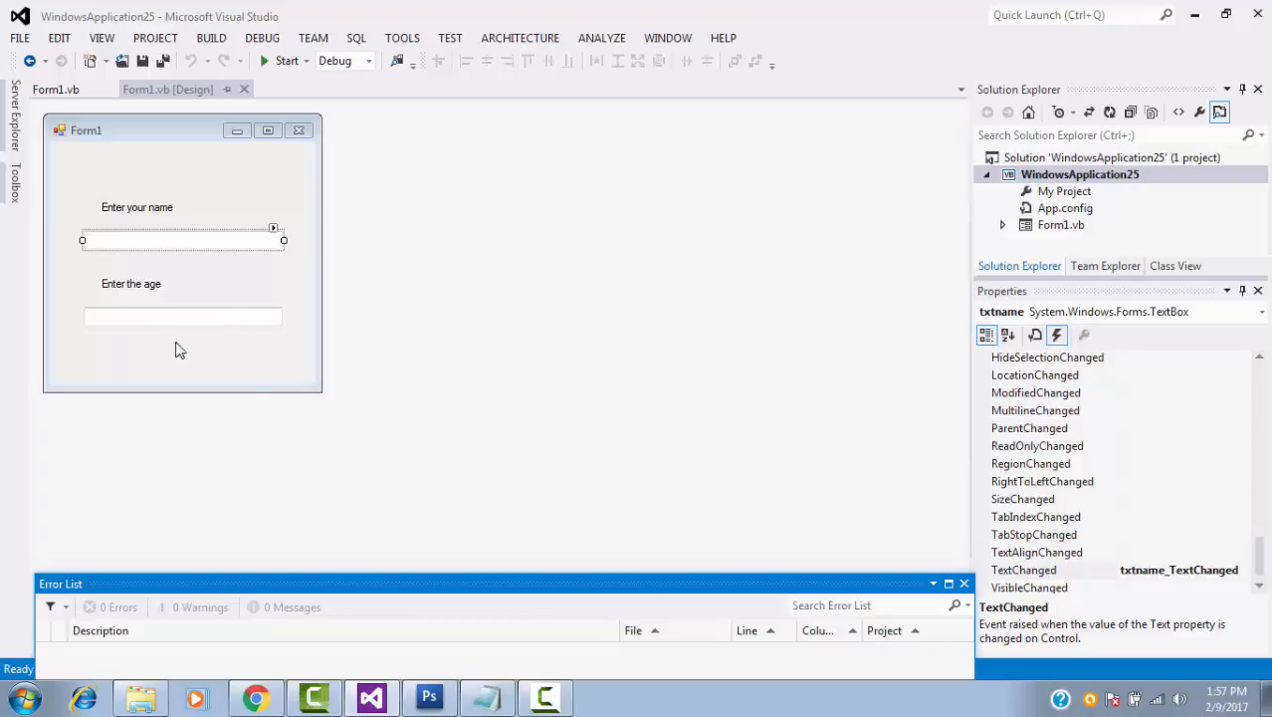
mouse_move(151, 324)
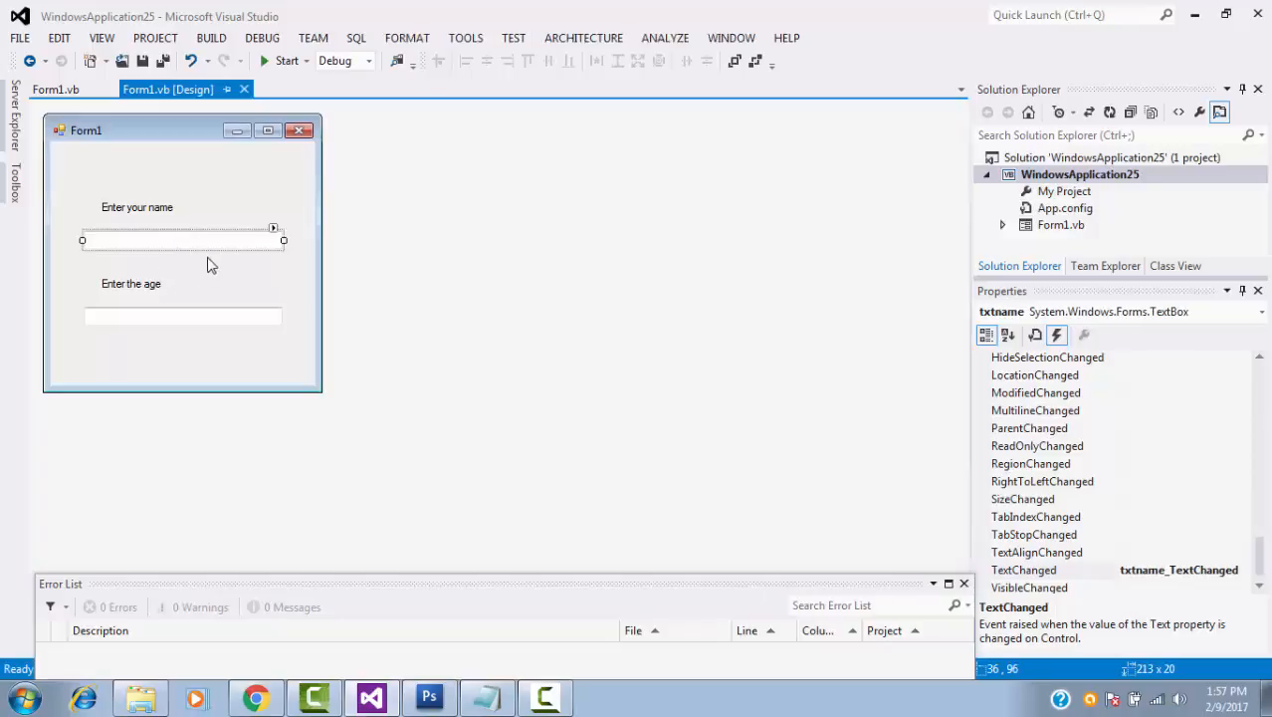
mouse_move(183, 314)
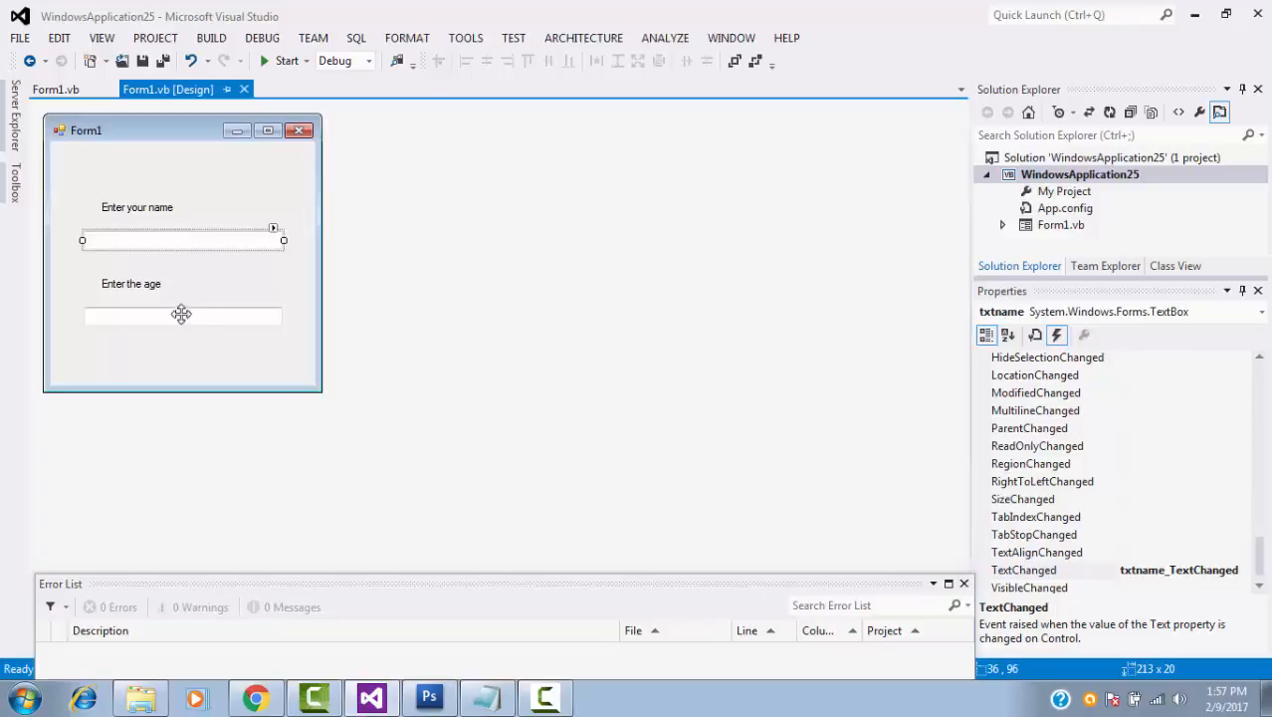
Select the txtage textbox on the form in design view.
click(184, 314)
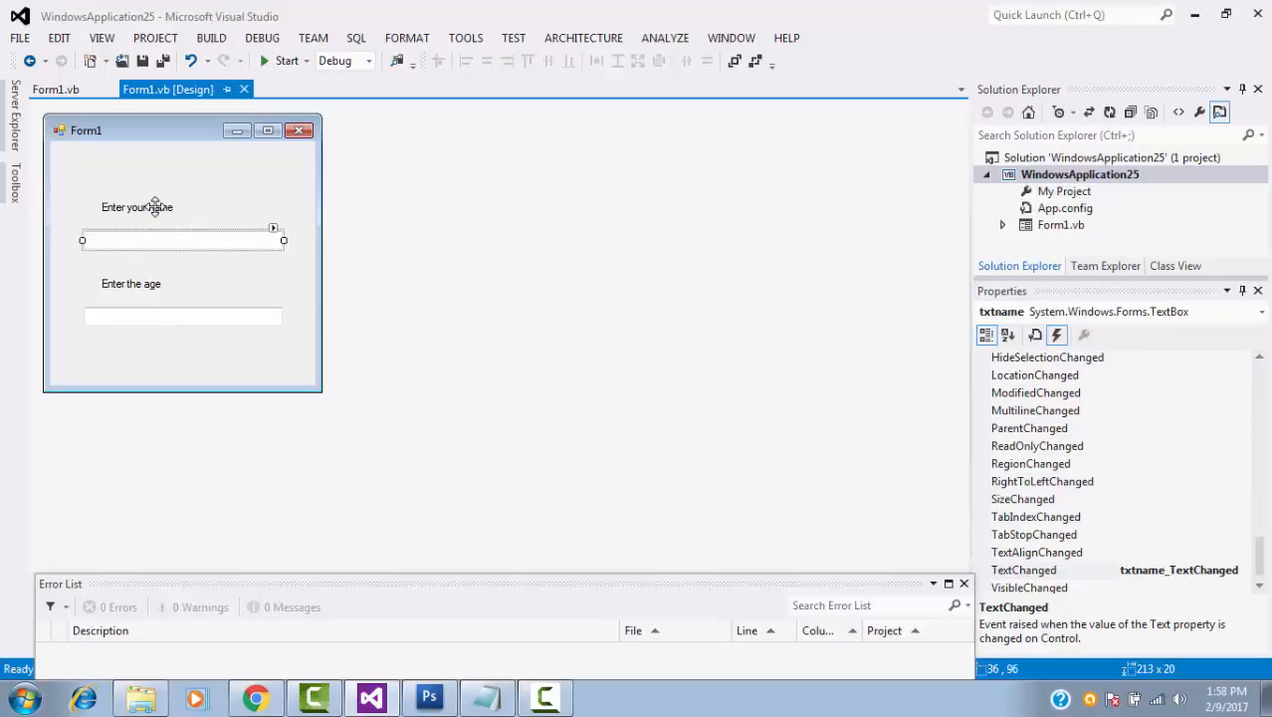
click(131, 282)
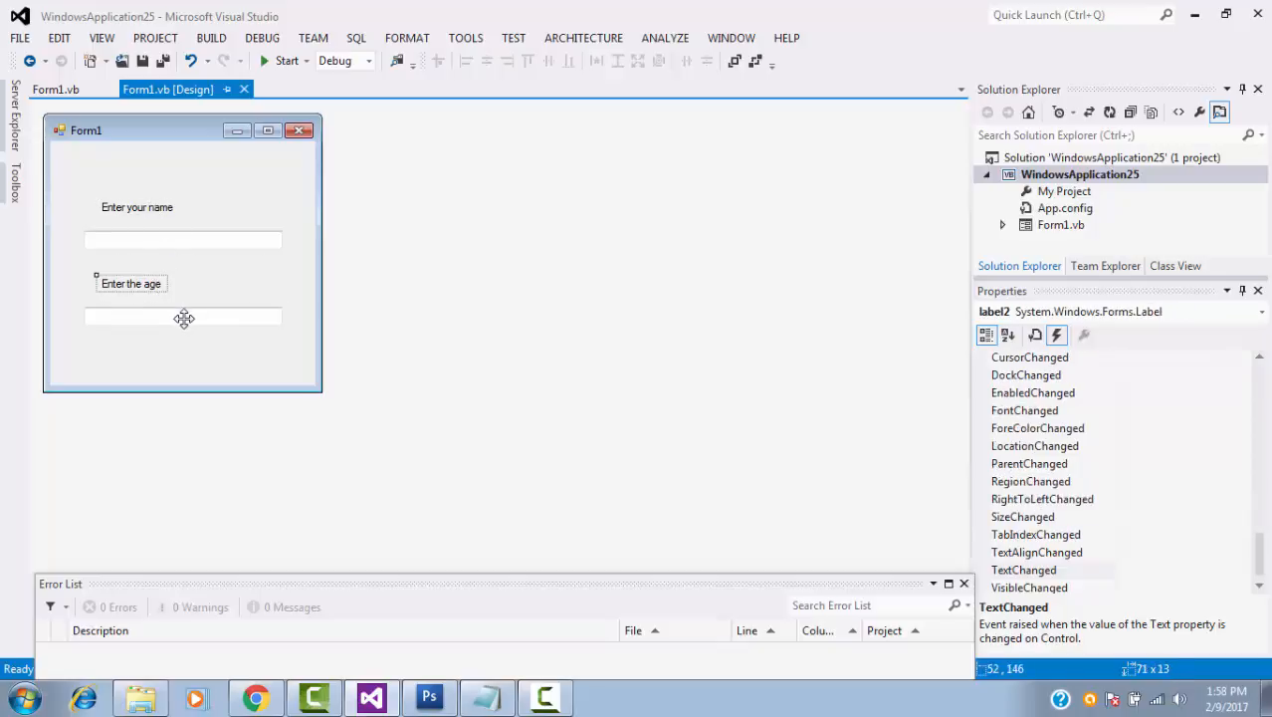
click(183, 239)
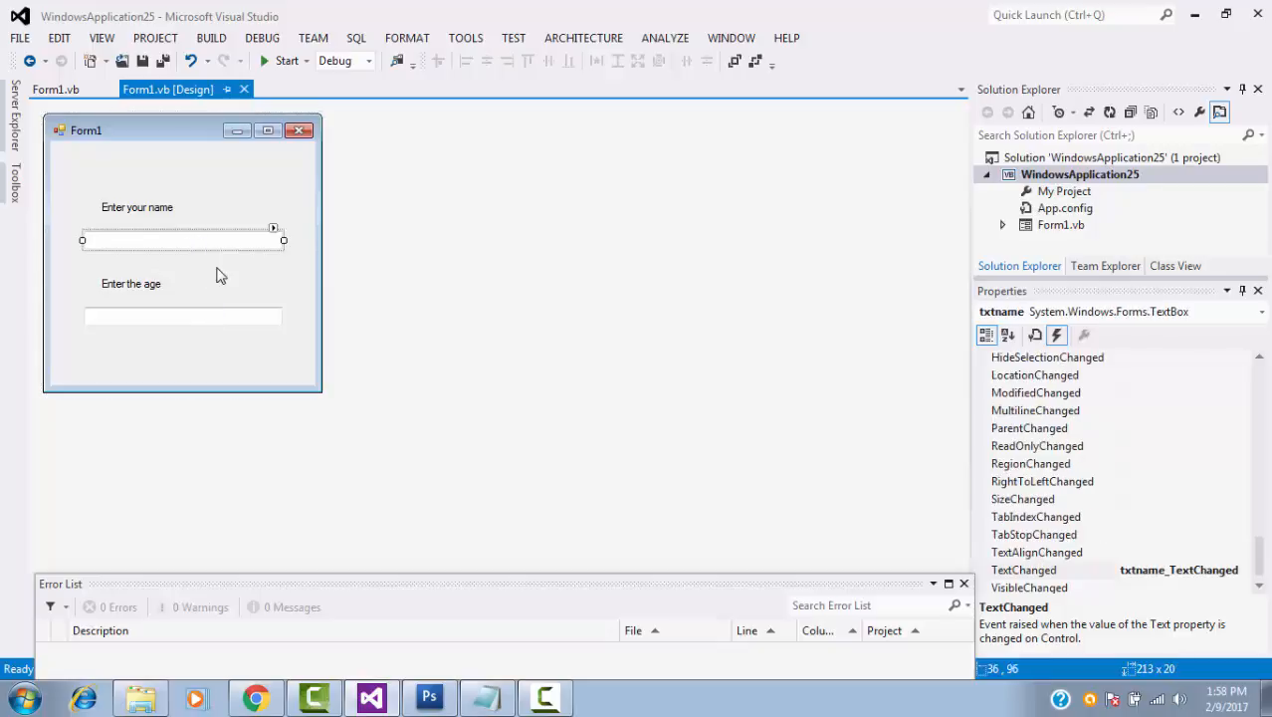
mouse_move(171, 231)
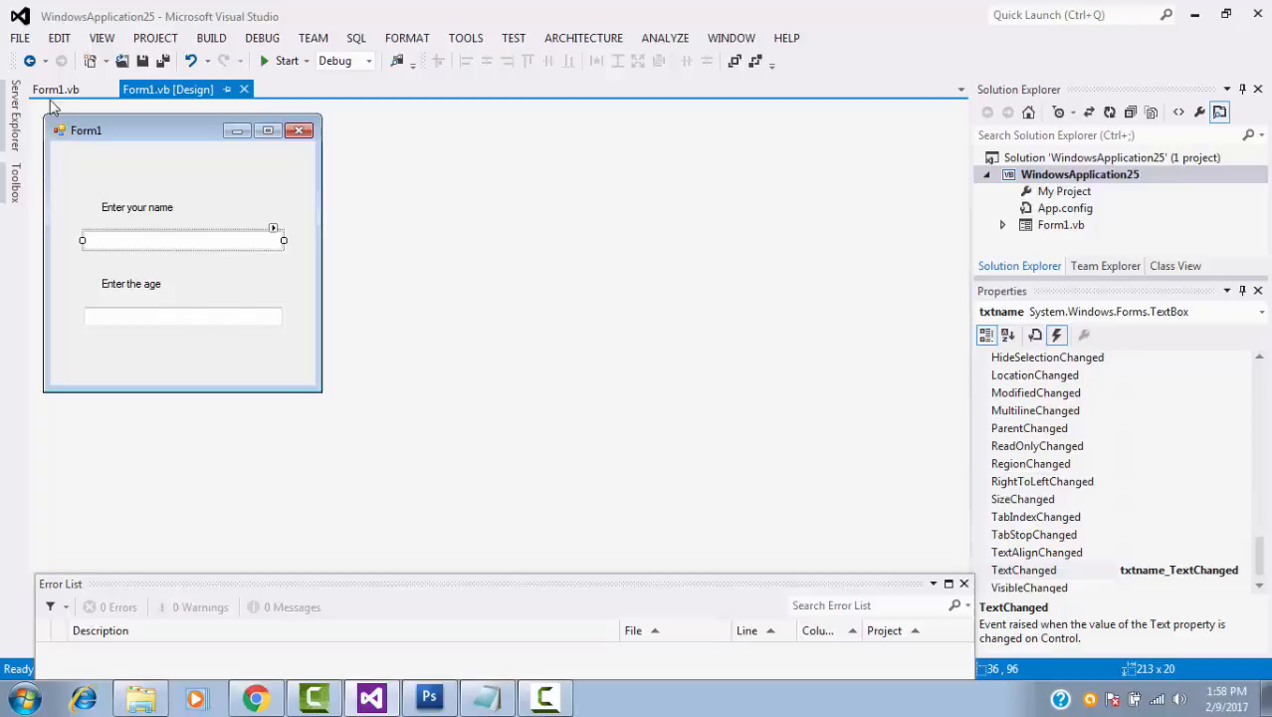
mouse_move(149, 298)
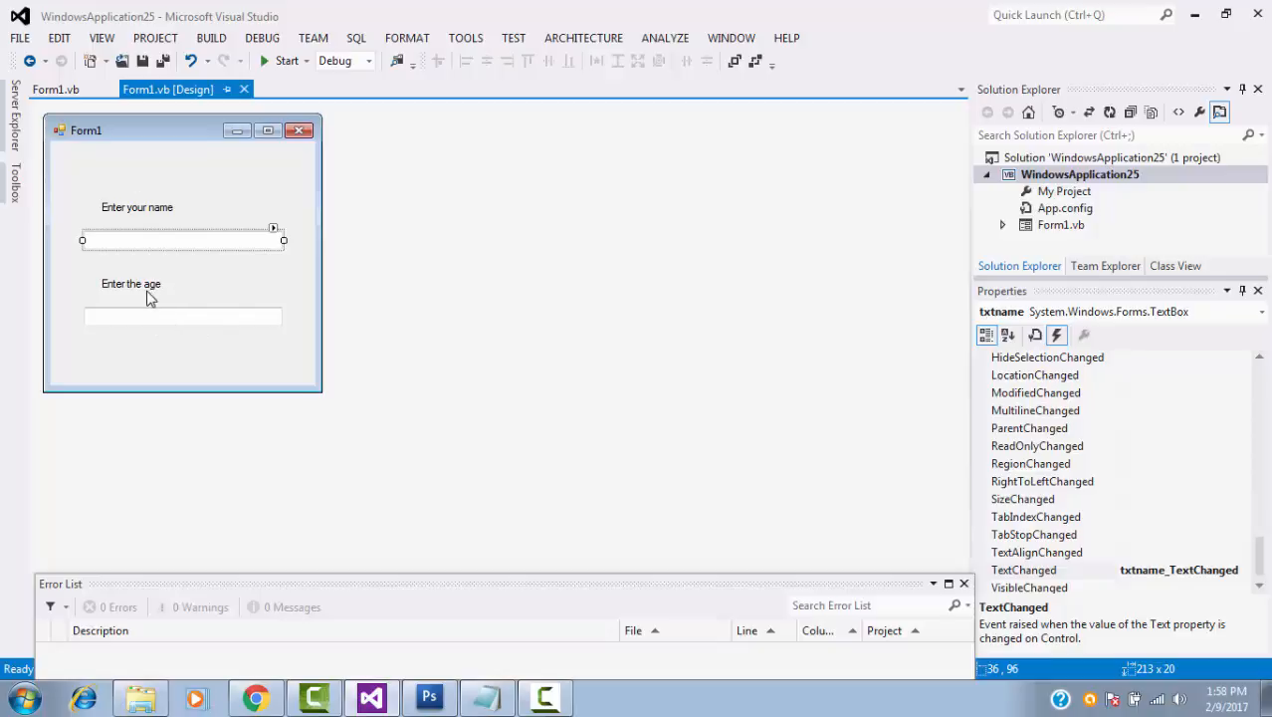
click(183, 316)
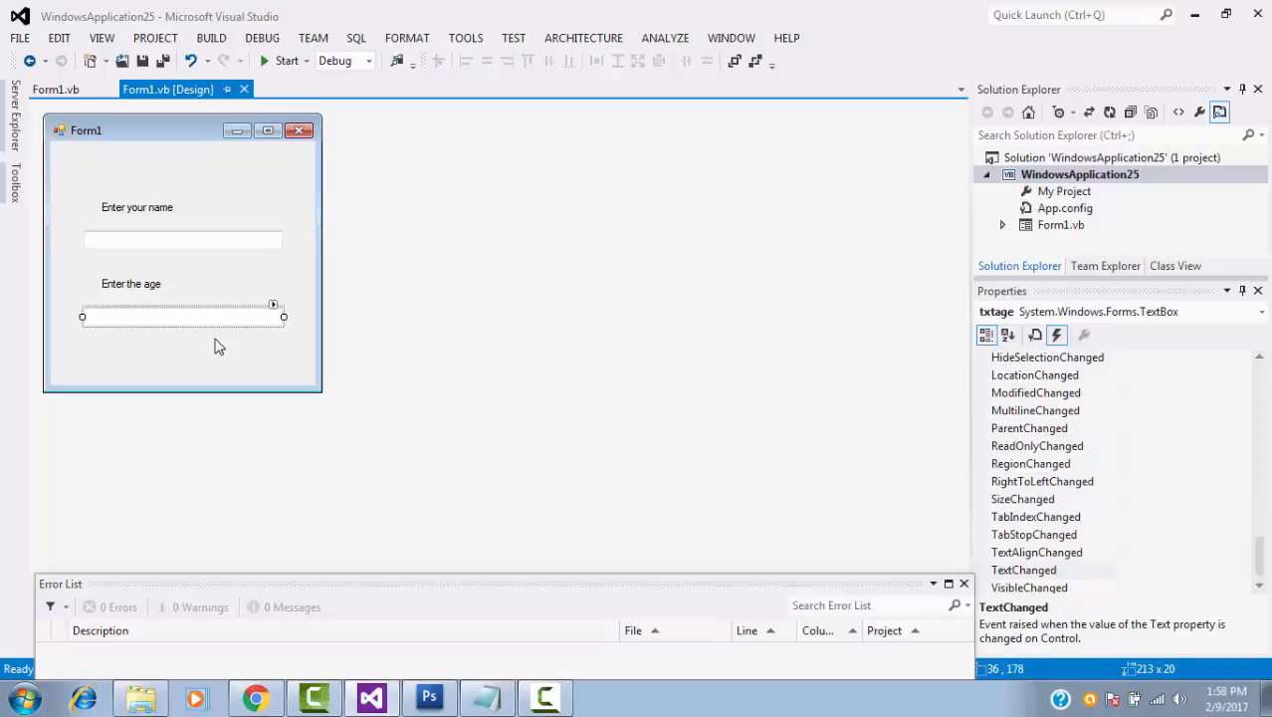
click(54, 88)
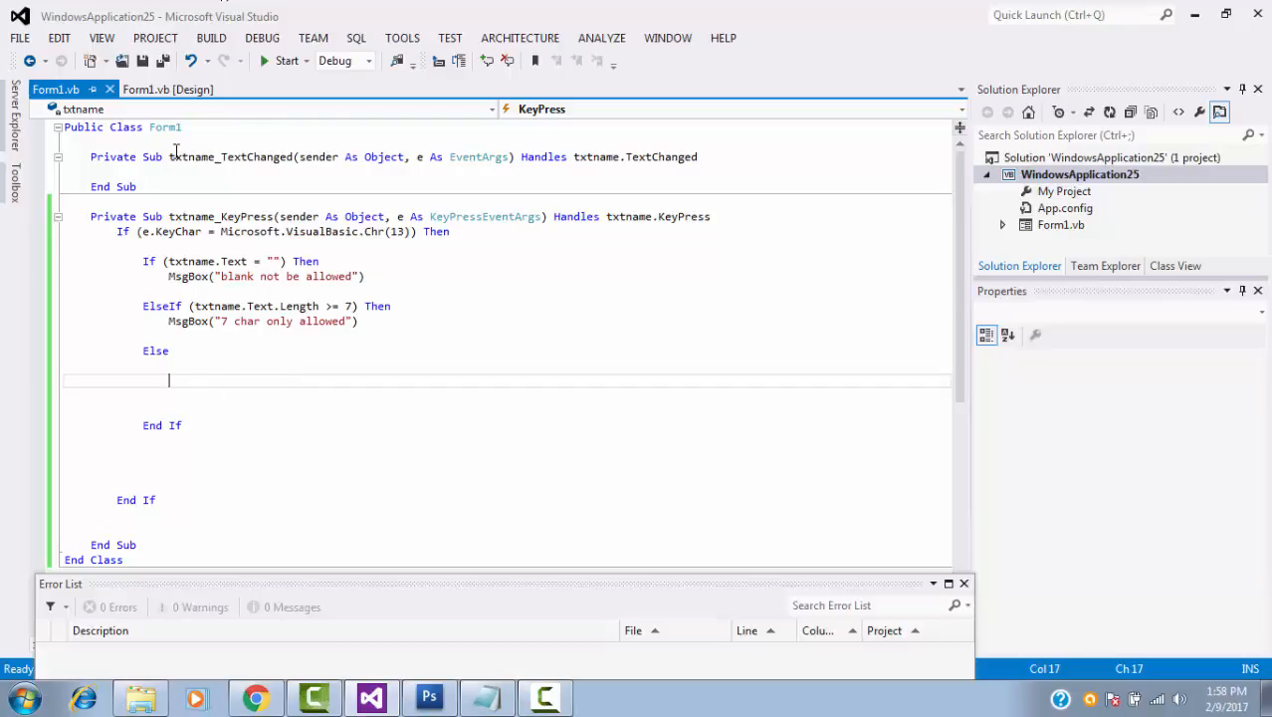
click(167, 87)
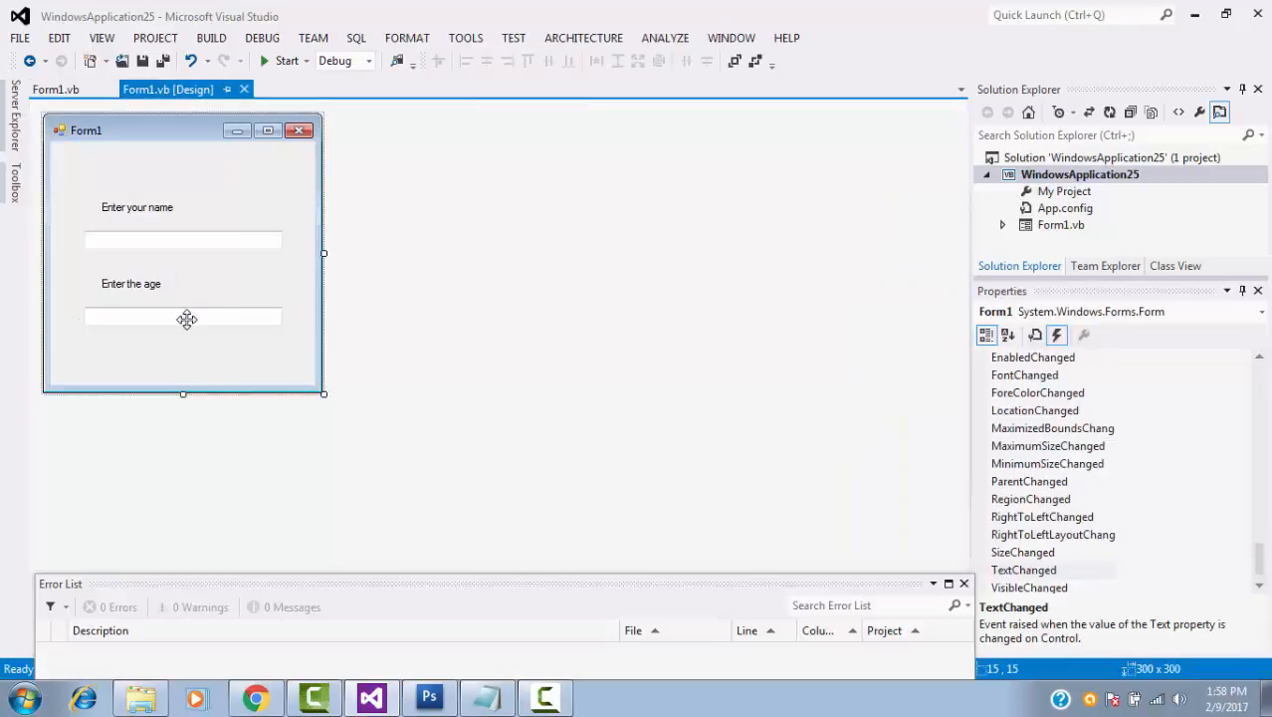
click(183, 316)
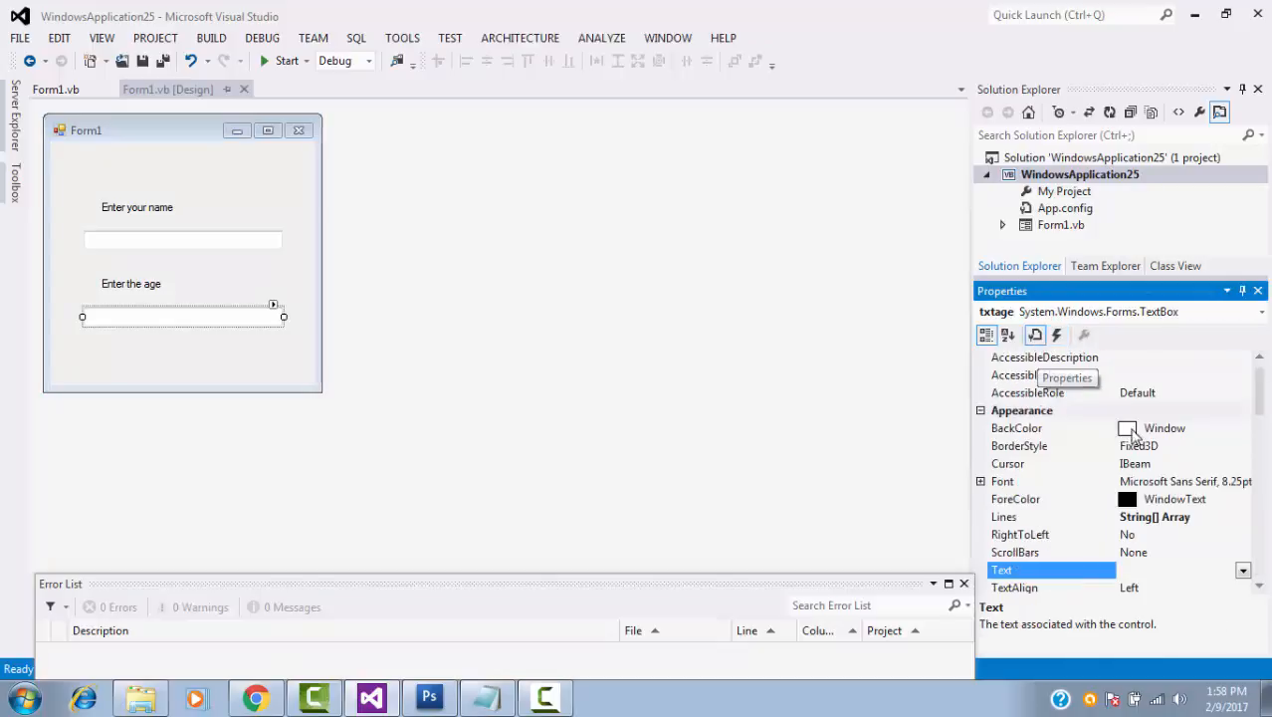
Set the txtage textbox's Enabled property to False so it starts disabled.
scroll(down, 3)
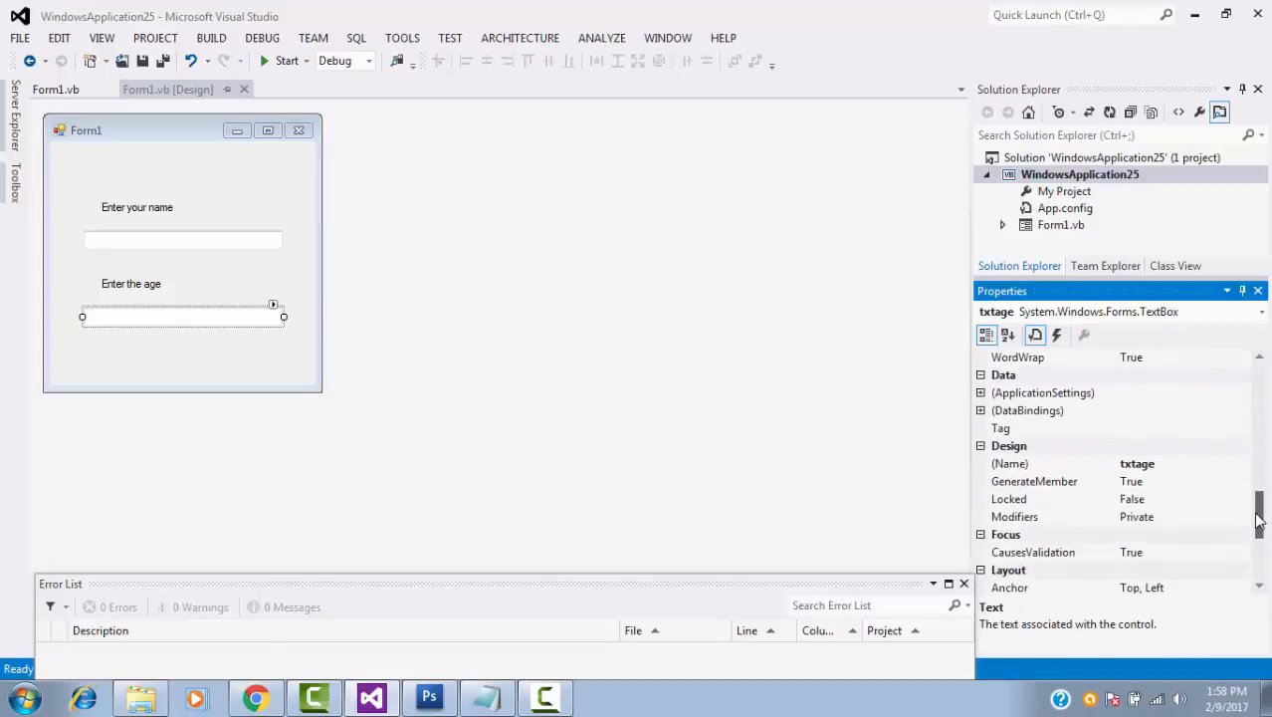
scroll(down, 3)
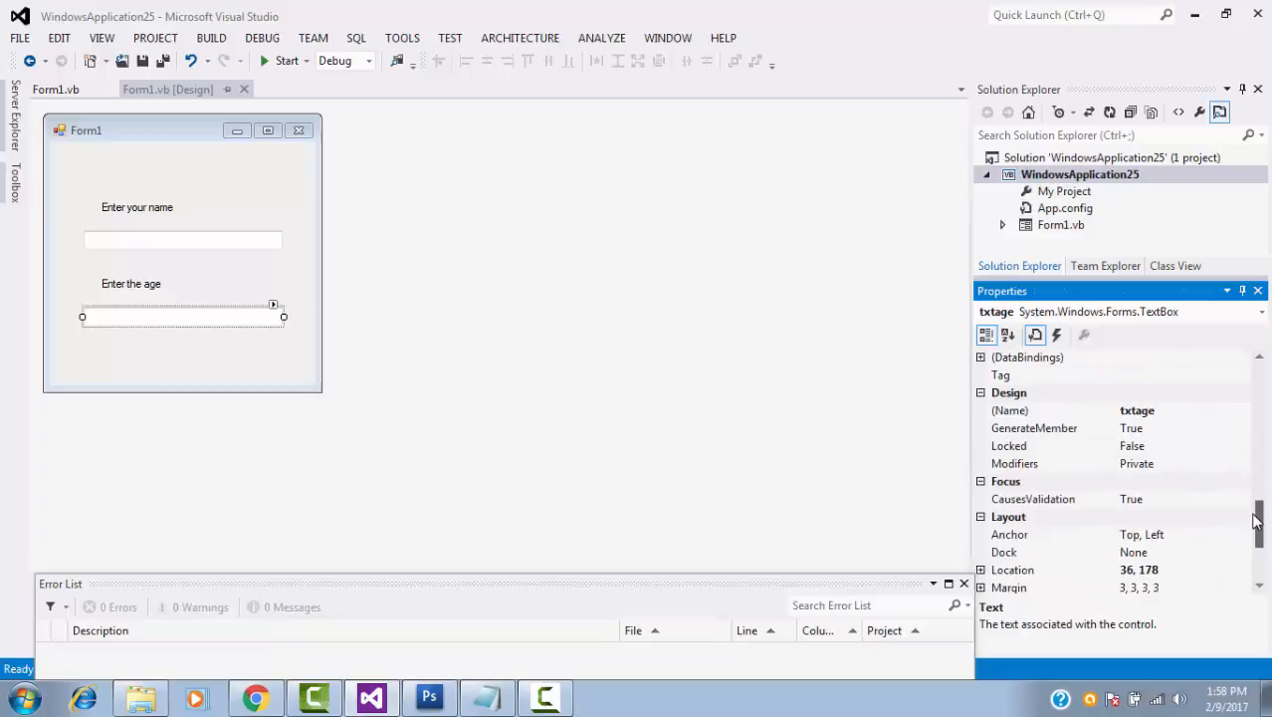
scroll(up, 3)
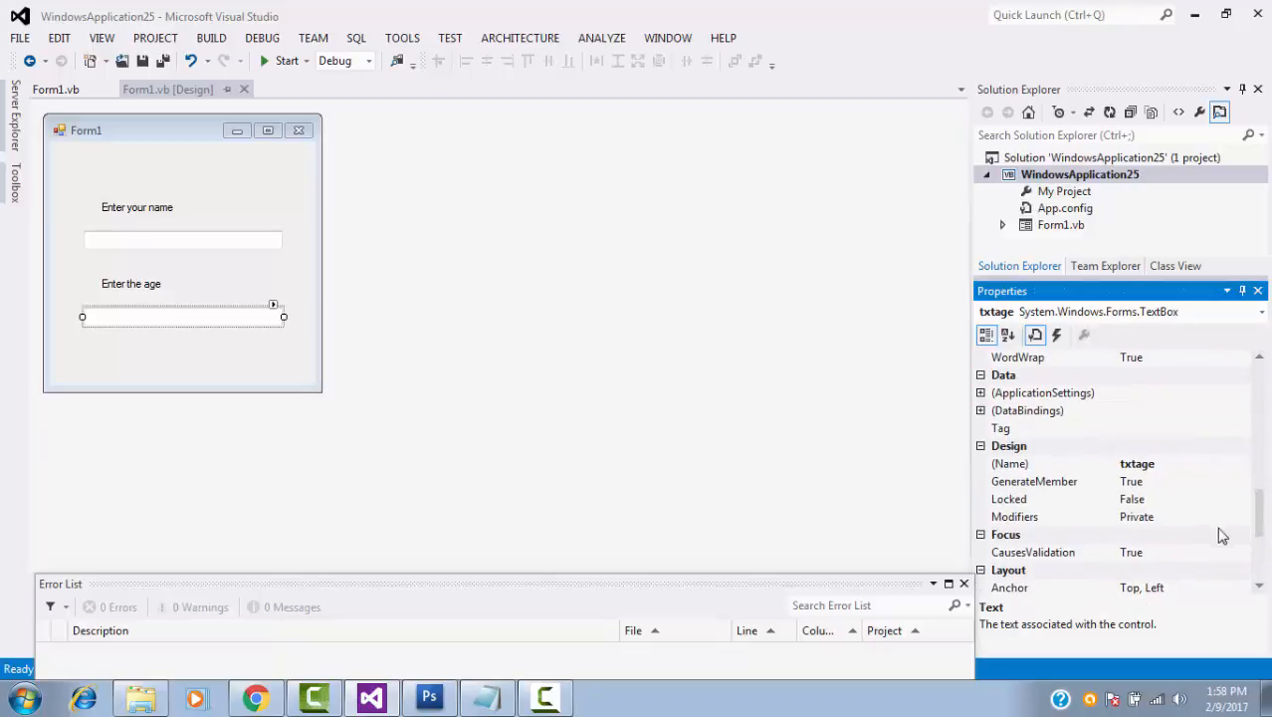
scroll(up, 3)
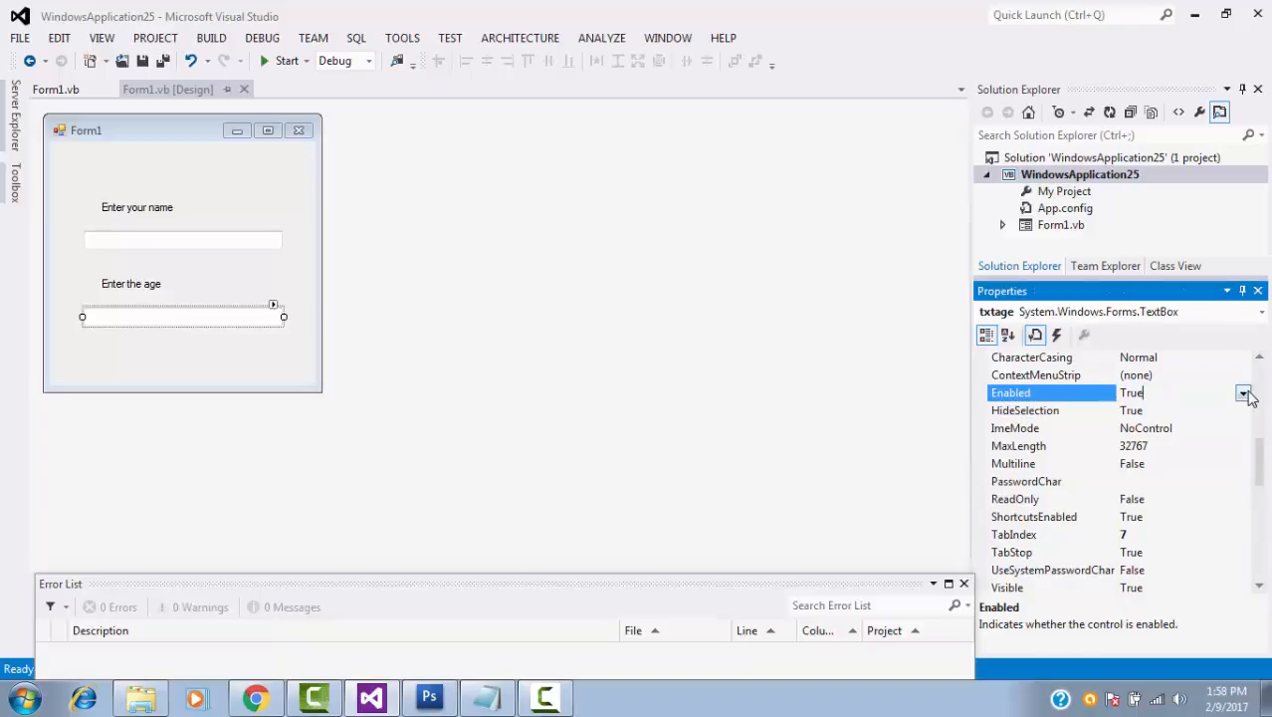
click(1242, 392)
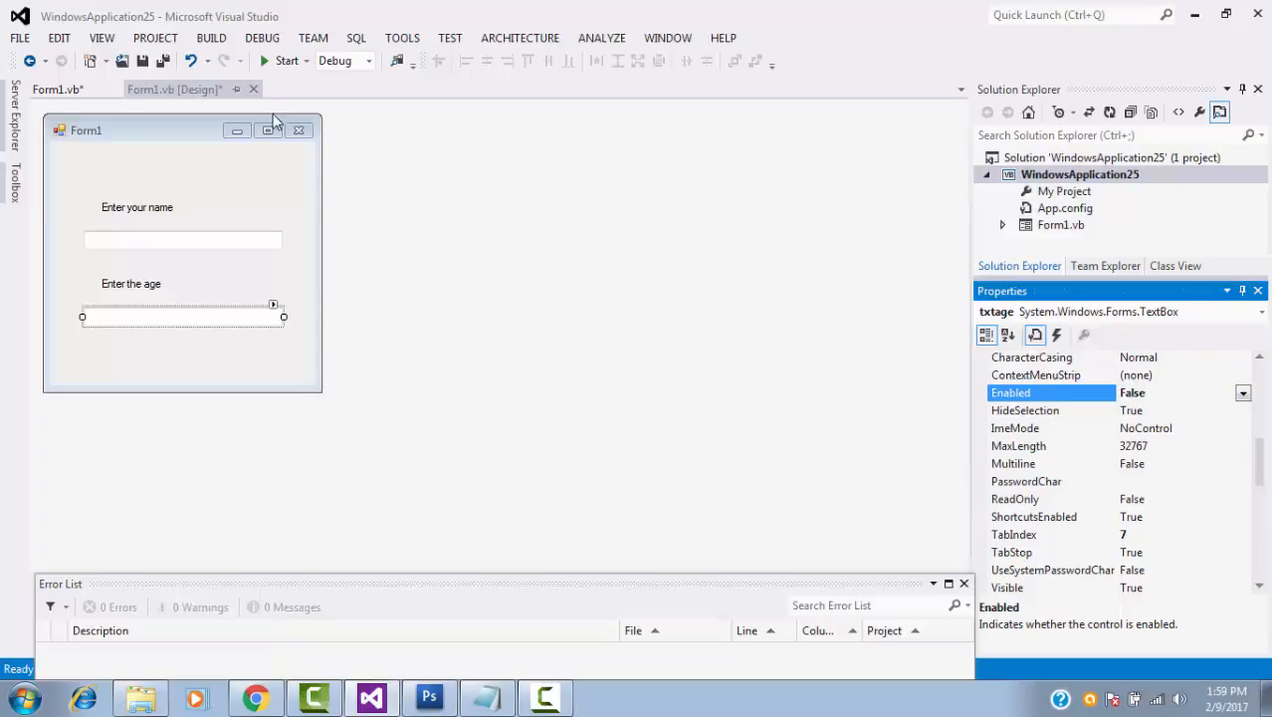
mouse_move(277, 71)
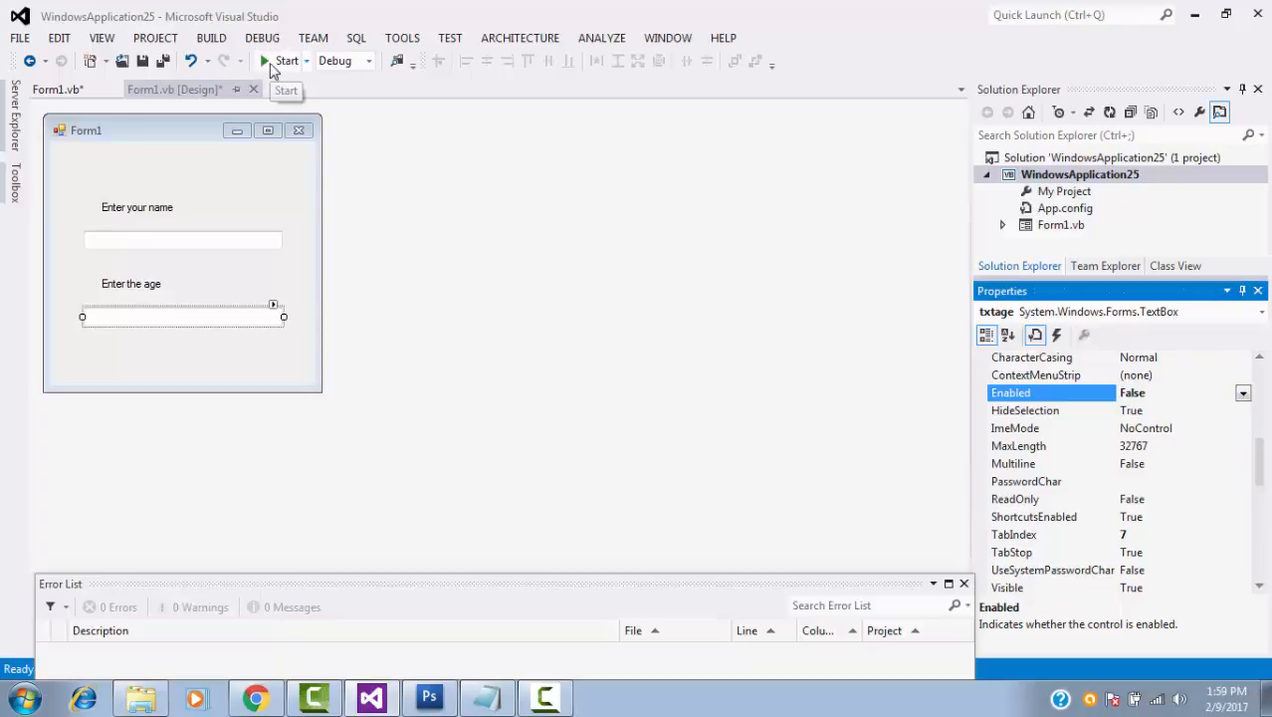
click(287, 59)
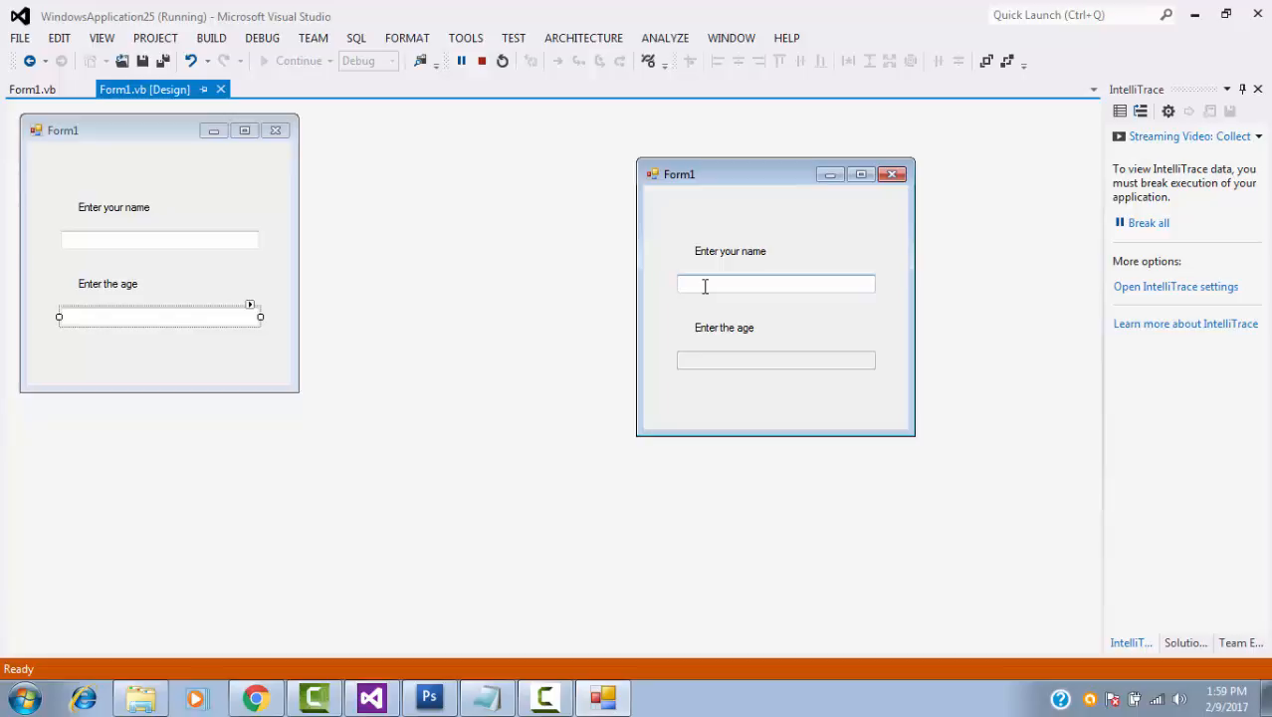
mouse_move(734, 366)
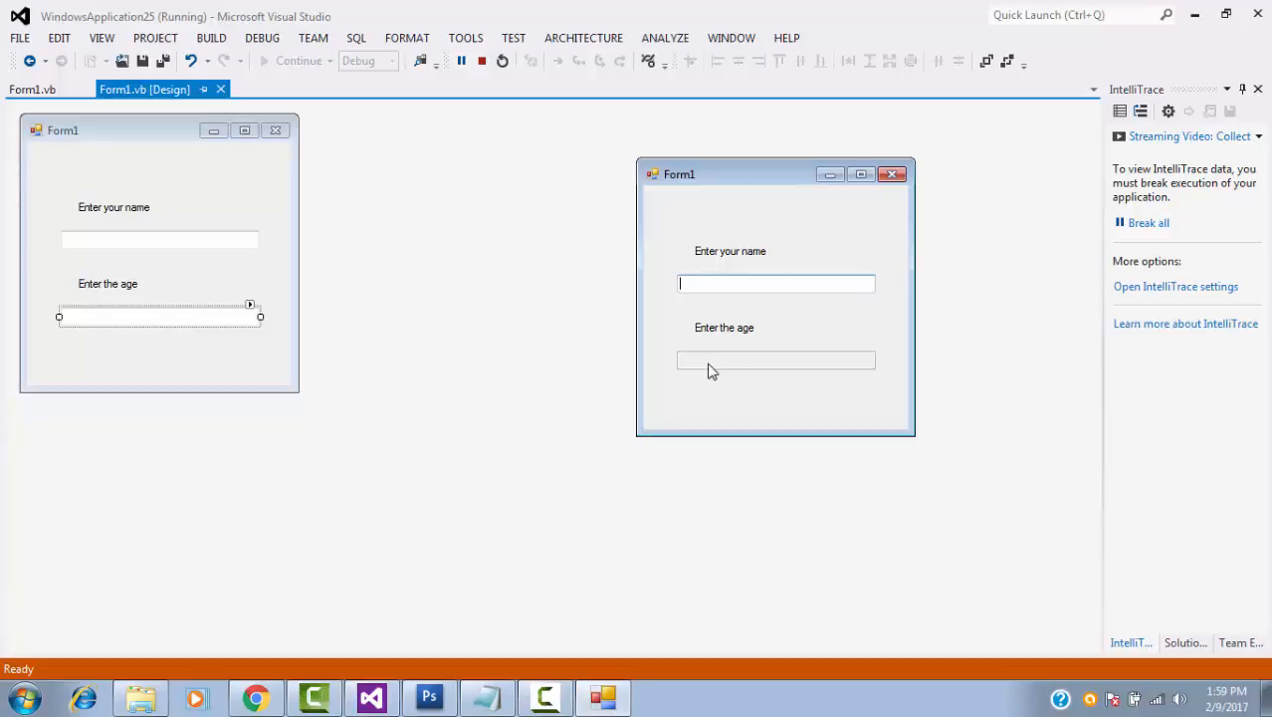
mouse_move(704, 371)
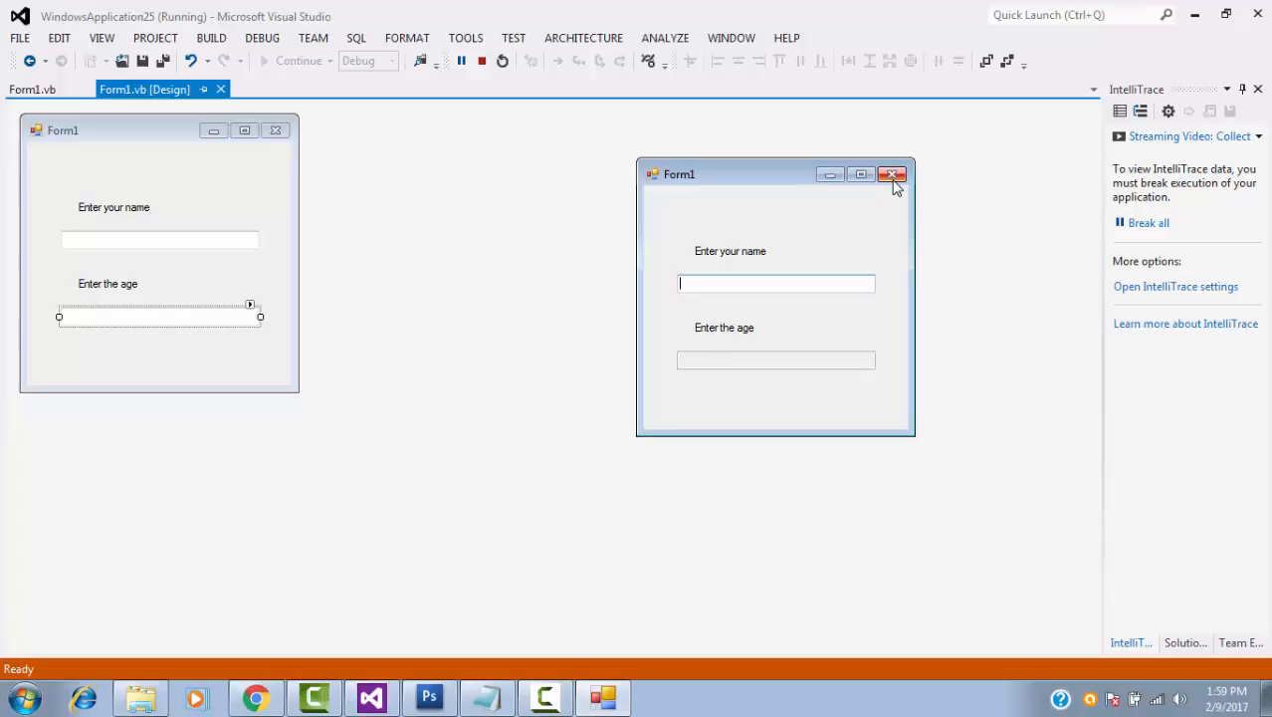
click(892, 175)
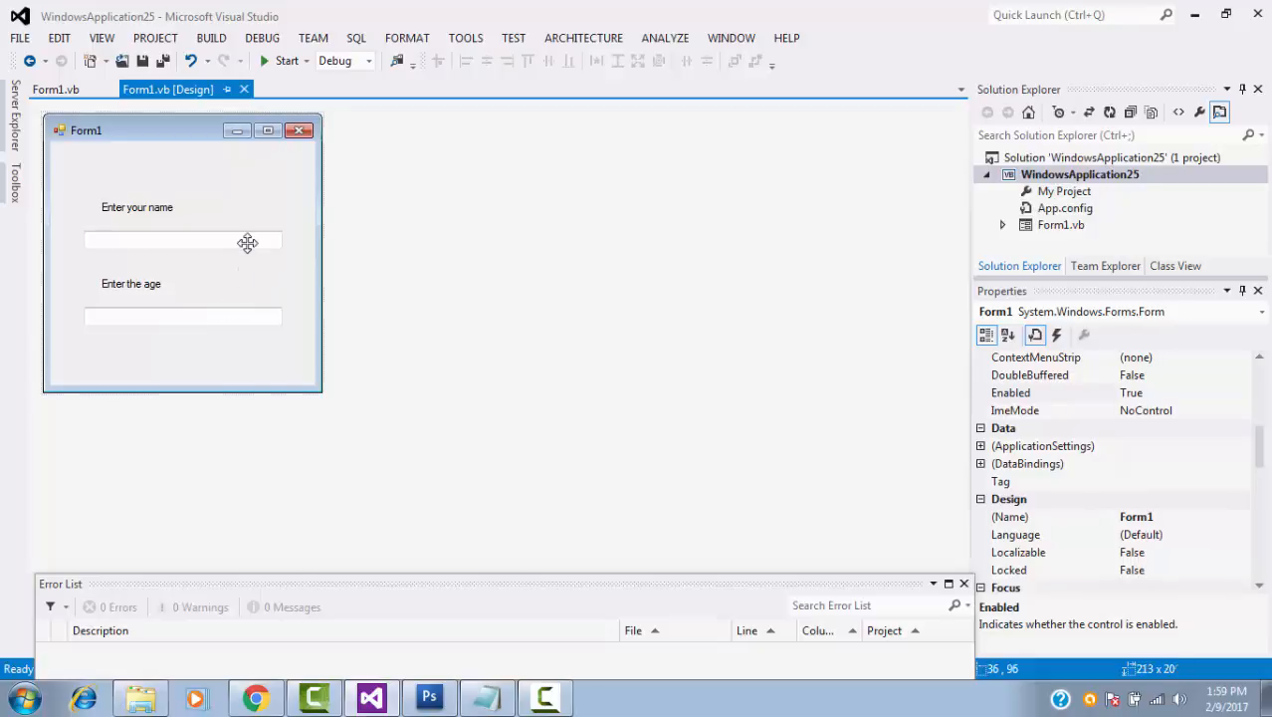
Generate the empty Form1_Load handler and land the caret inside it in the code.
click(56, 88)
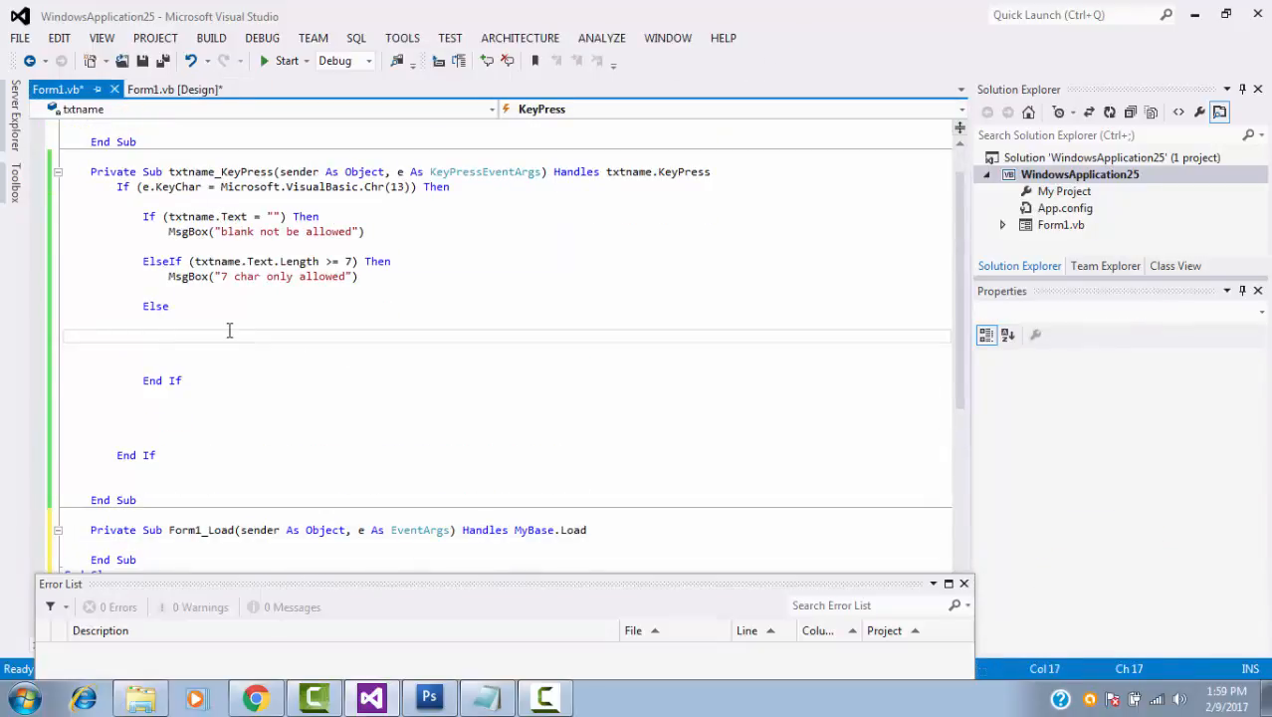
click(175, 87)
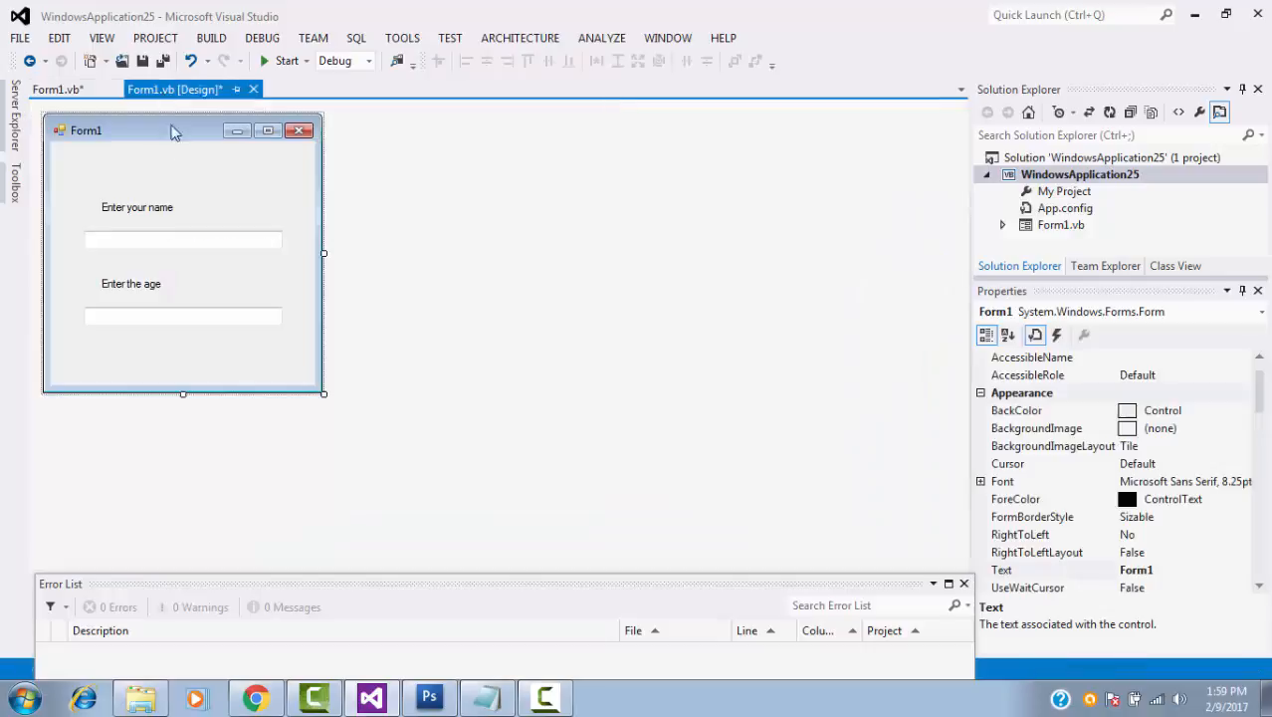
click(183, 316)
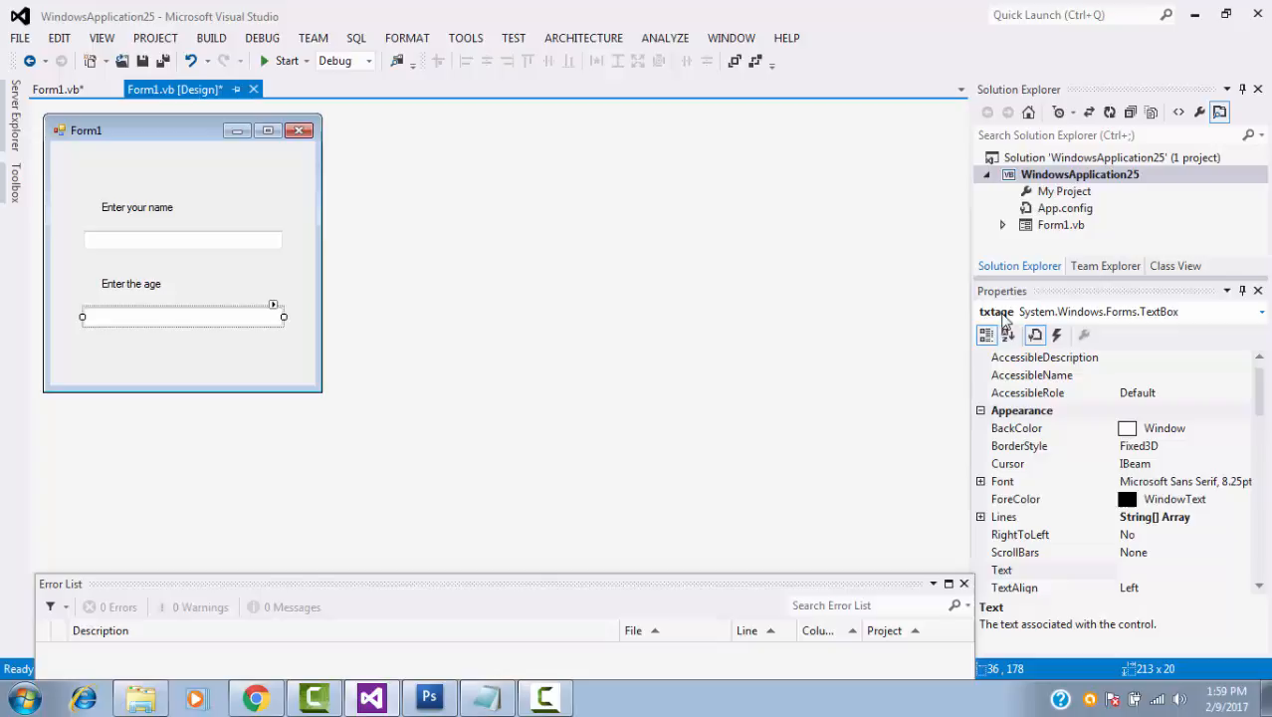
click(55, 88)
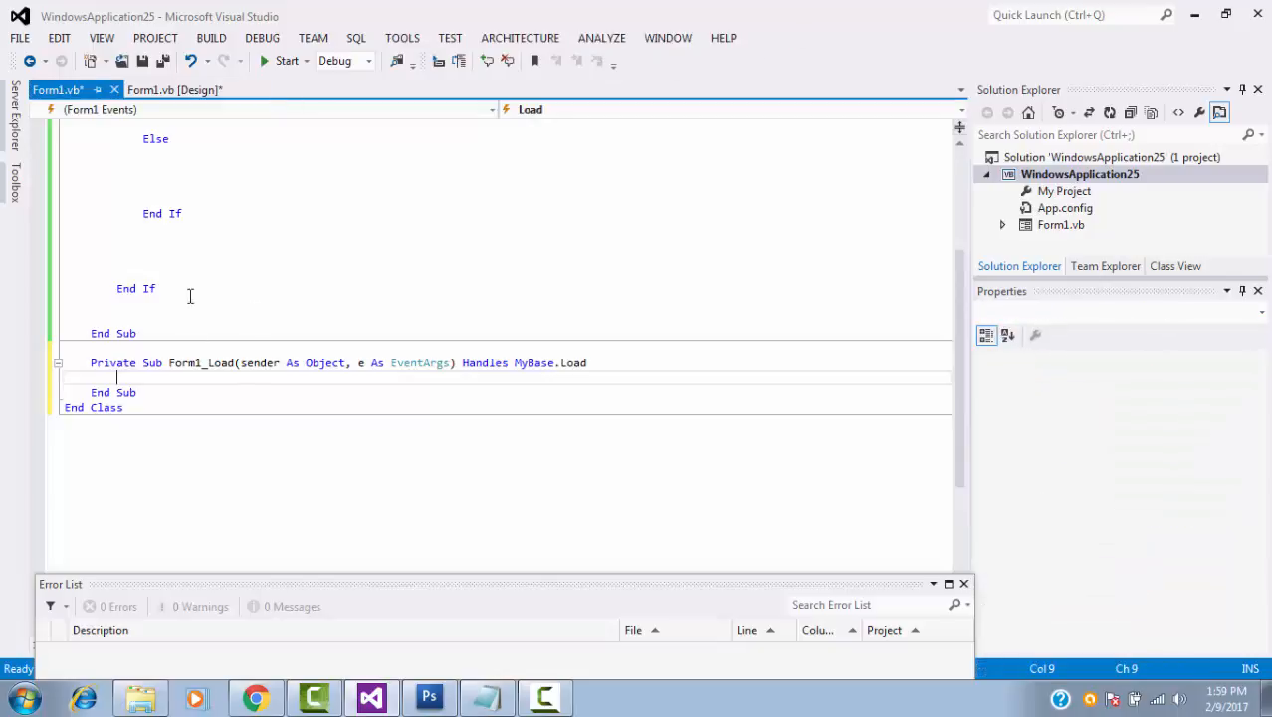
Write txtage.Enabled = True in the Else branch of txtname_KeyPress via IntelliSense.
scroll(up, 3)
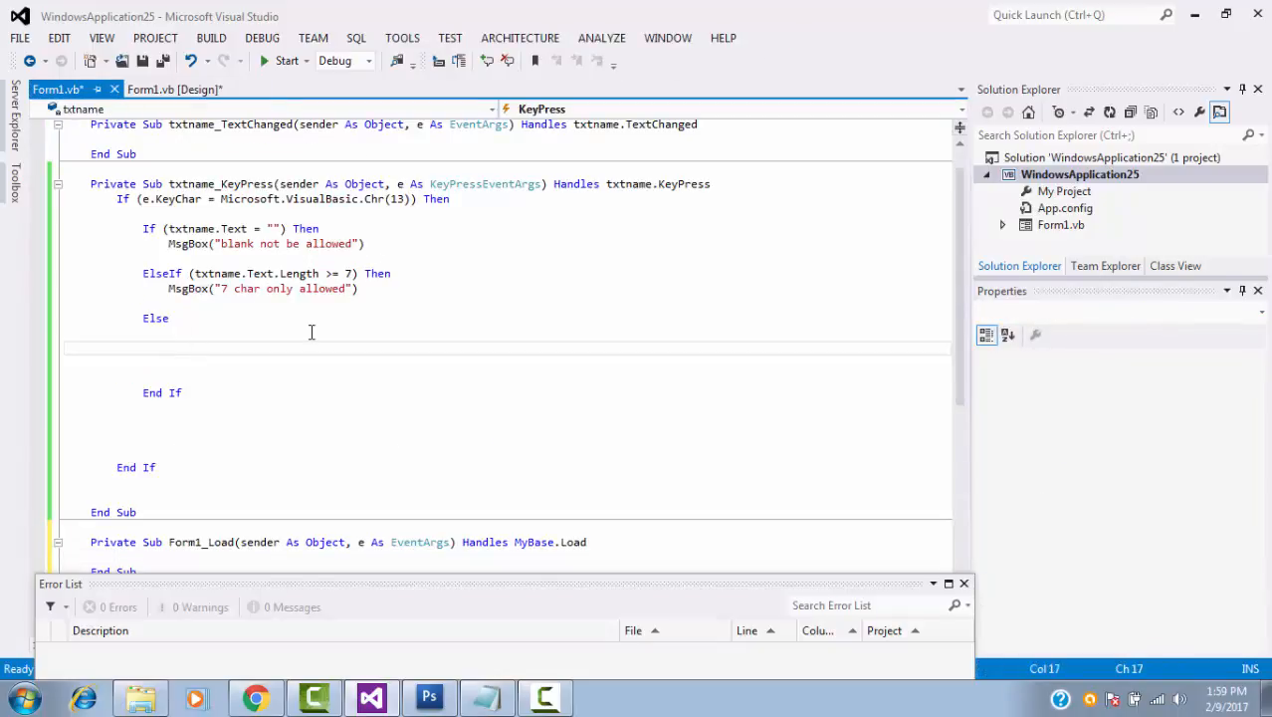
text(txtage)
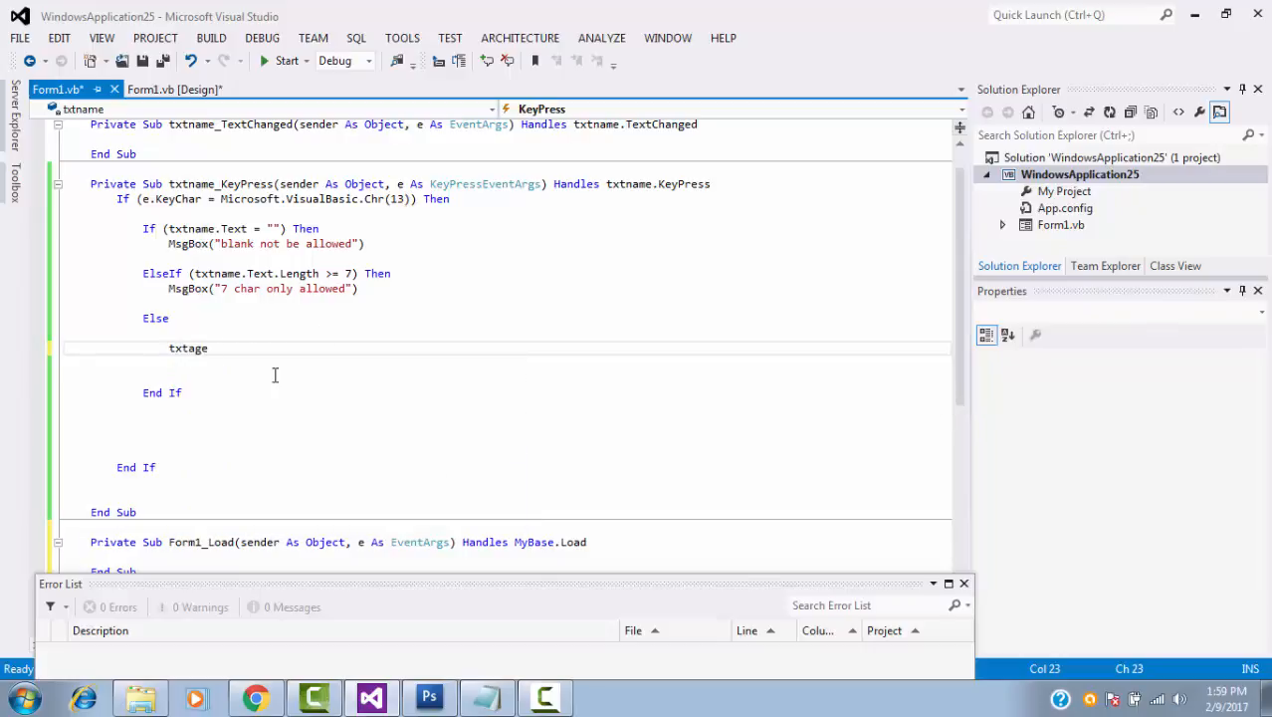
text(.t)
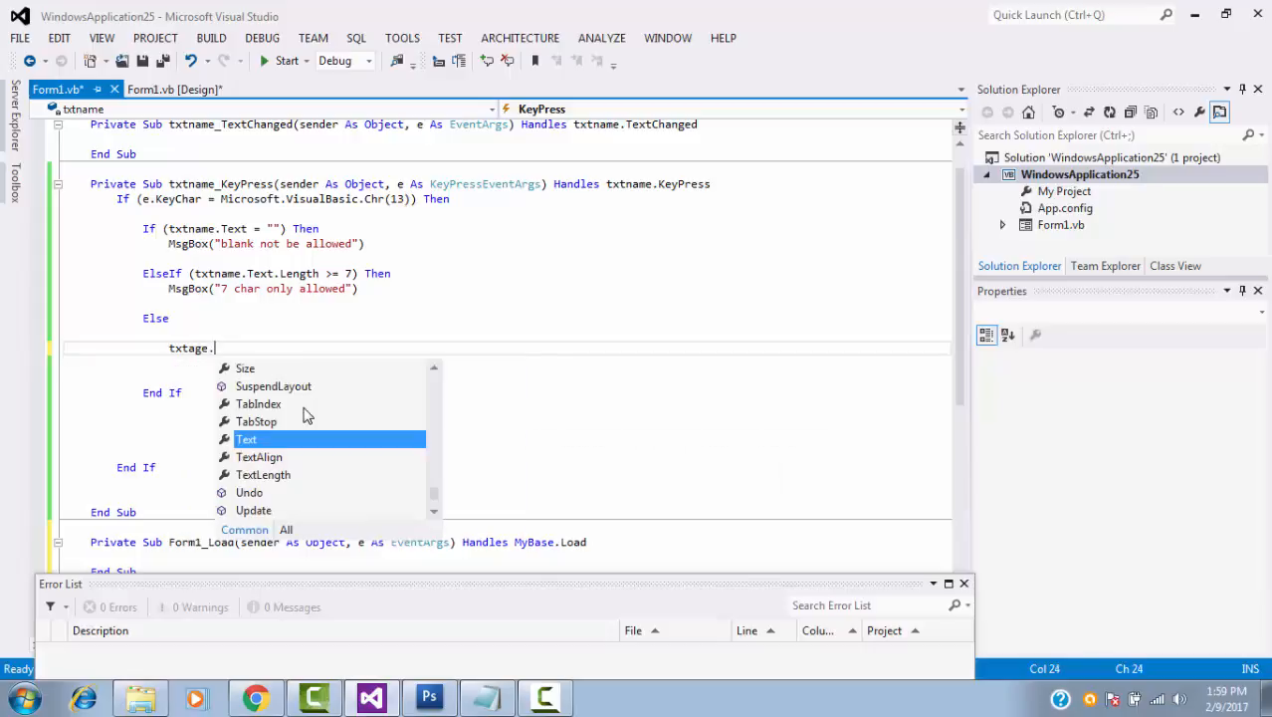
text(ed = True)
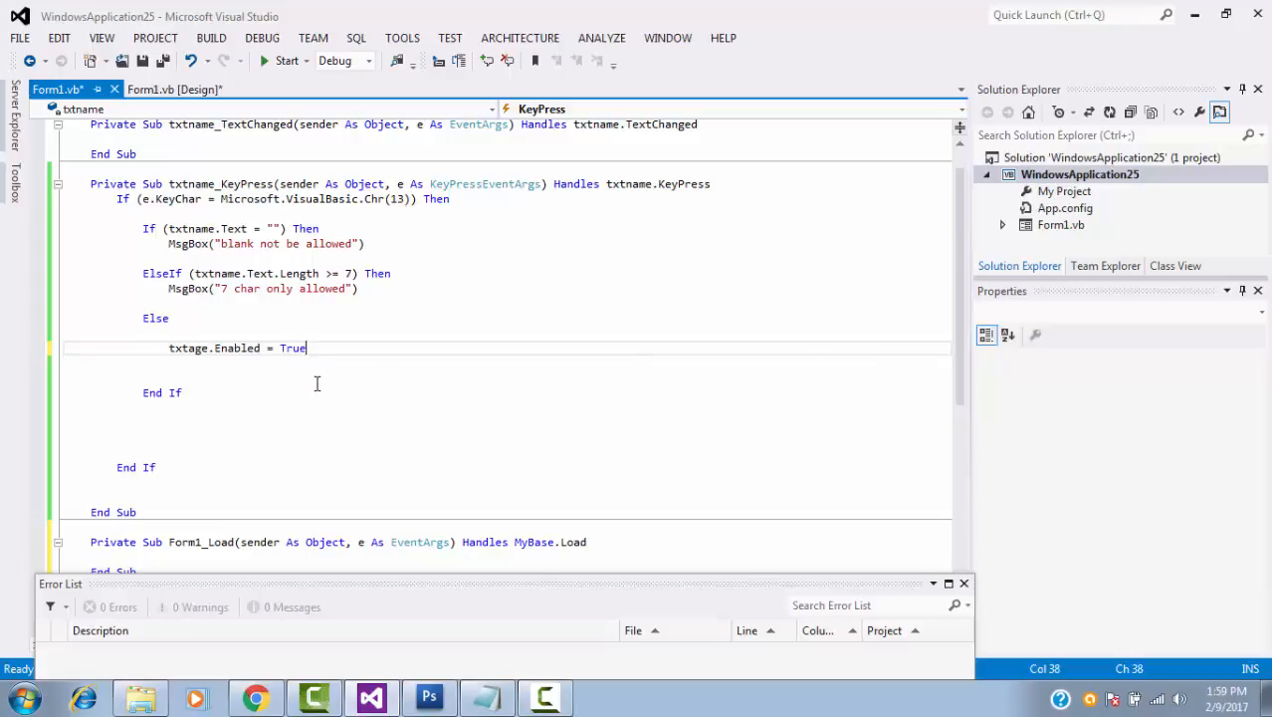
mouse_move(321, 350)
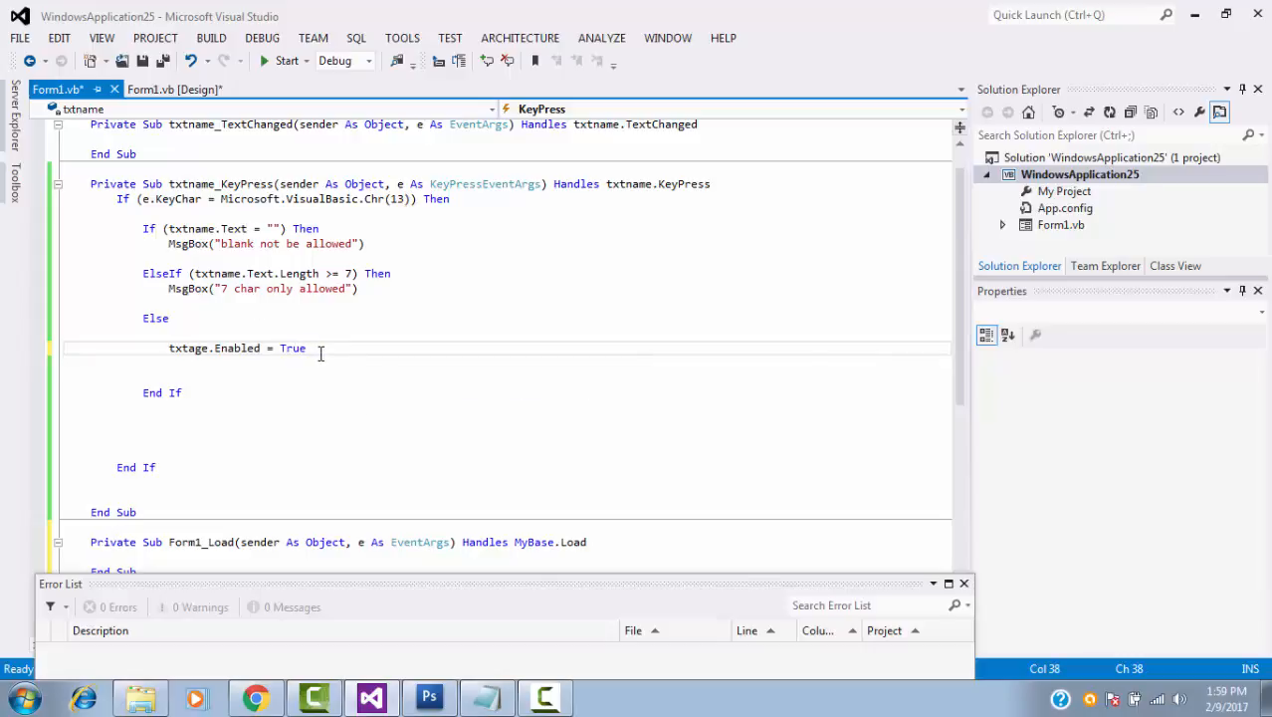
key(enter)
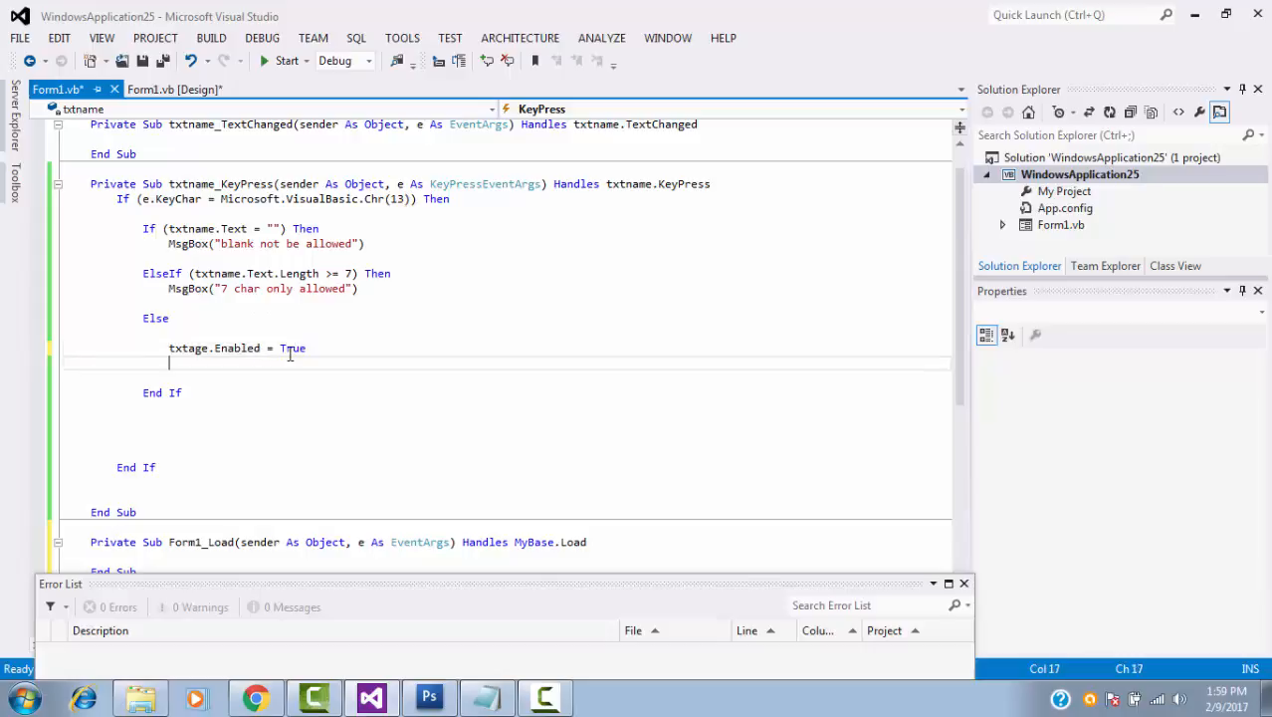
double_click(292, 346)
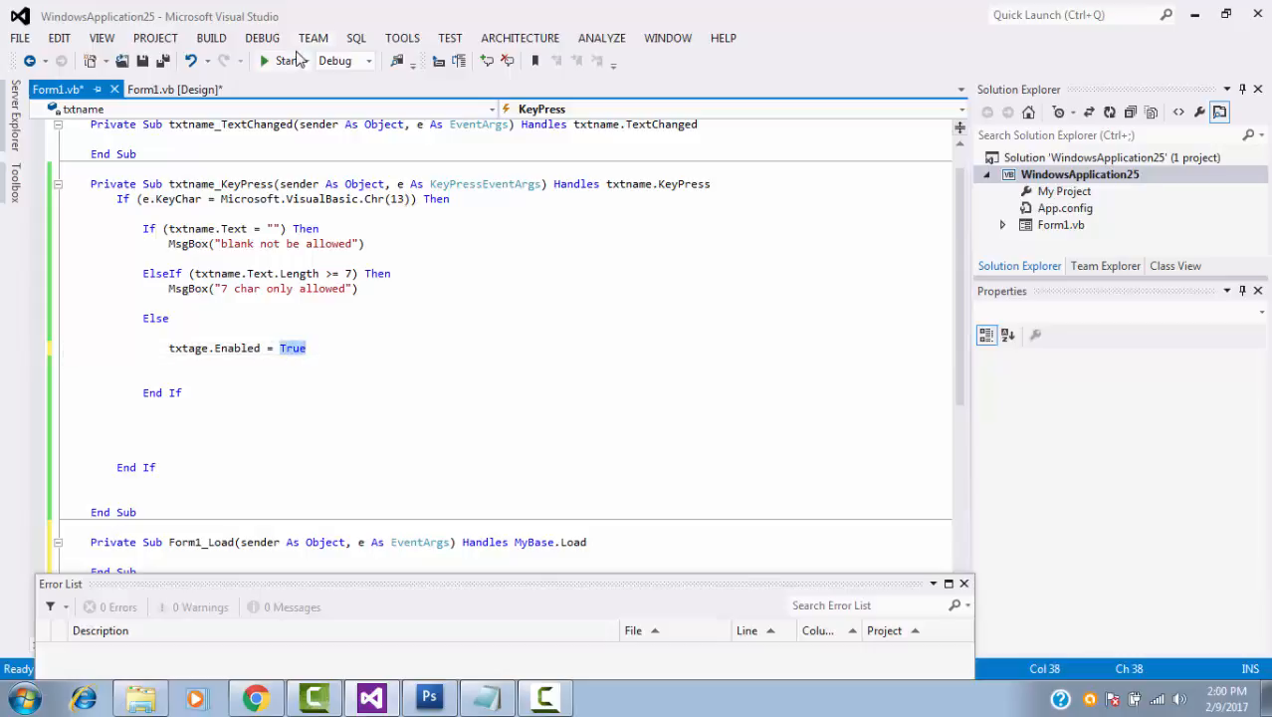
click(282, 60)
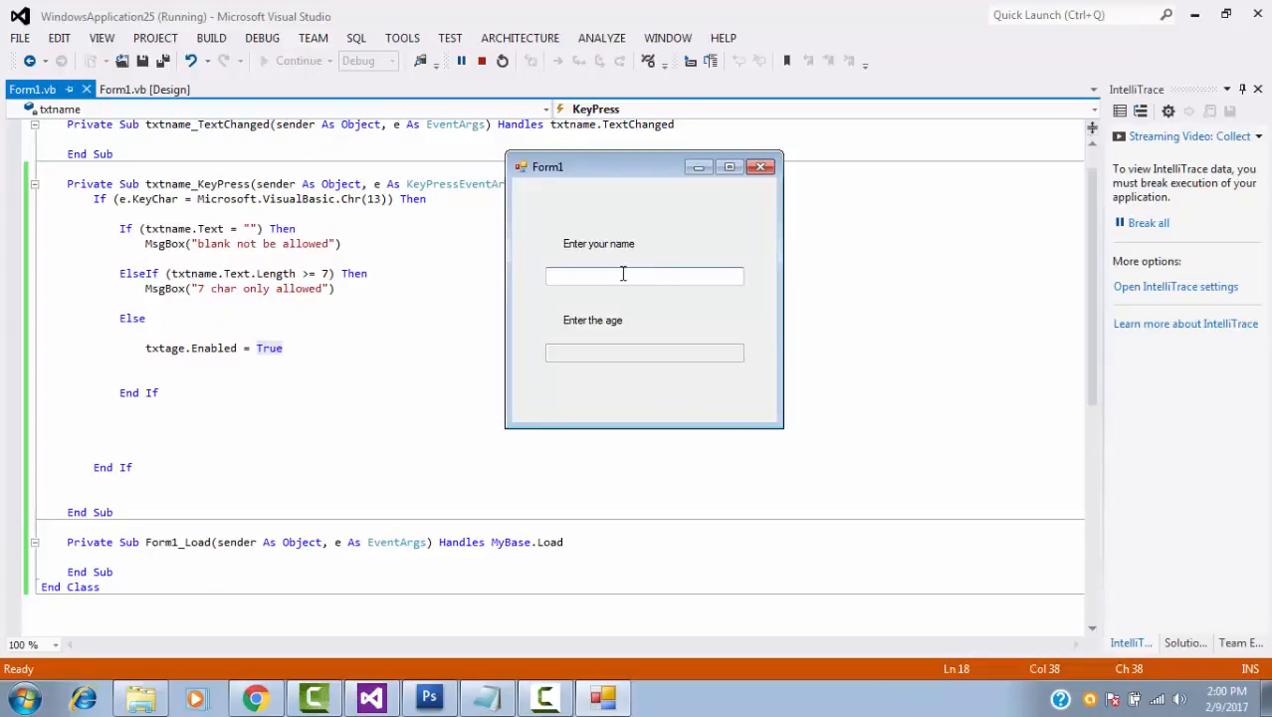
text(john)
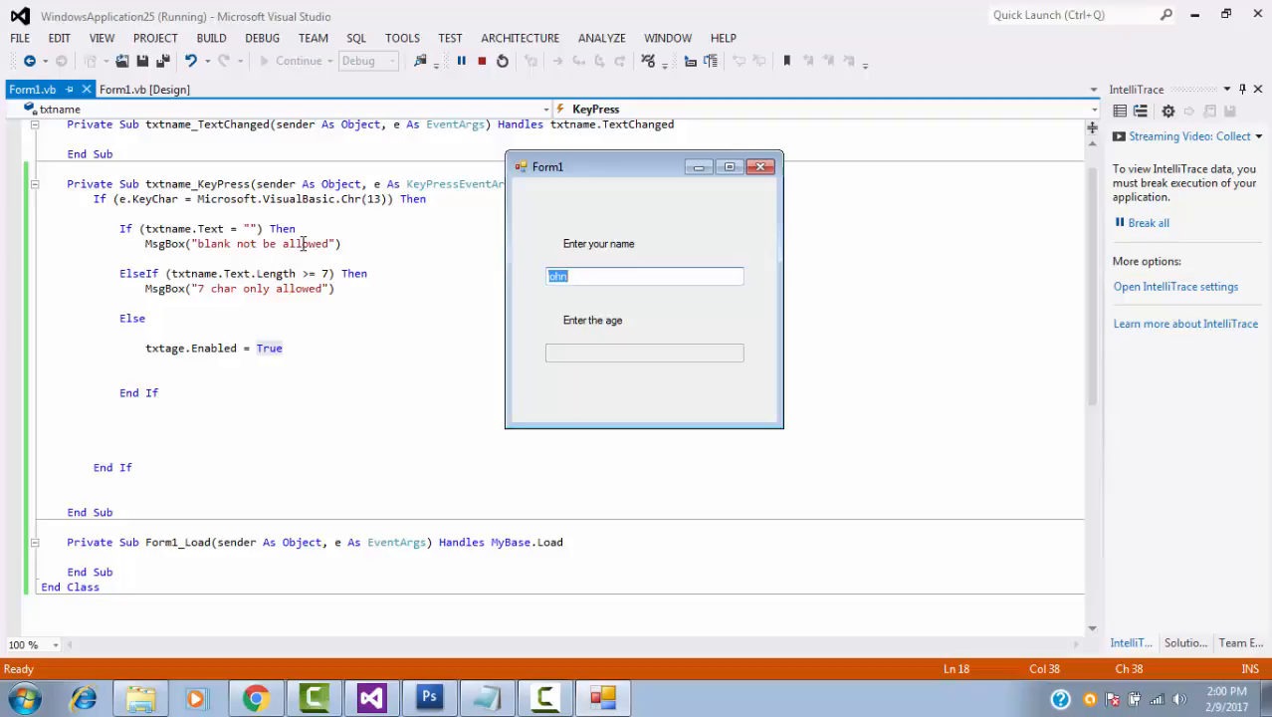
mouse_move(666, 277)
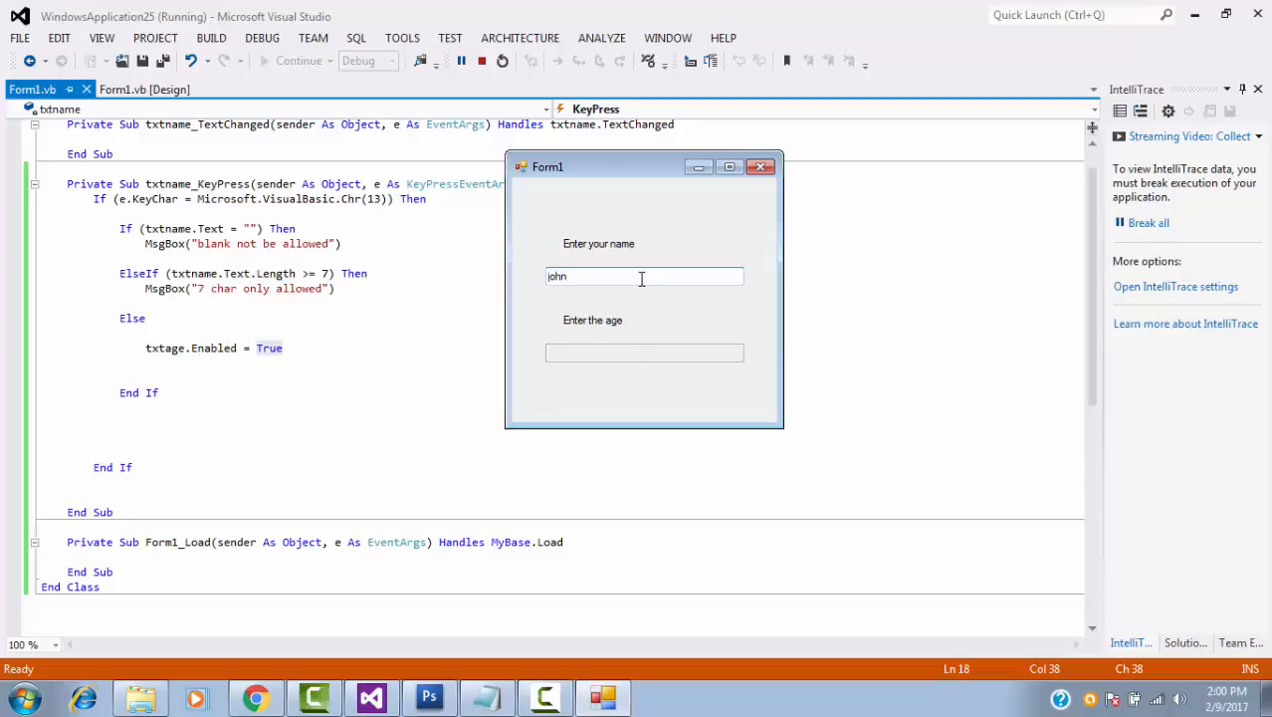
click(645, 350)
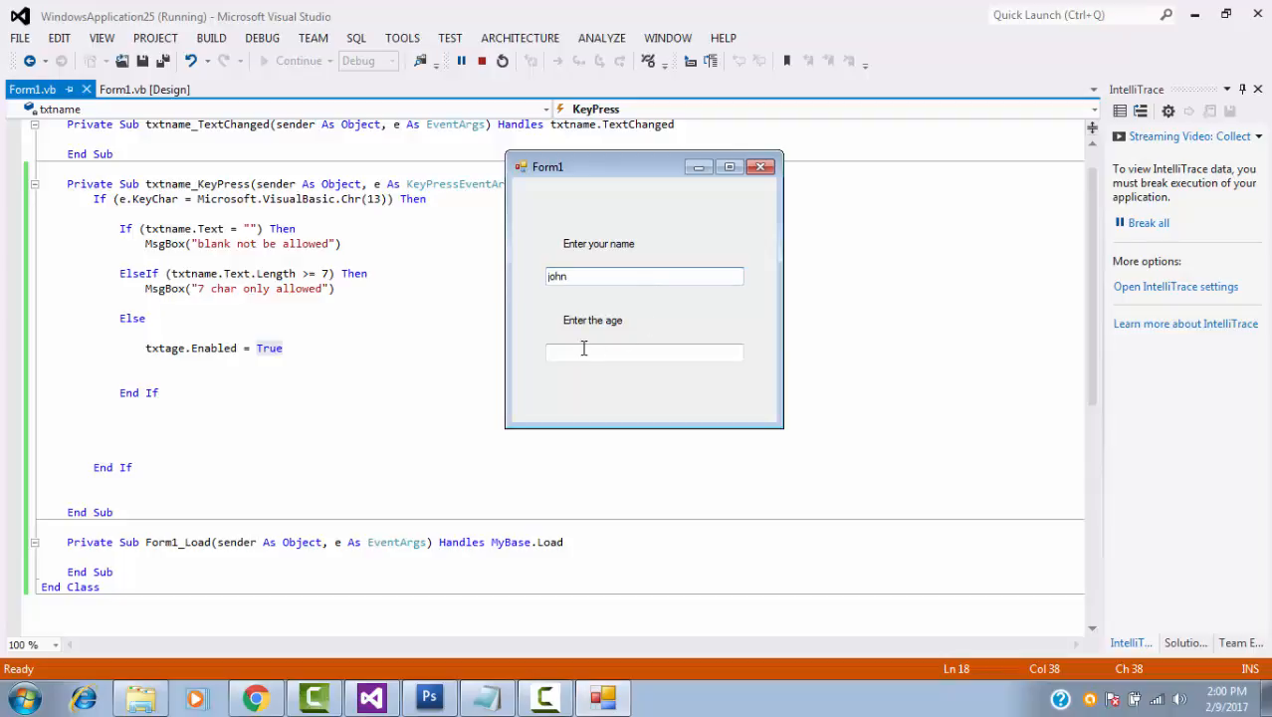
click(645, 274)
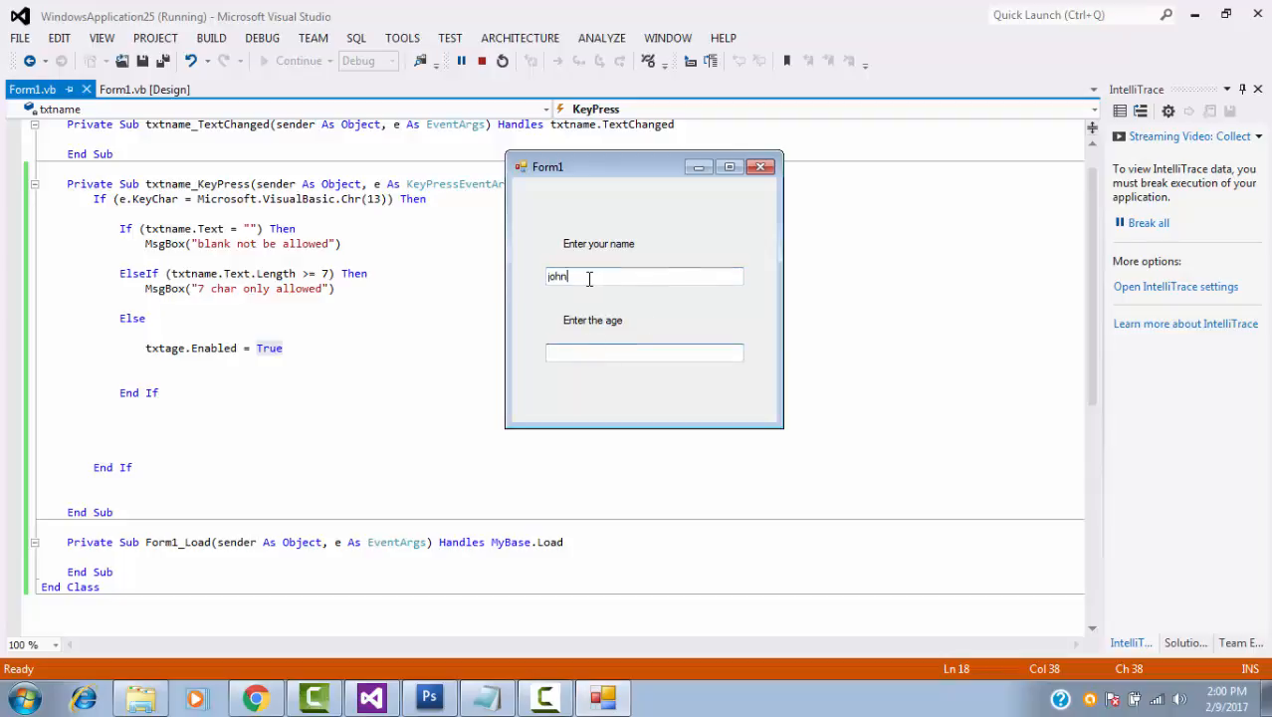
click(501, 60)
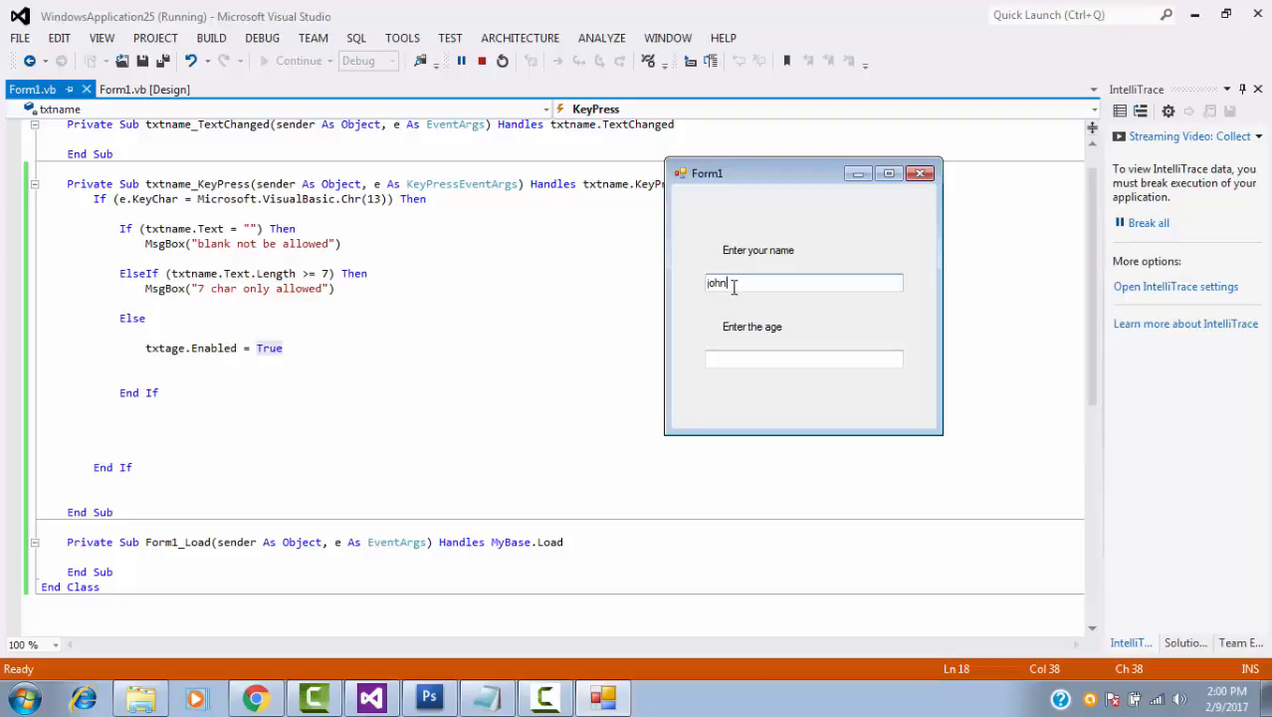
mouse_move(748, 255)
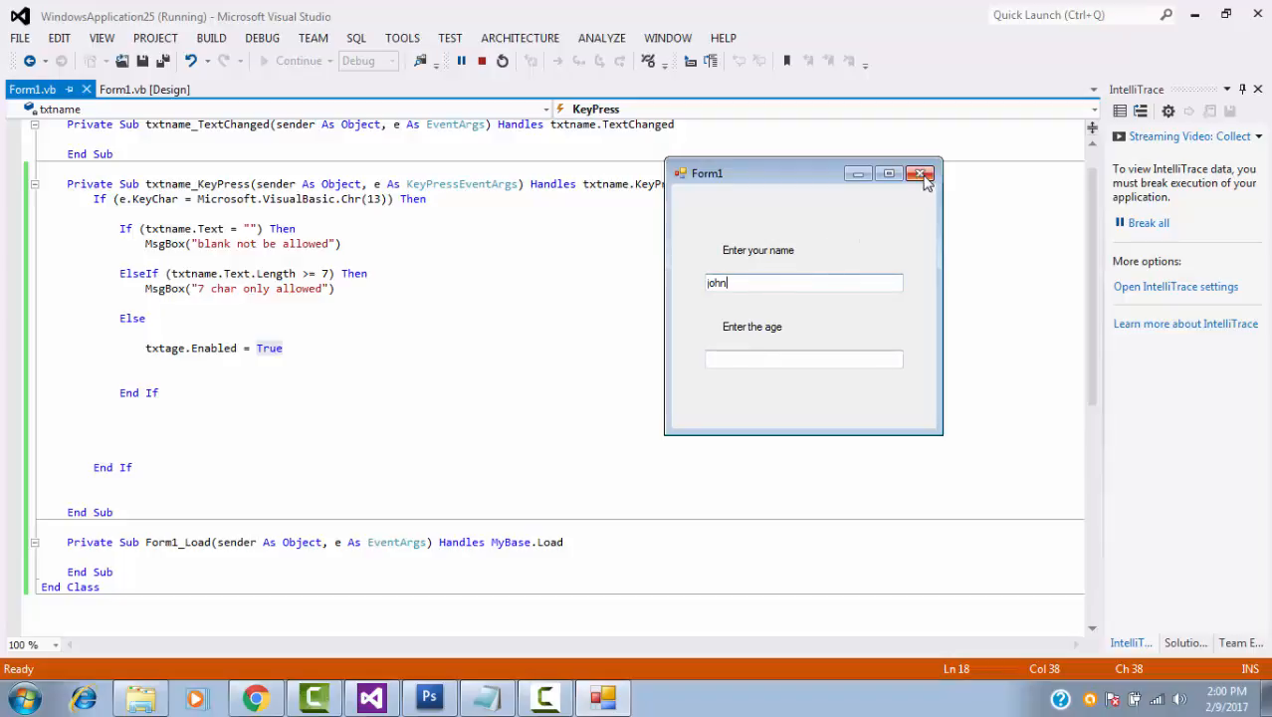
click(919, 173)
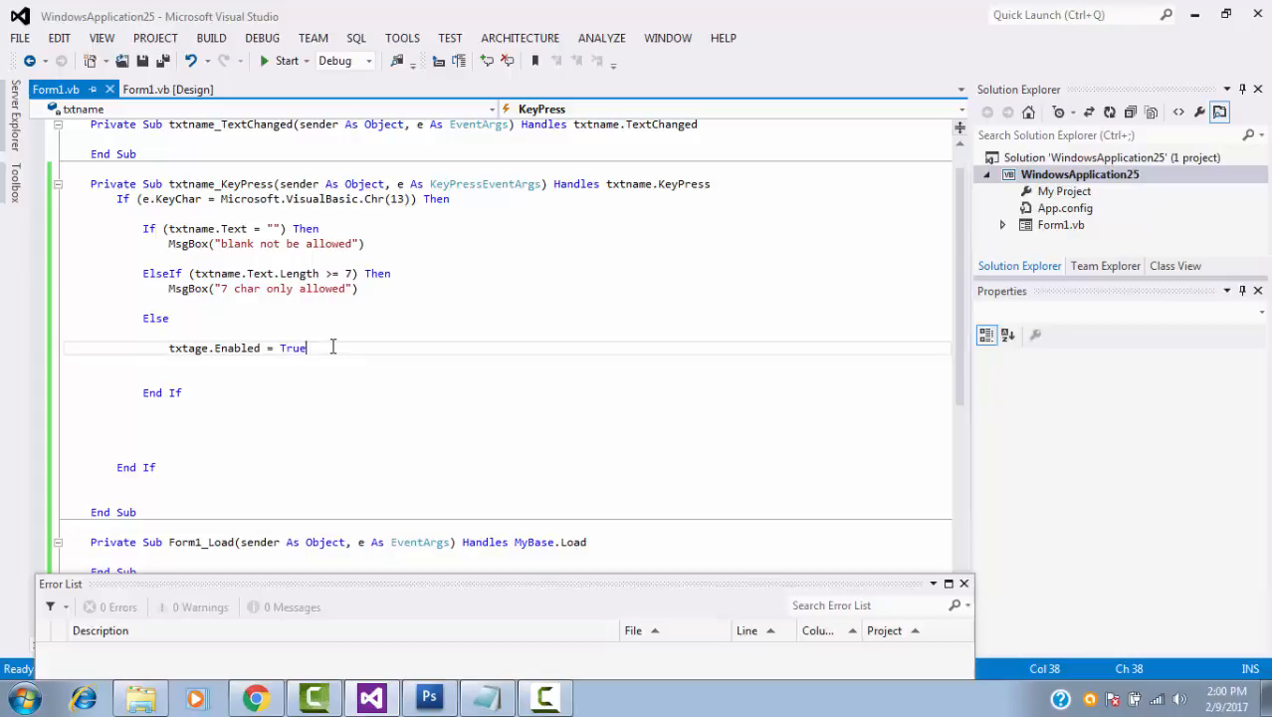
Add txtage.Focus() below the Enabled line and run the project.
text(txtage.)
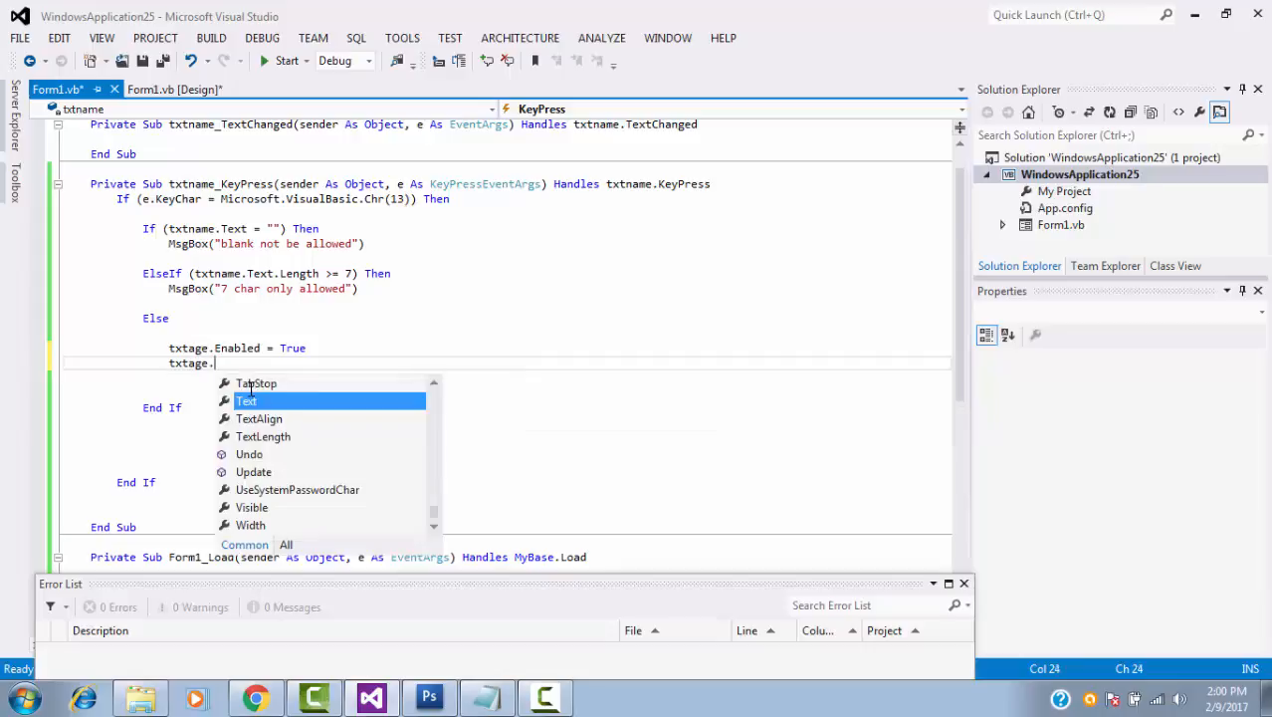
text(Focus)
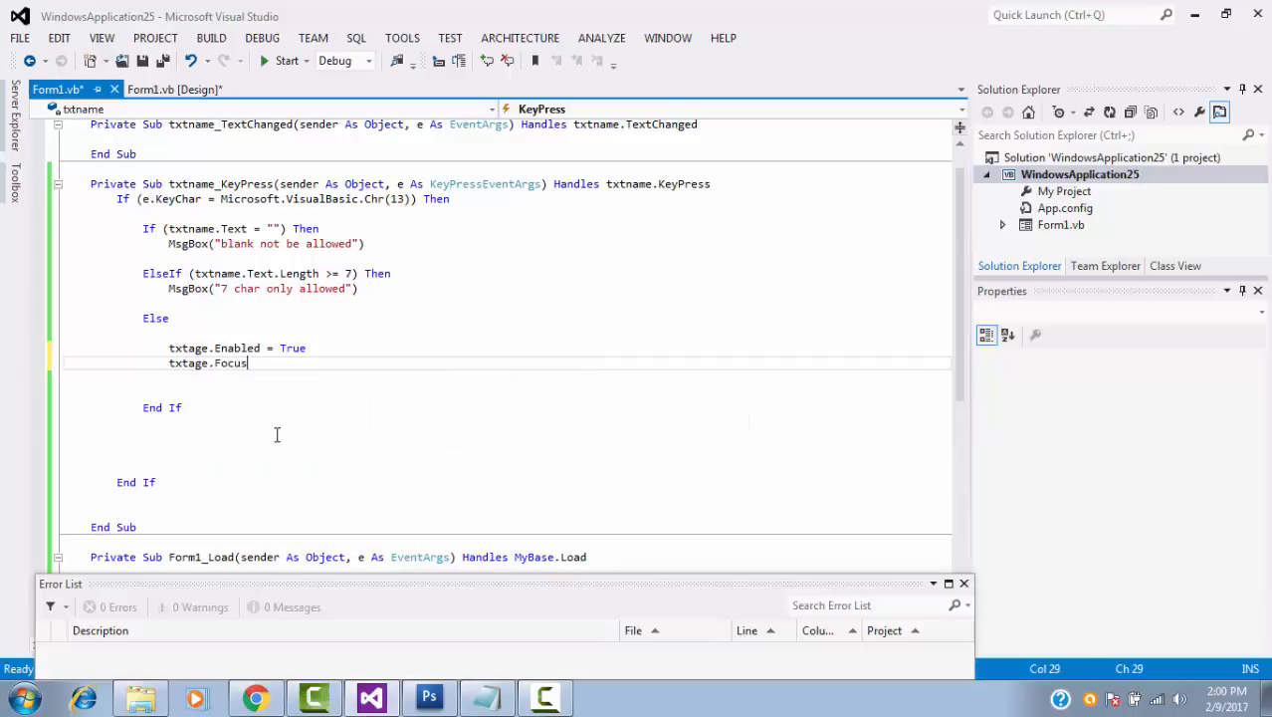
text(())
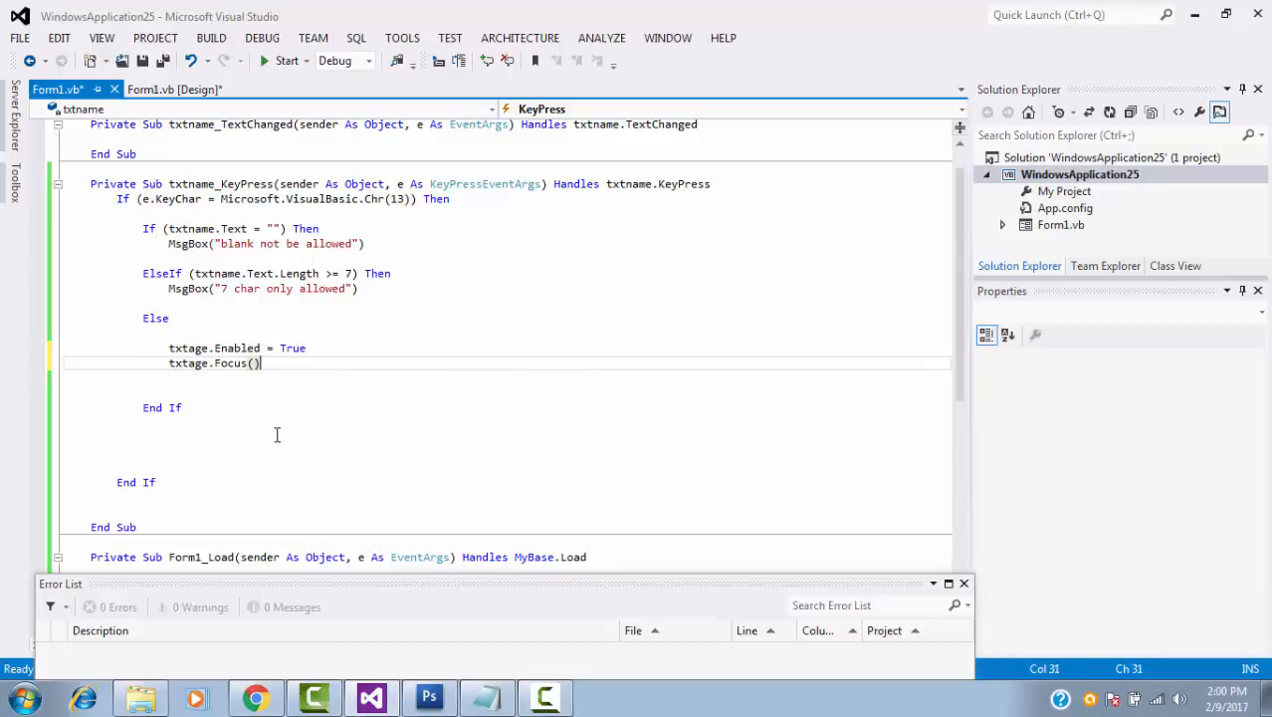
text(;)
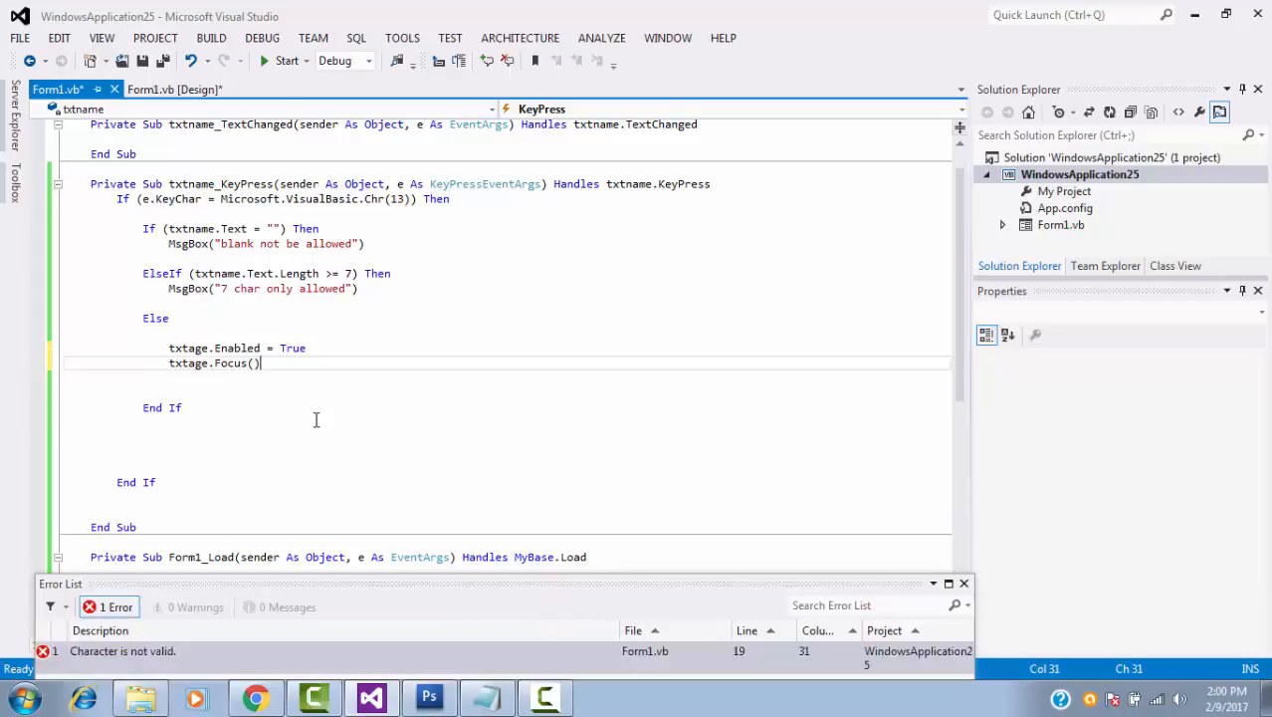
click(287, 60)
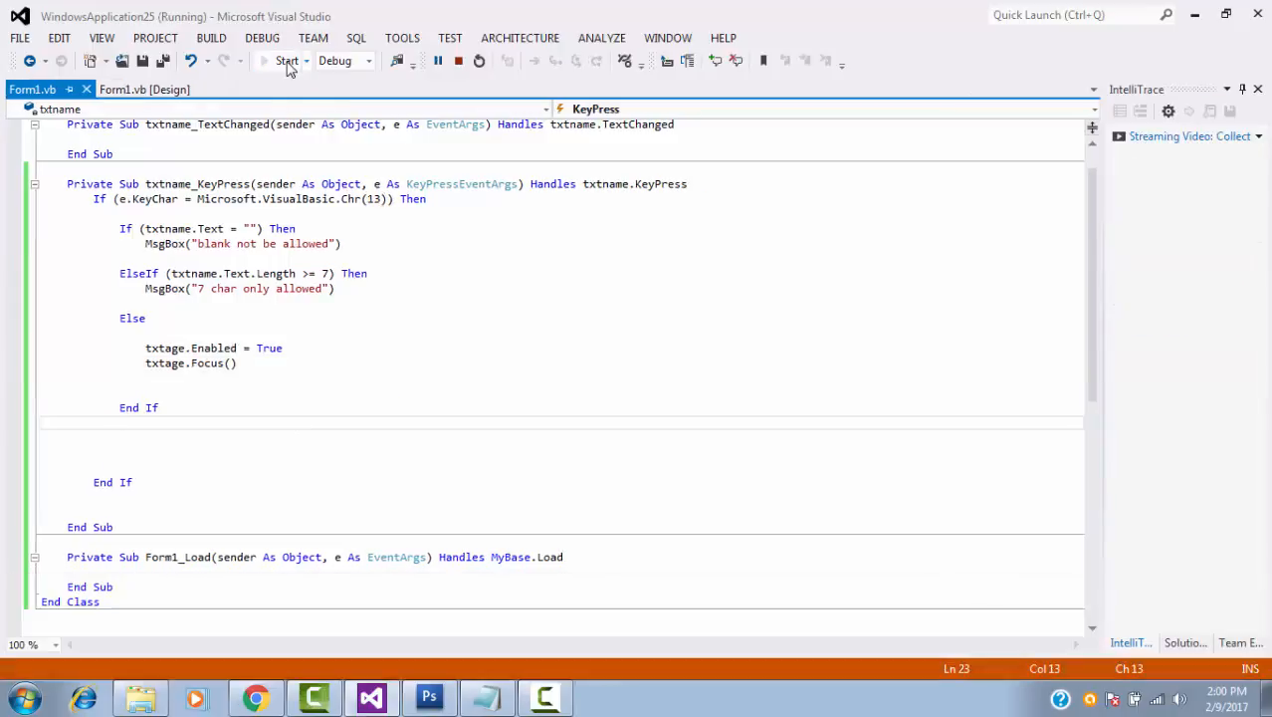
Enter the name 'john' to confirm the age box gets focus, then close the running form.
click(287, 59)
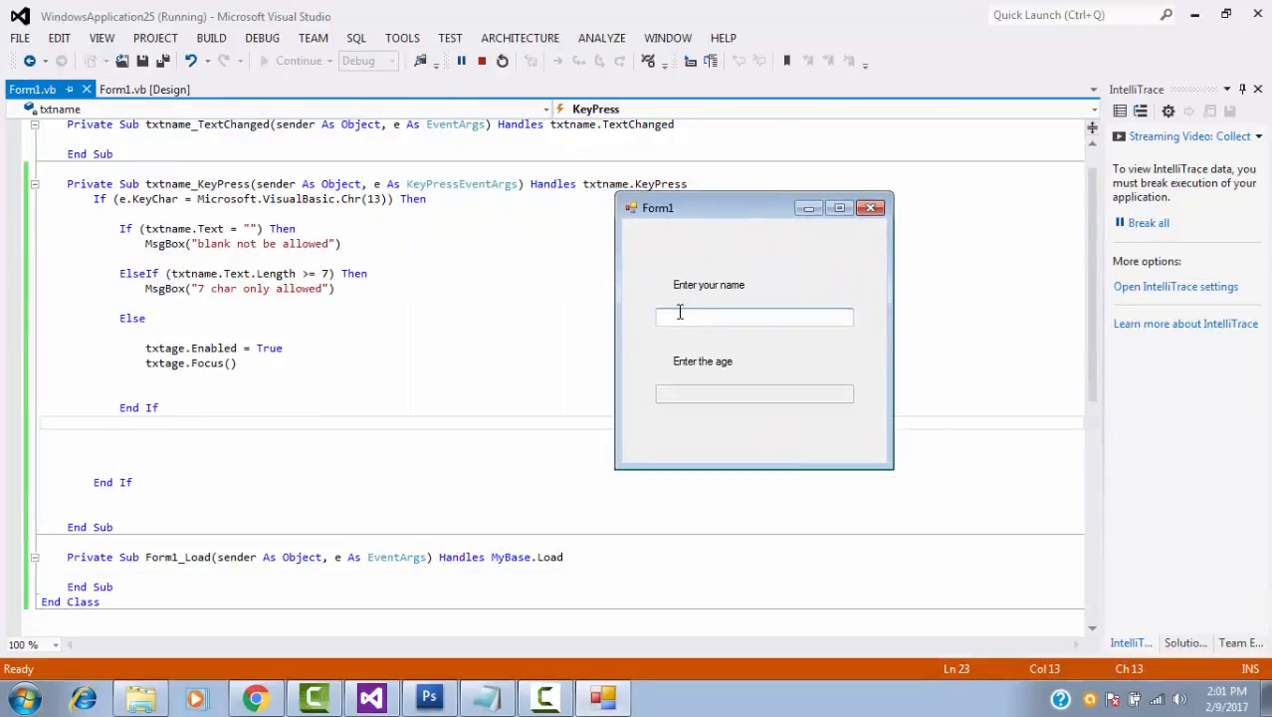
text(john)
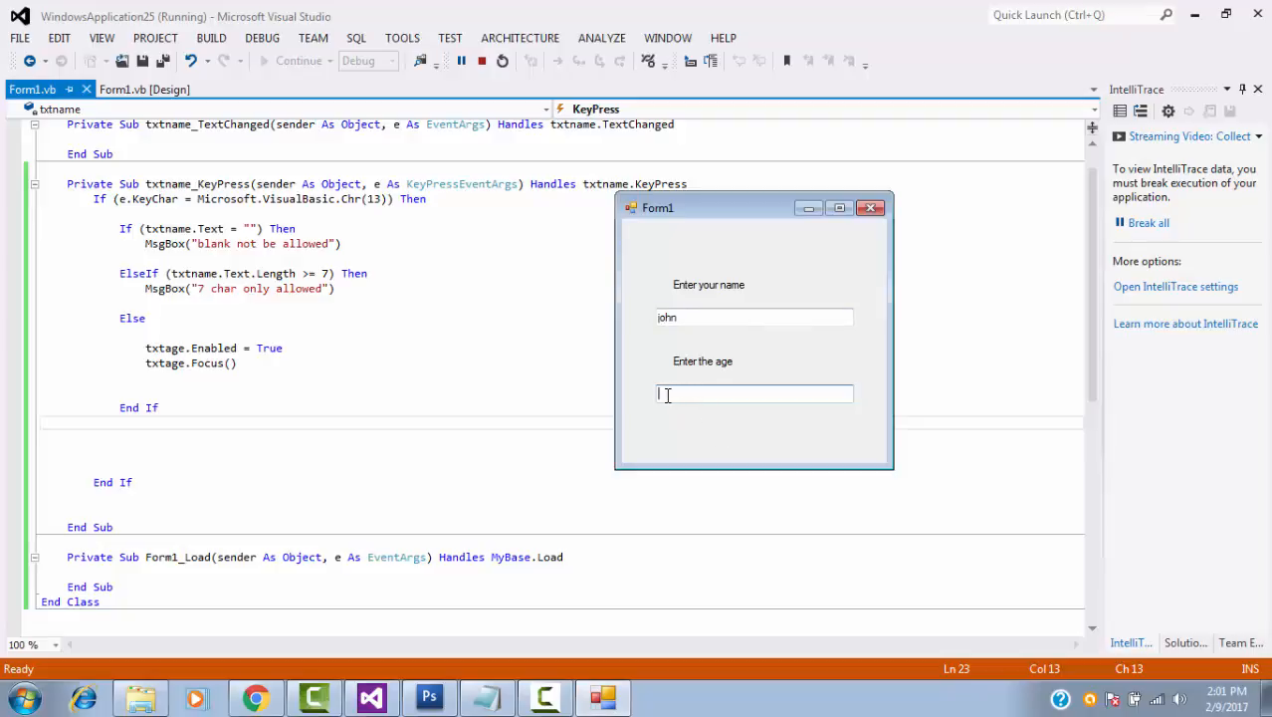
mouse_move(685, 334)
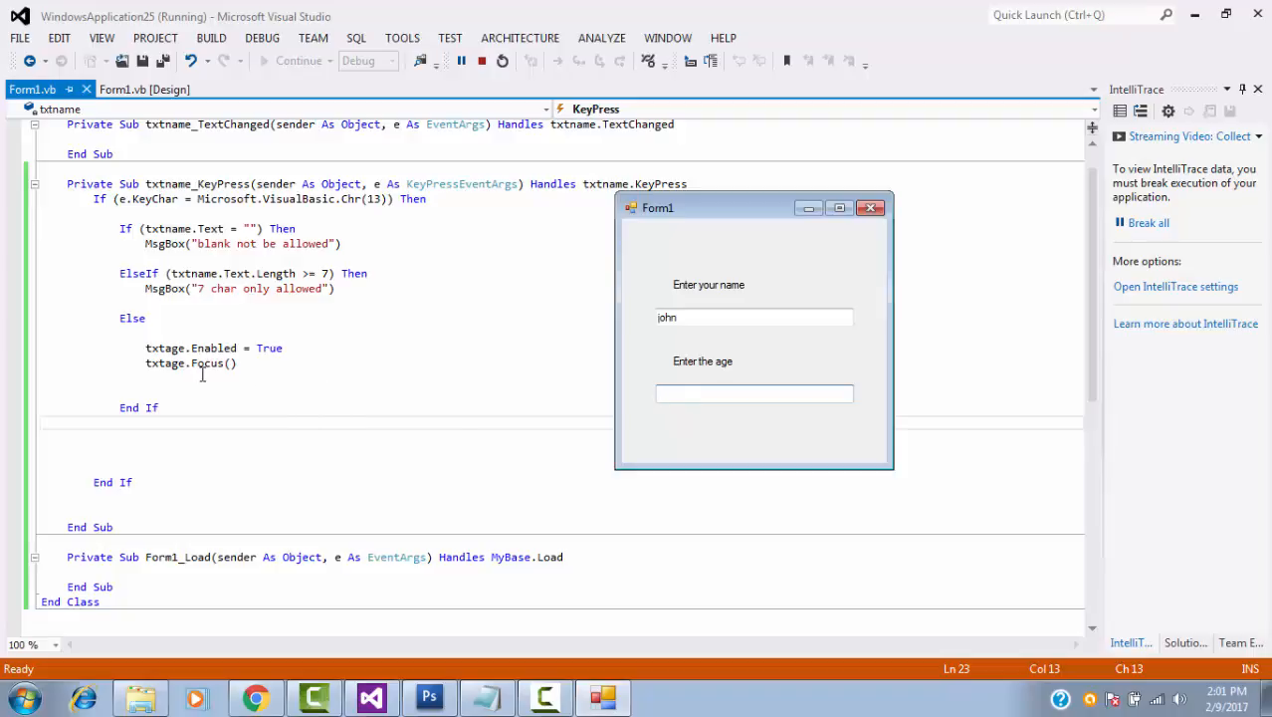
mouse_move(183, 406)
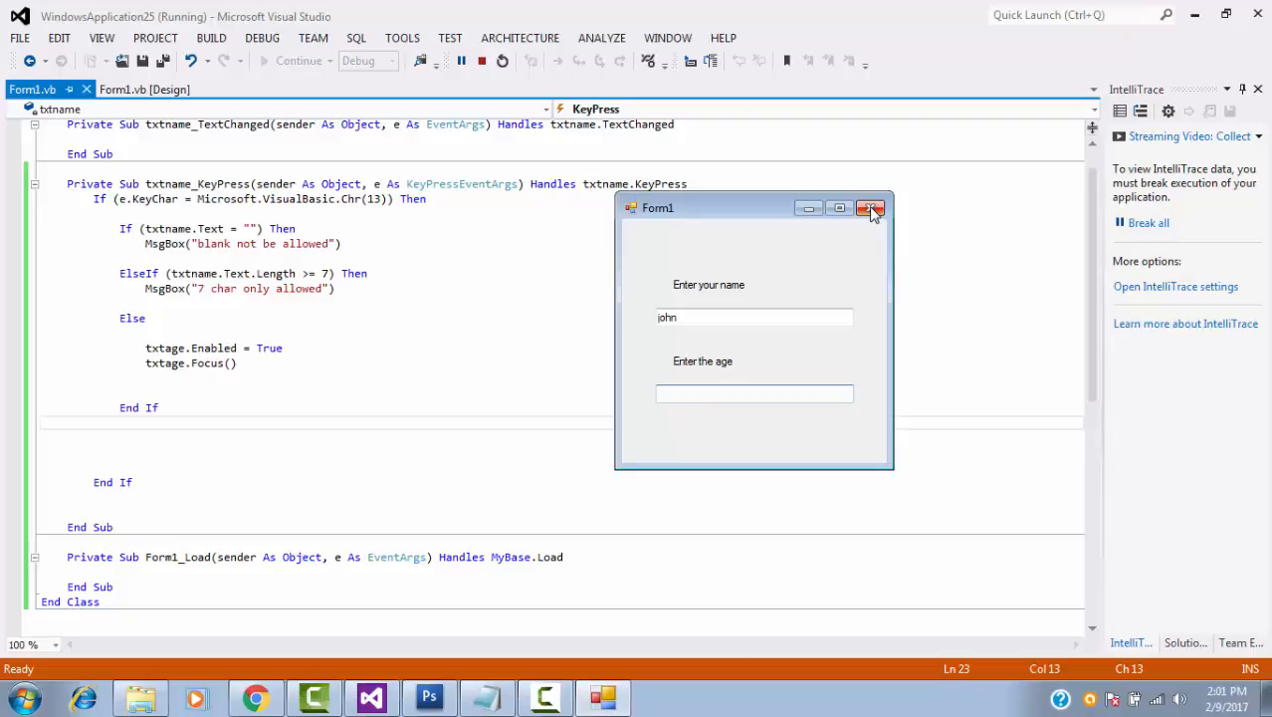
click(872, 209)
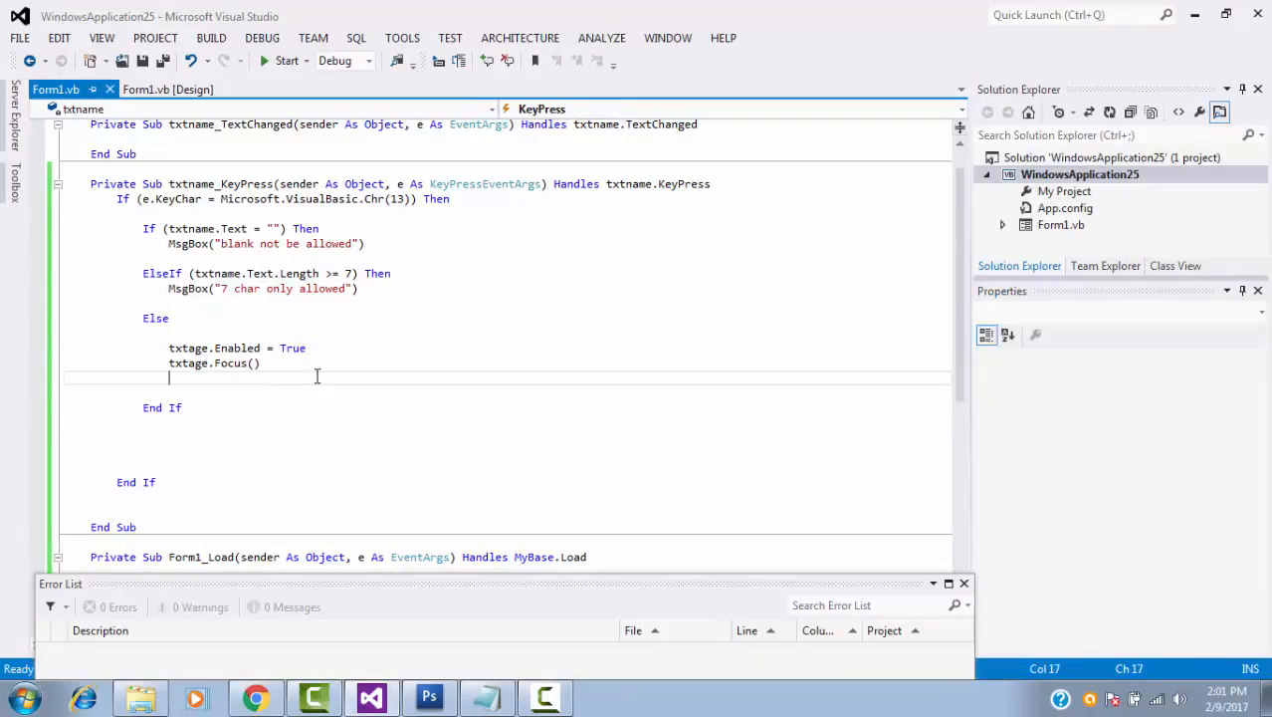
Leave the KeyPress code and return to the Form1.cs designer with txtname selected.
scroll(up, 3)
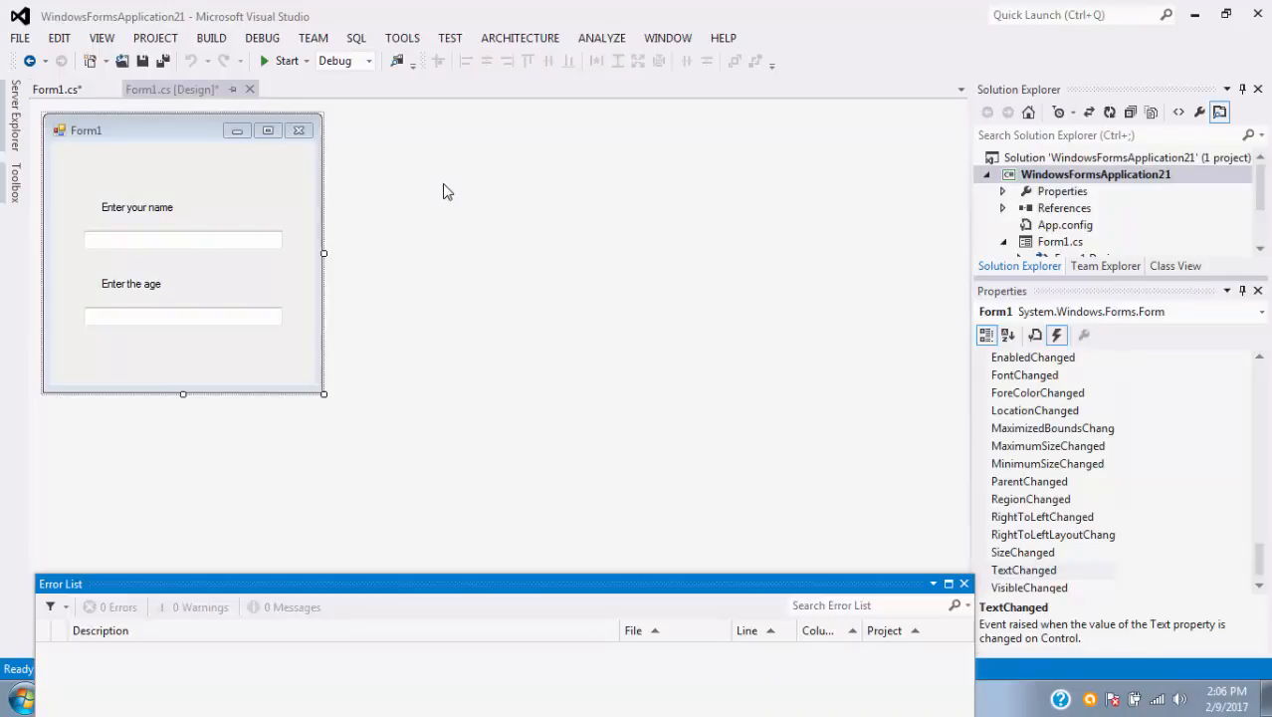
mouse_move(442, 270)
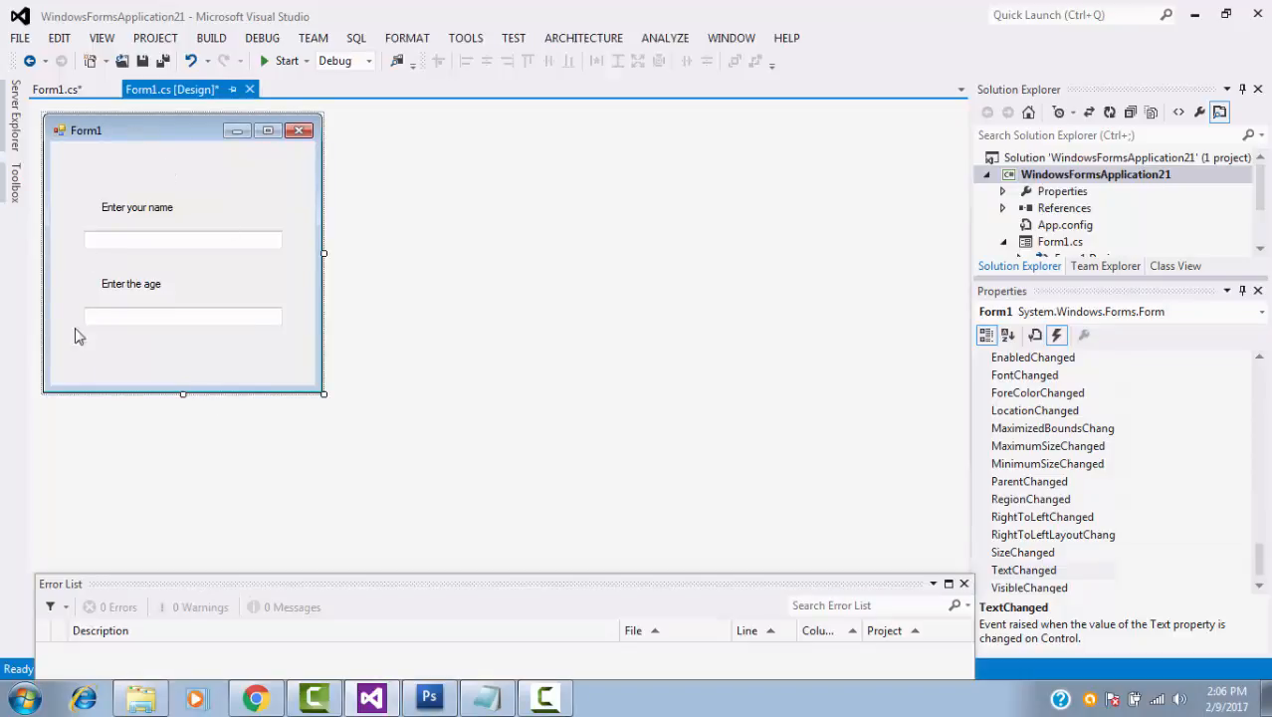
mouse_move(239, 275)
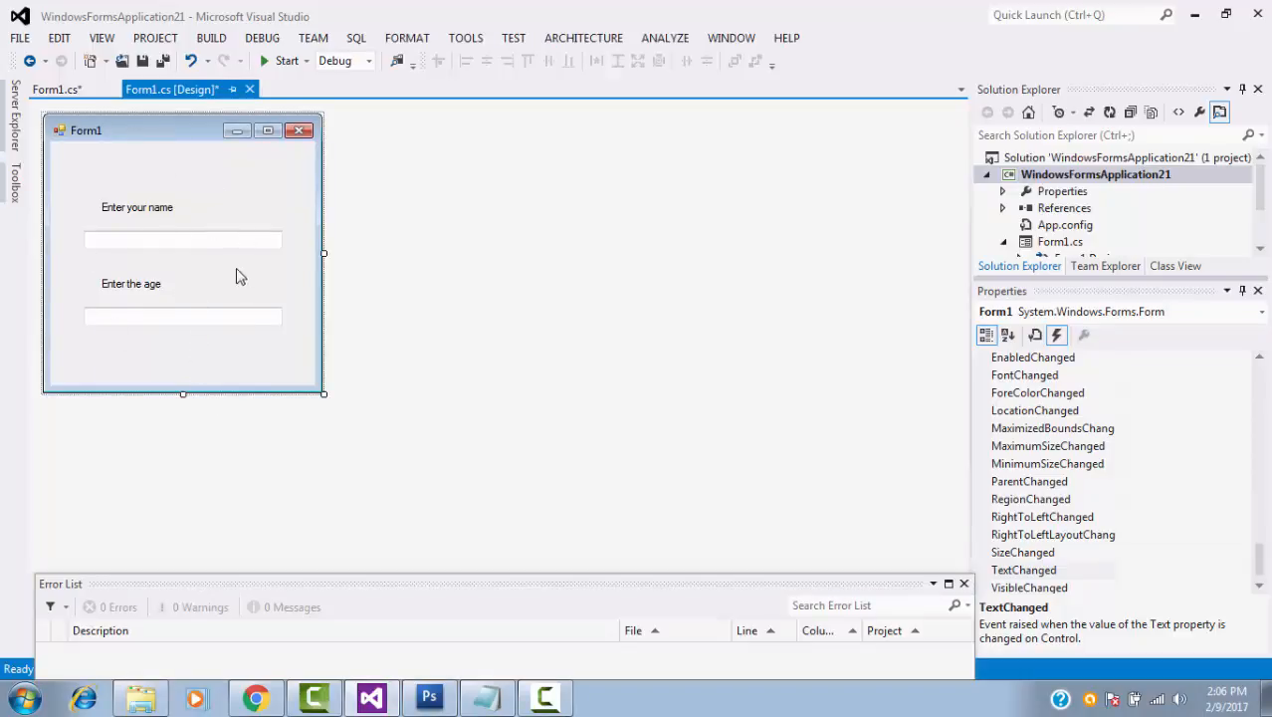
mouse_move(235, 238)
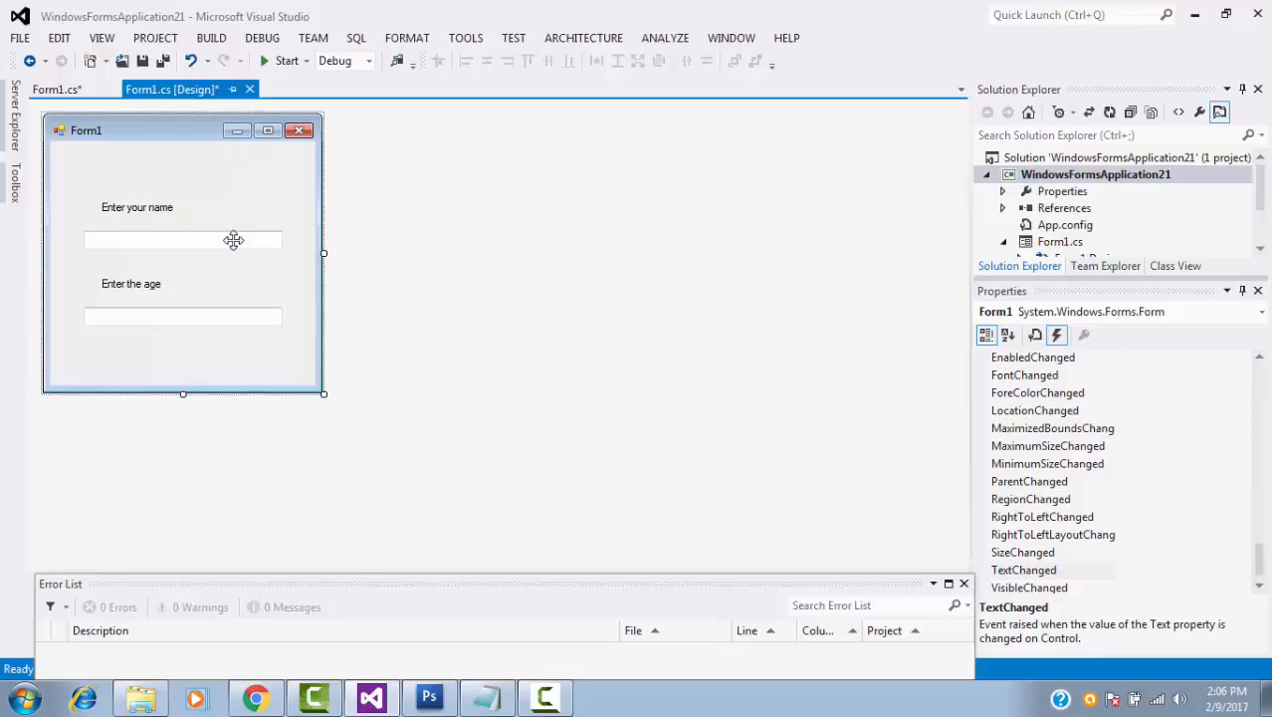
click(183, 239)
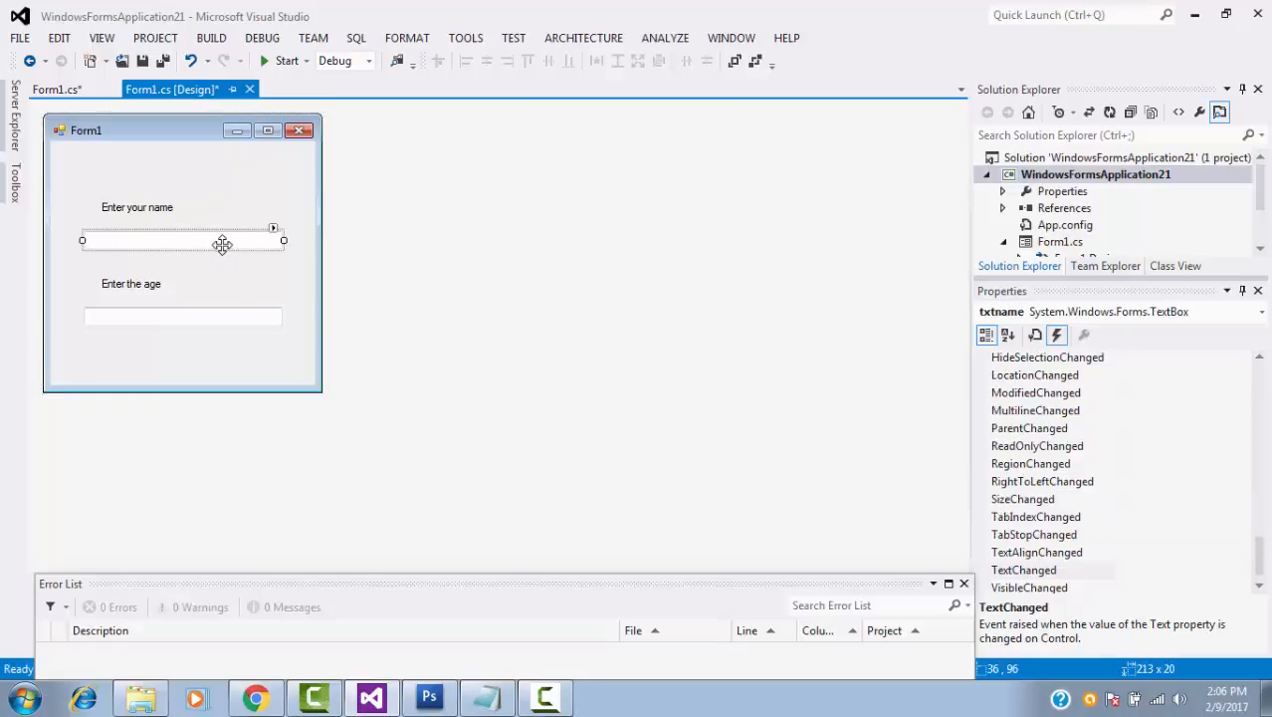
click(49, 88)
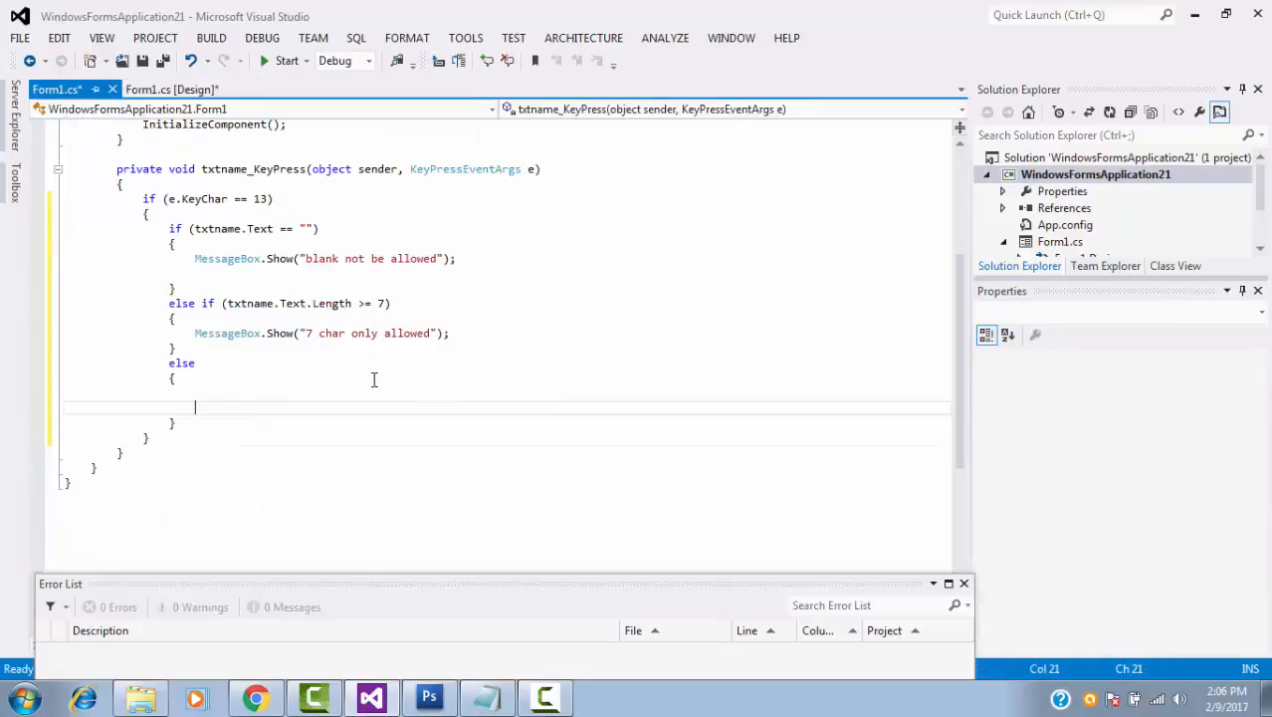
scroll(up, 3)
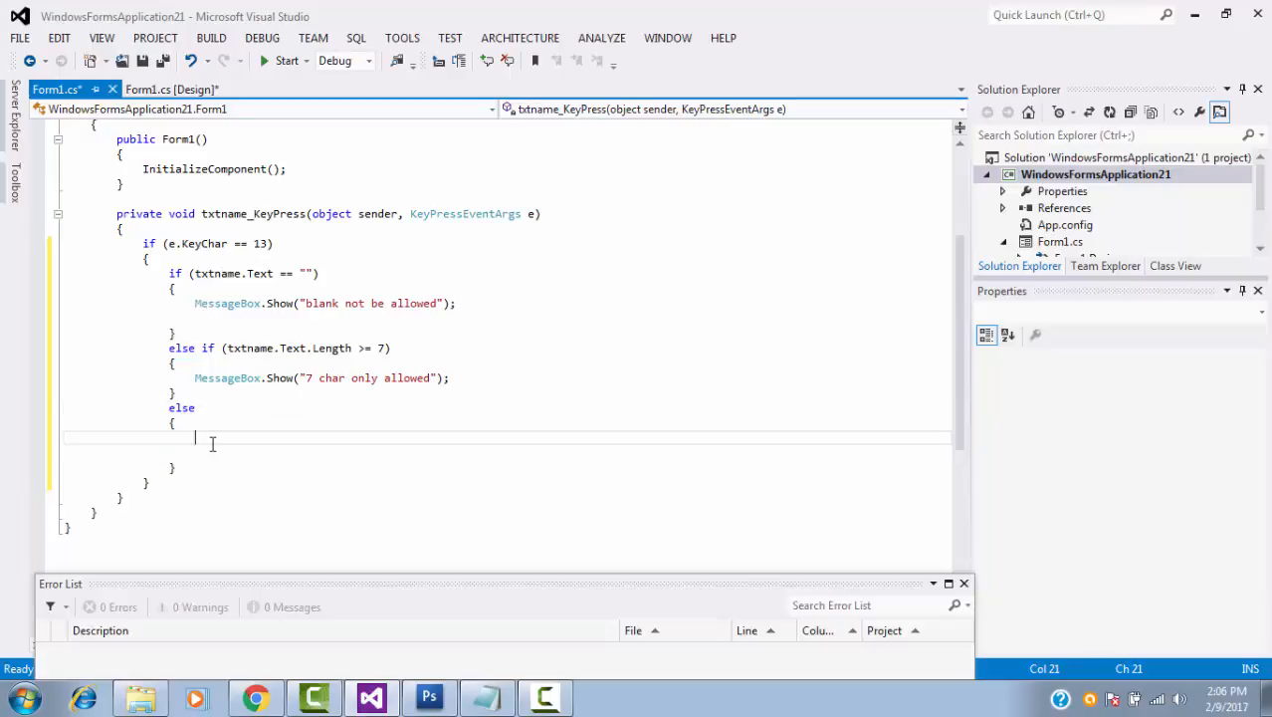
click(164, 88)
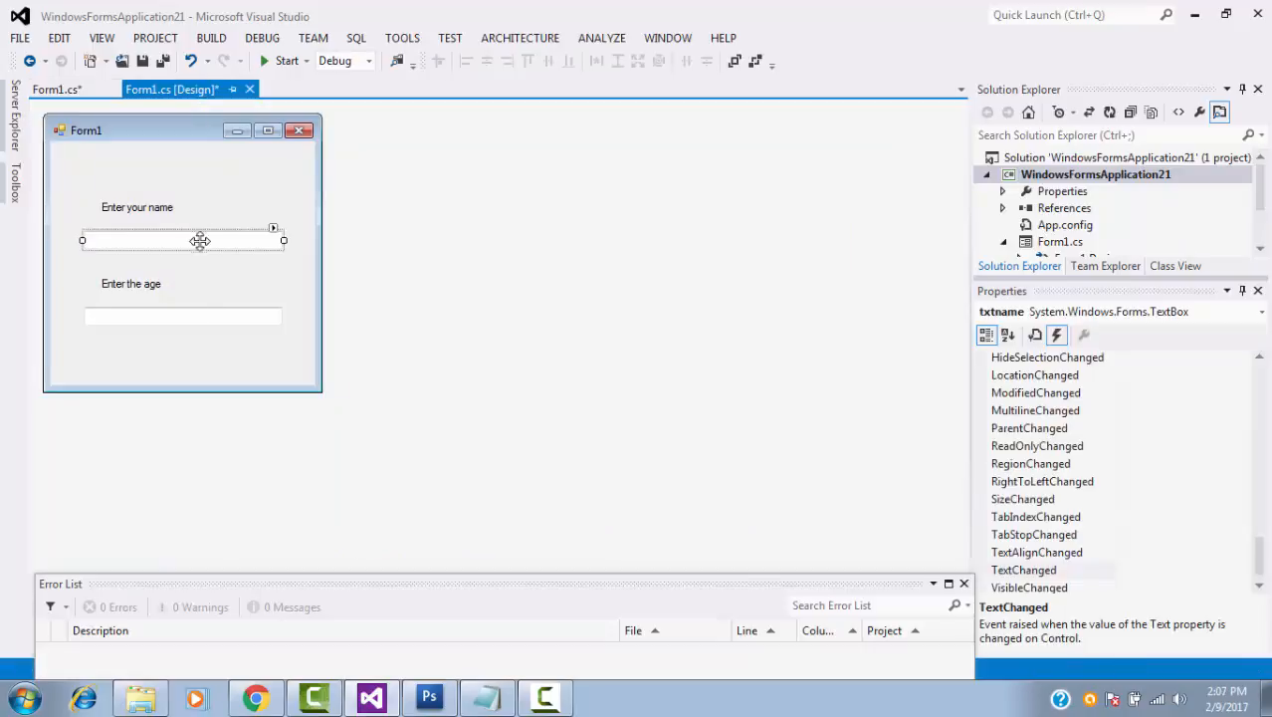
Set the txtage textbox's Enabled property to False in the Properties window.
click(183, 317)
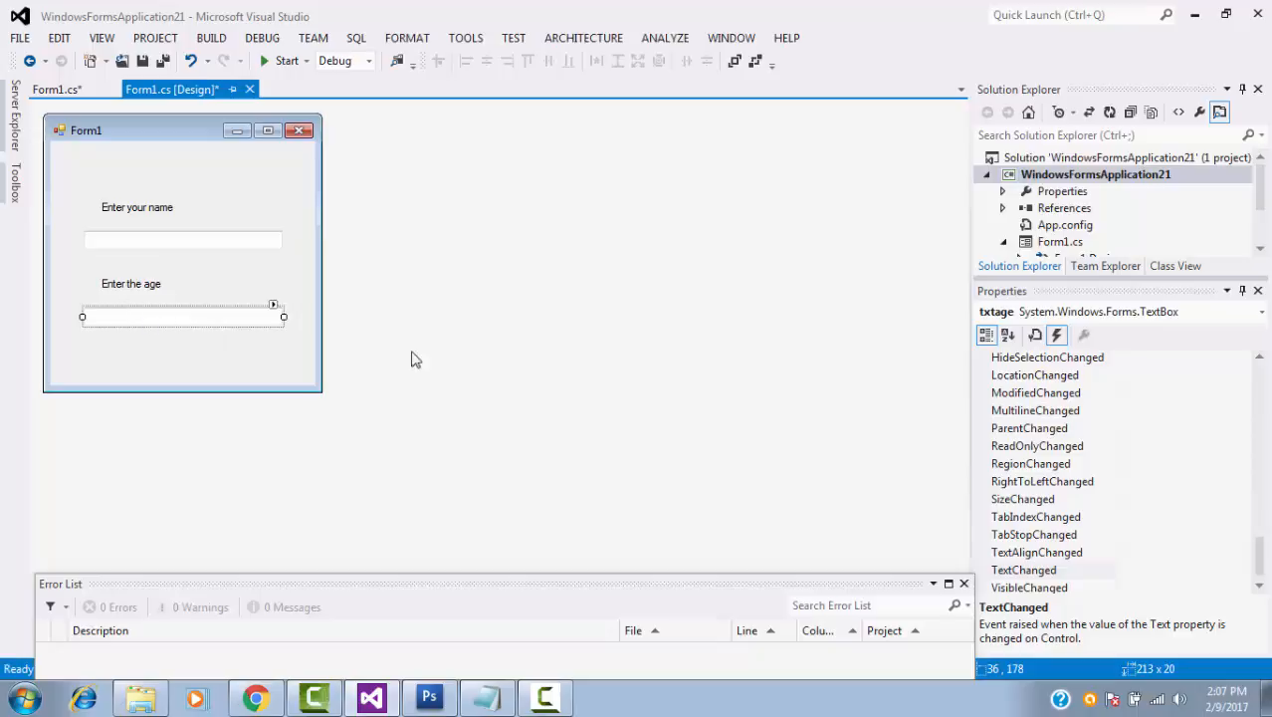
click(987, 335)
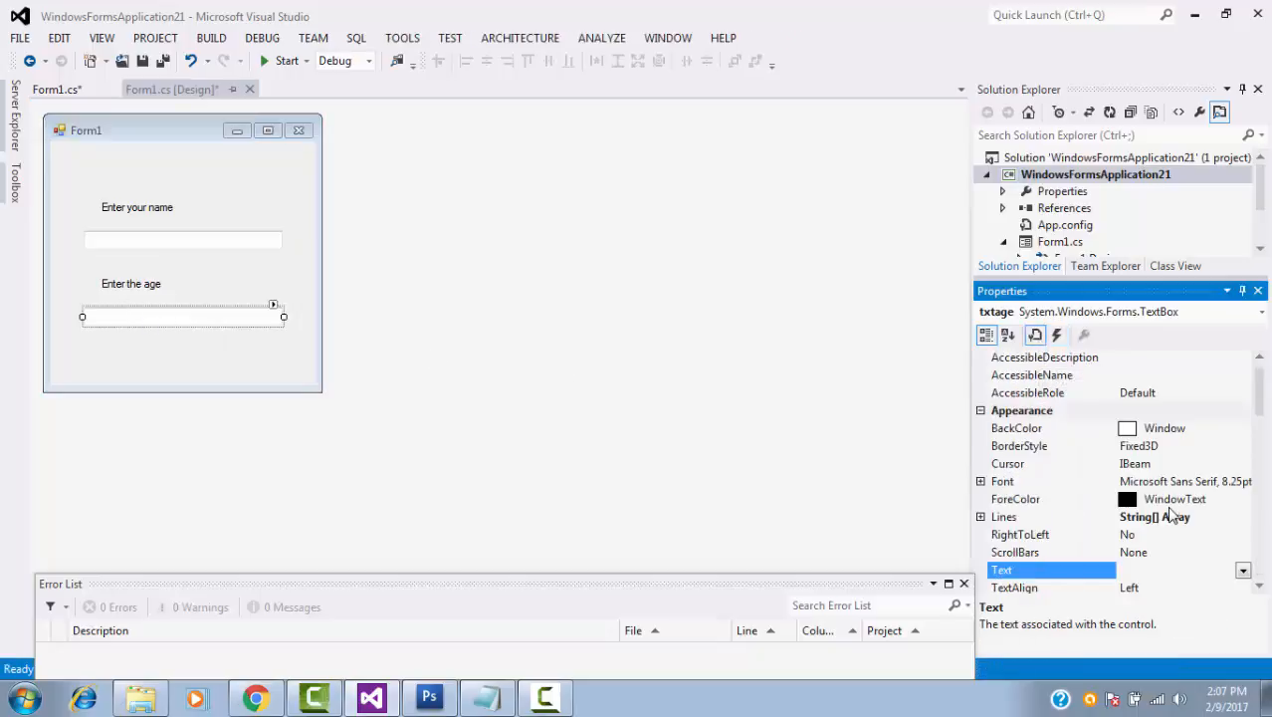
scroll(down, 3)
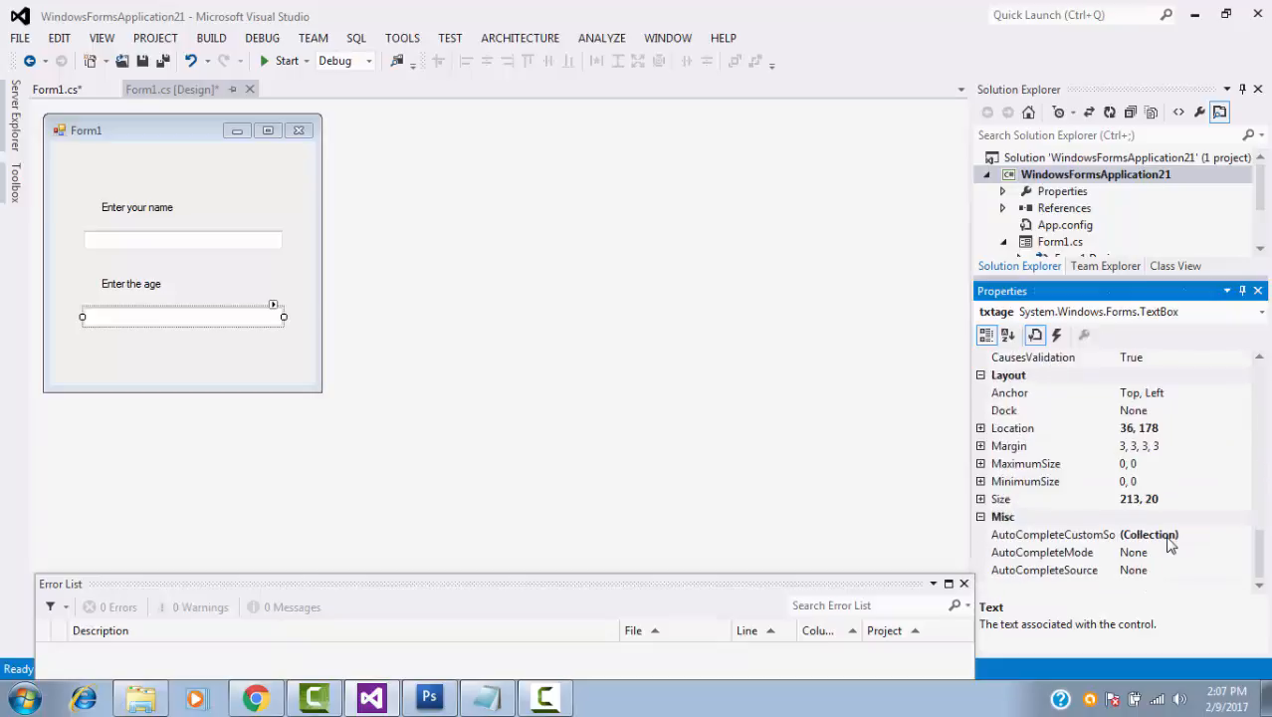
scroll(down, 3)
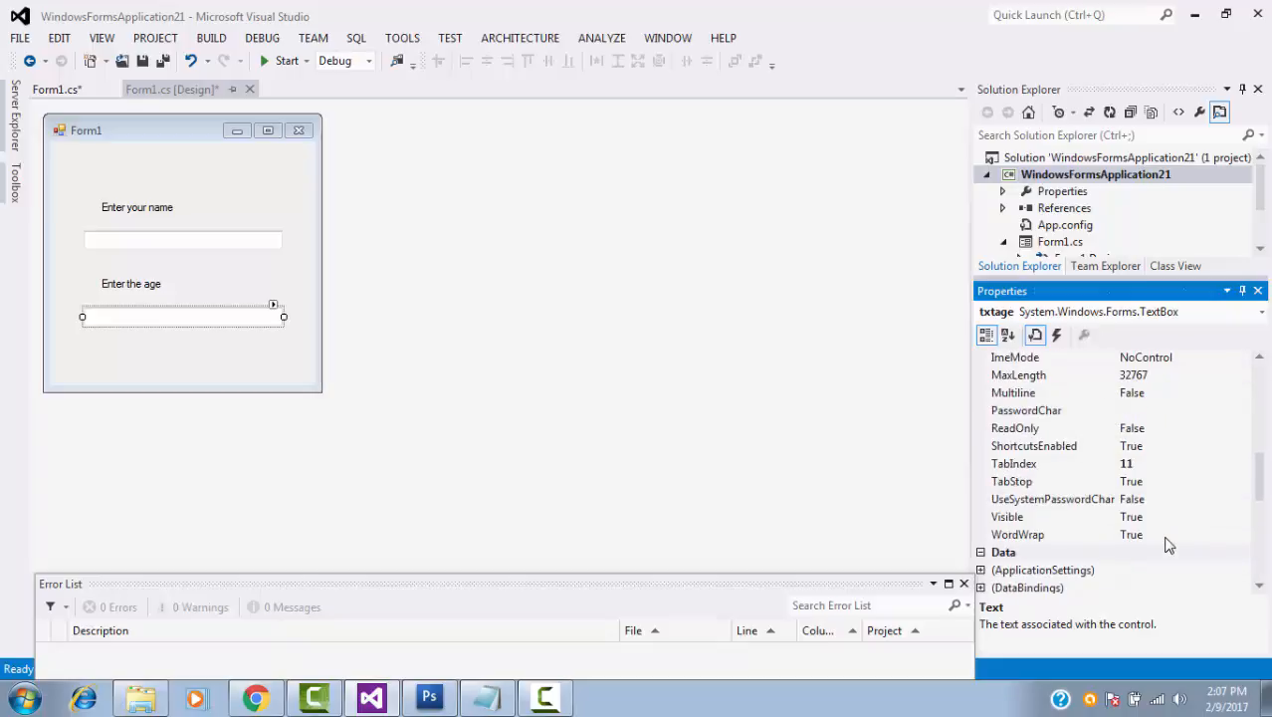
scroll(up, 3)
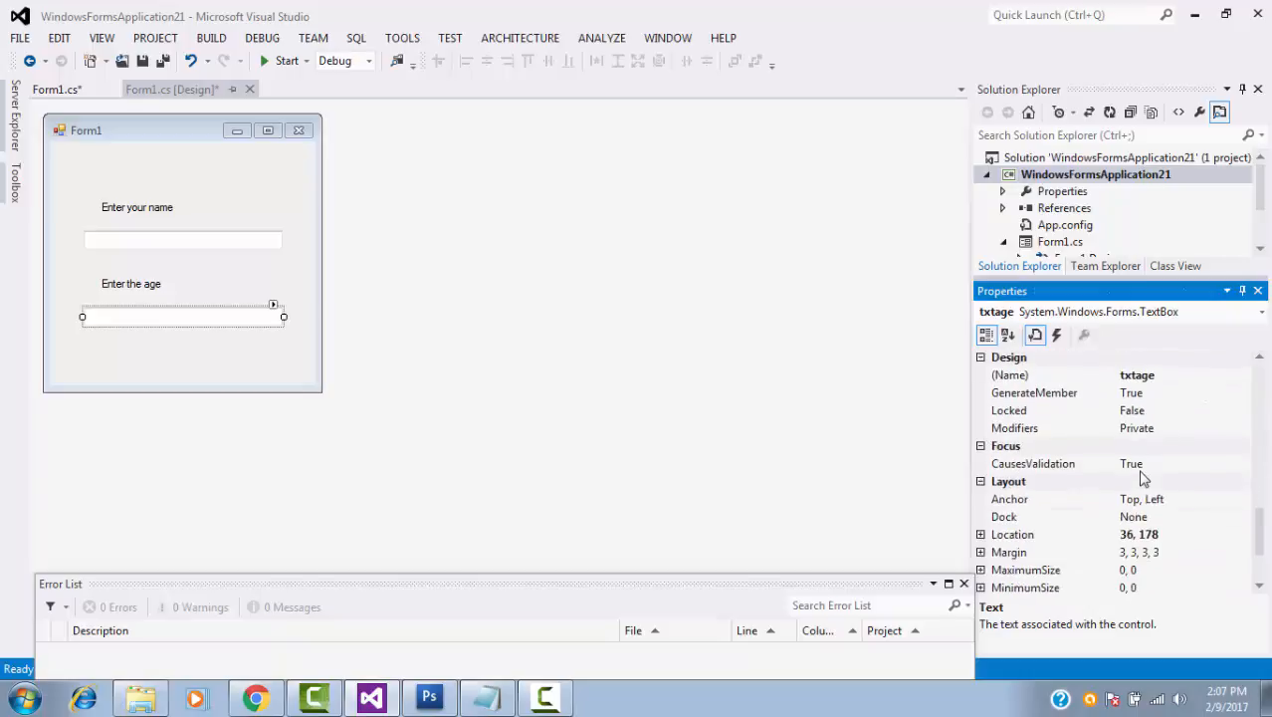
scroll(down, 3)
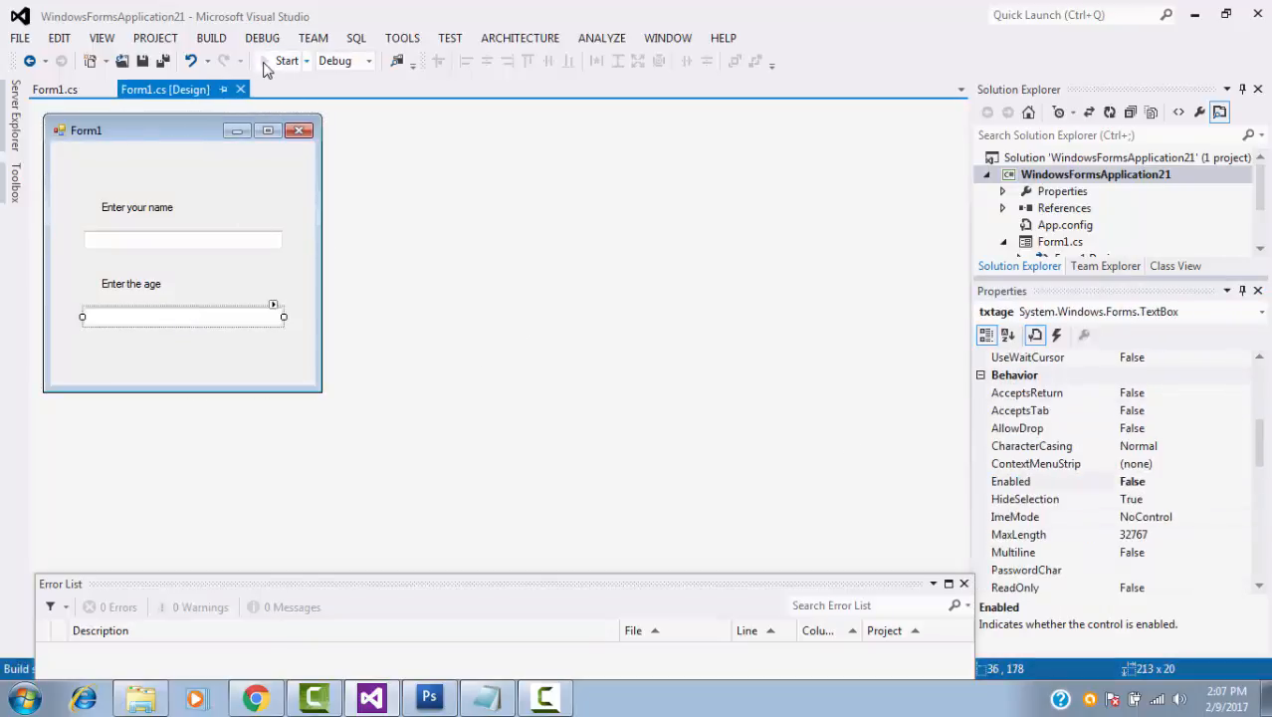
Run the form to confirm the age box is disabled, close it, and return to the KeyPress code.
click(287, 59)
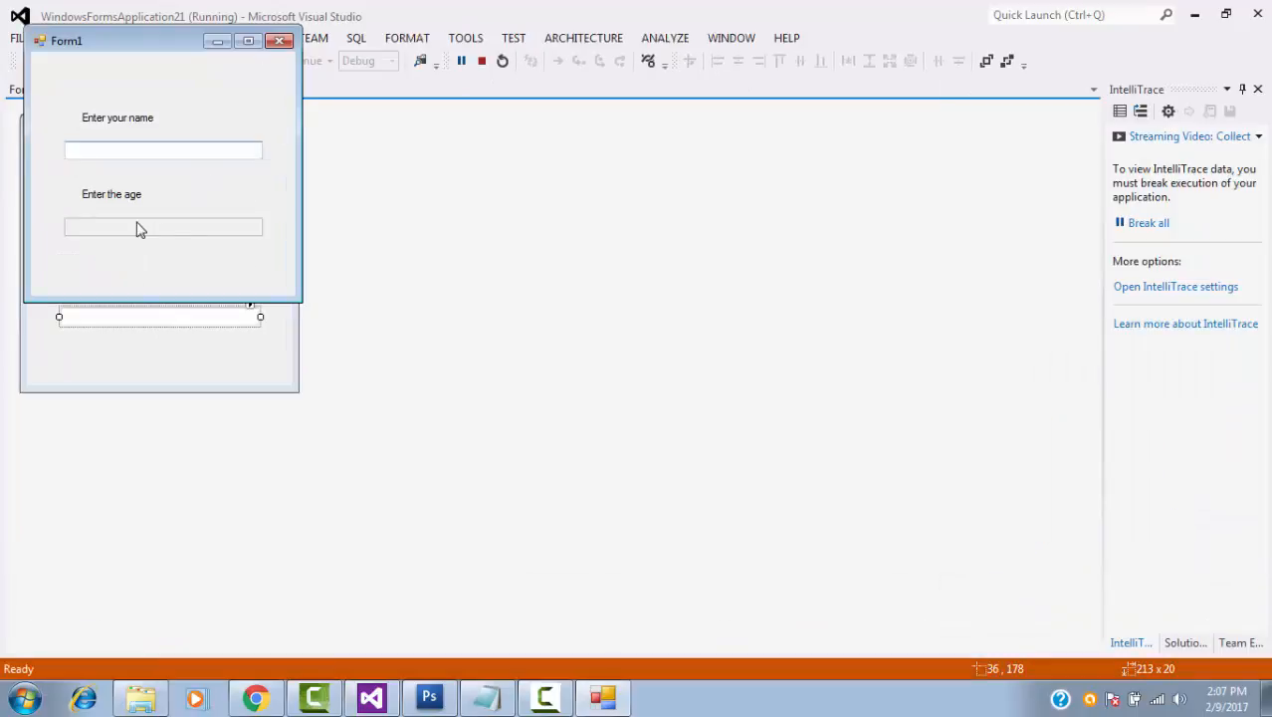
click(481, 59)
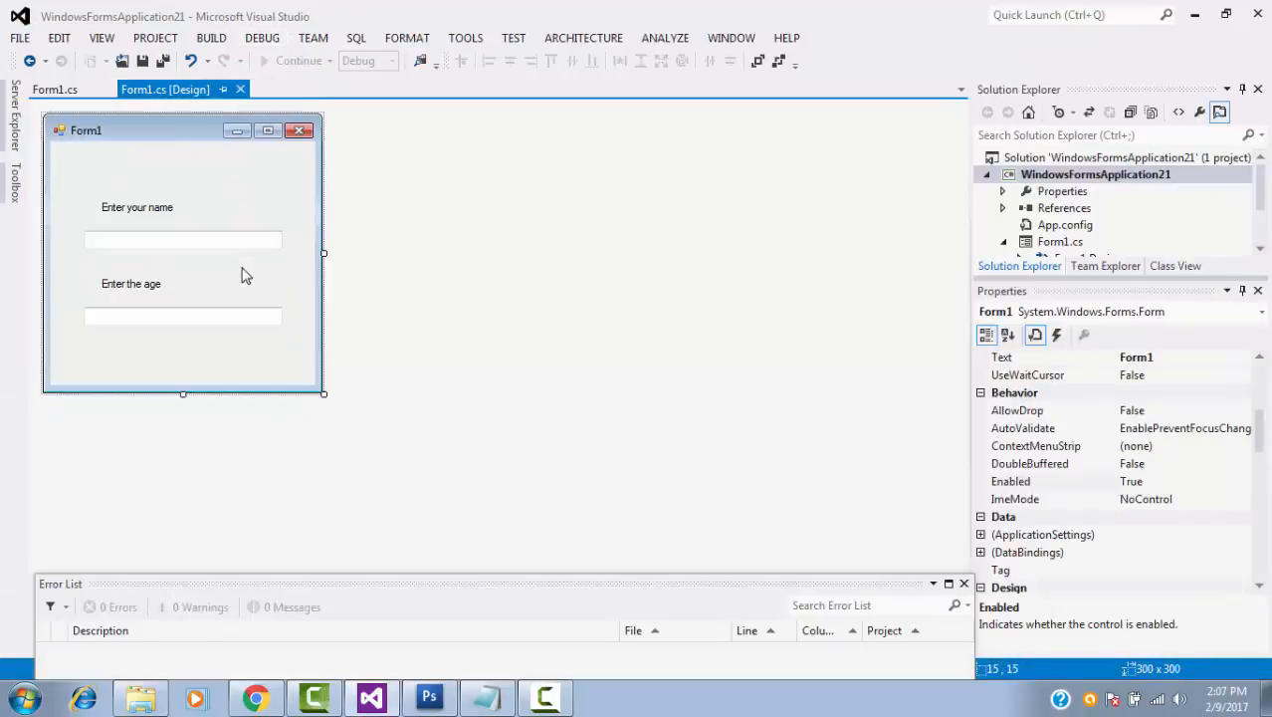
click(54, 87)
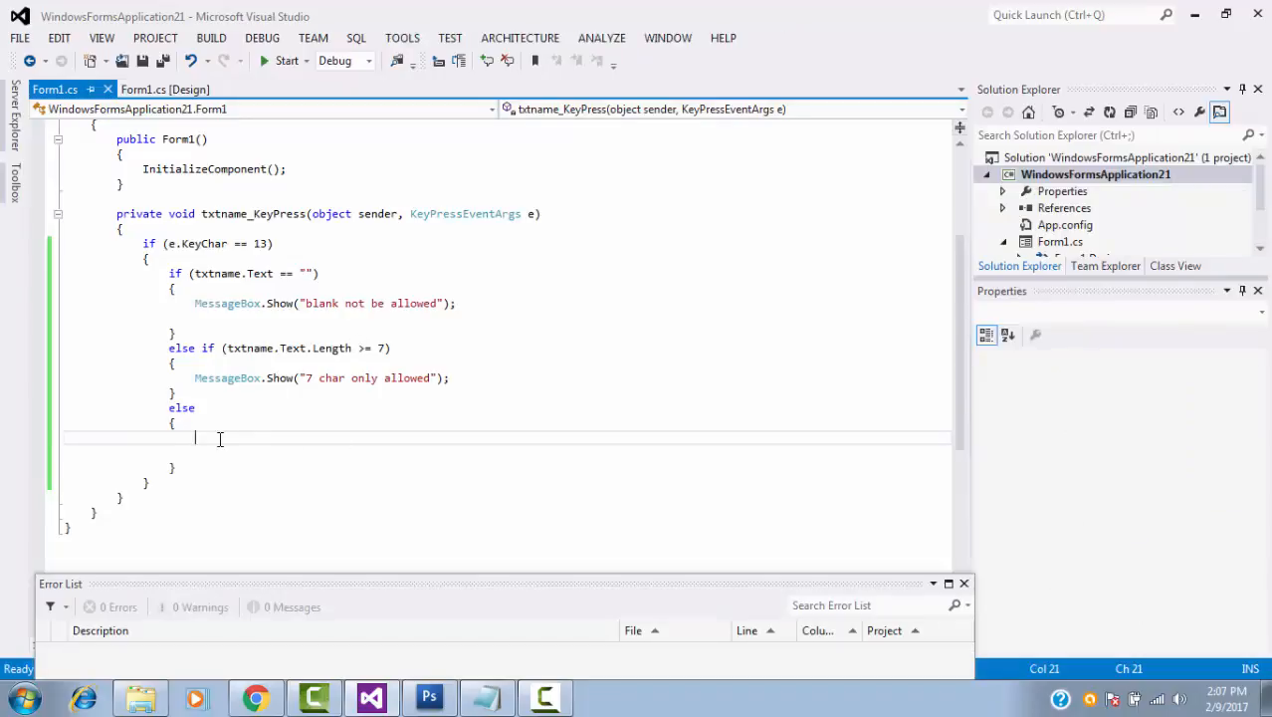
Write txtage.Enabled = true; and txtage.Focus(); in the else block via IntelliSense.
text(t)
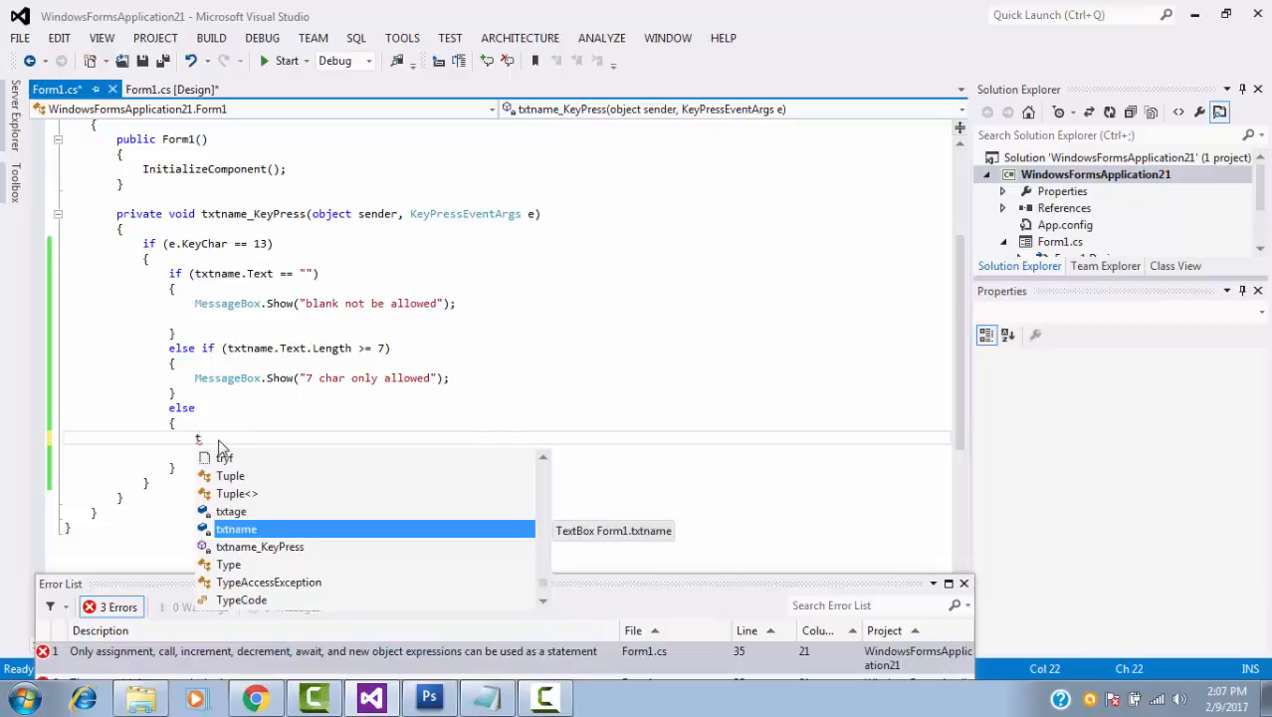
text(xtage)
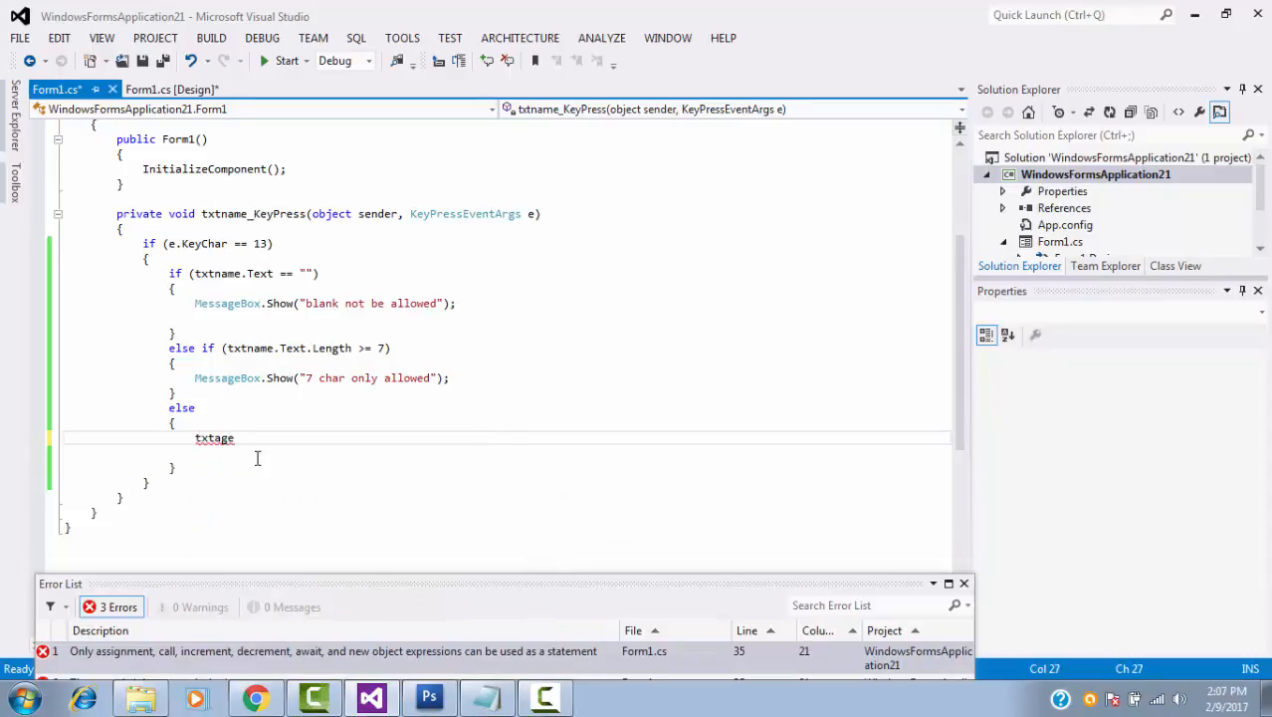
text(.Enabled)
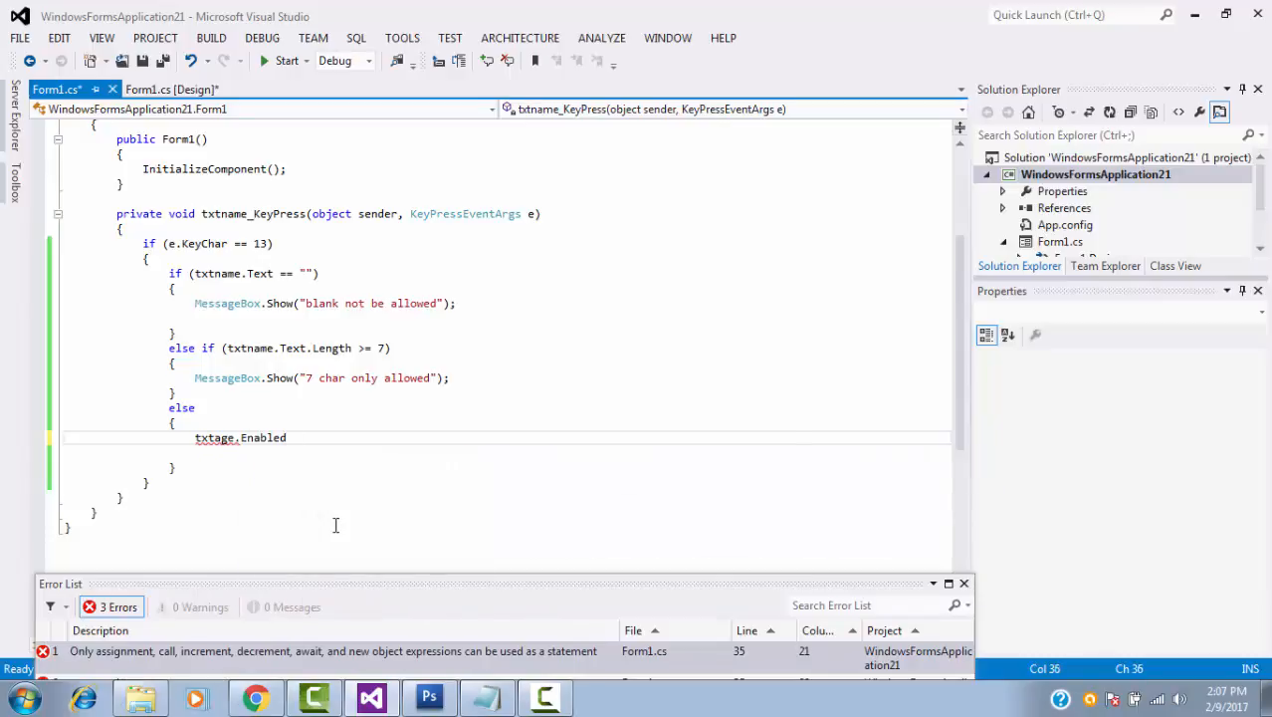
text(= true;)
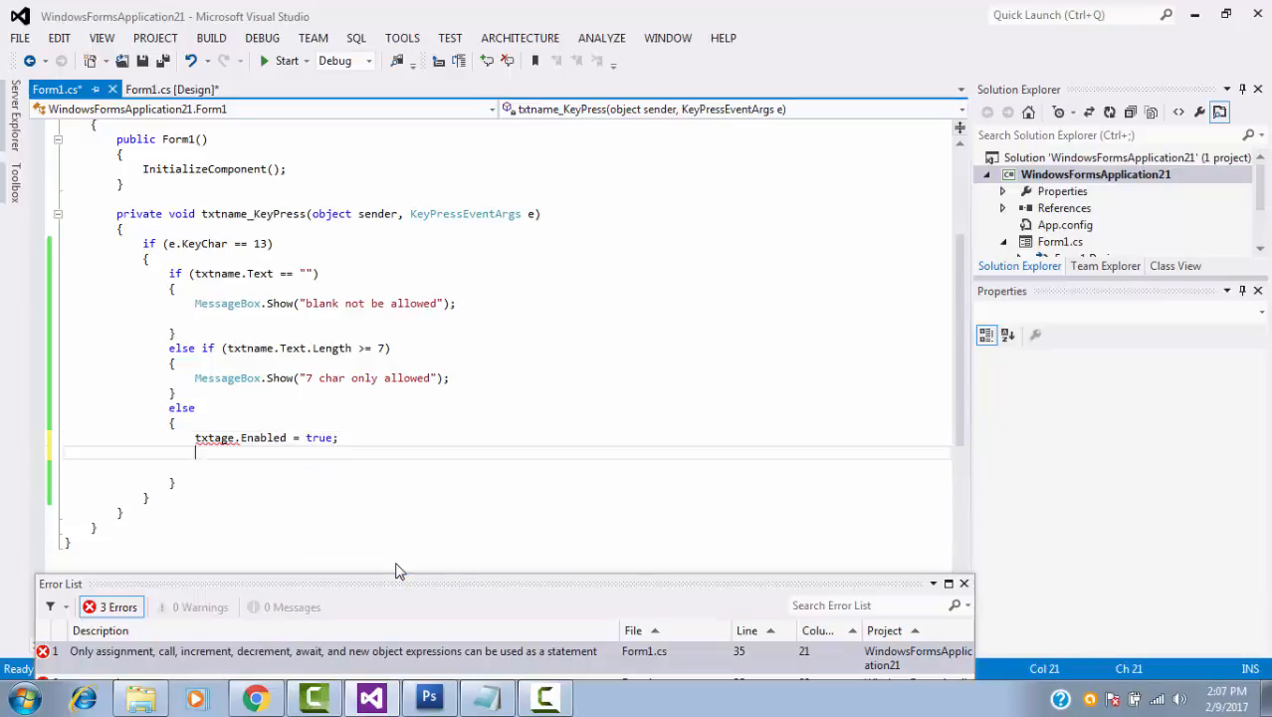
text(t)
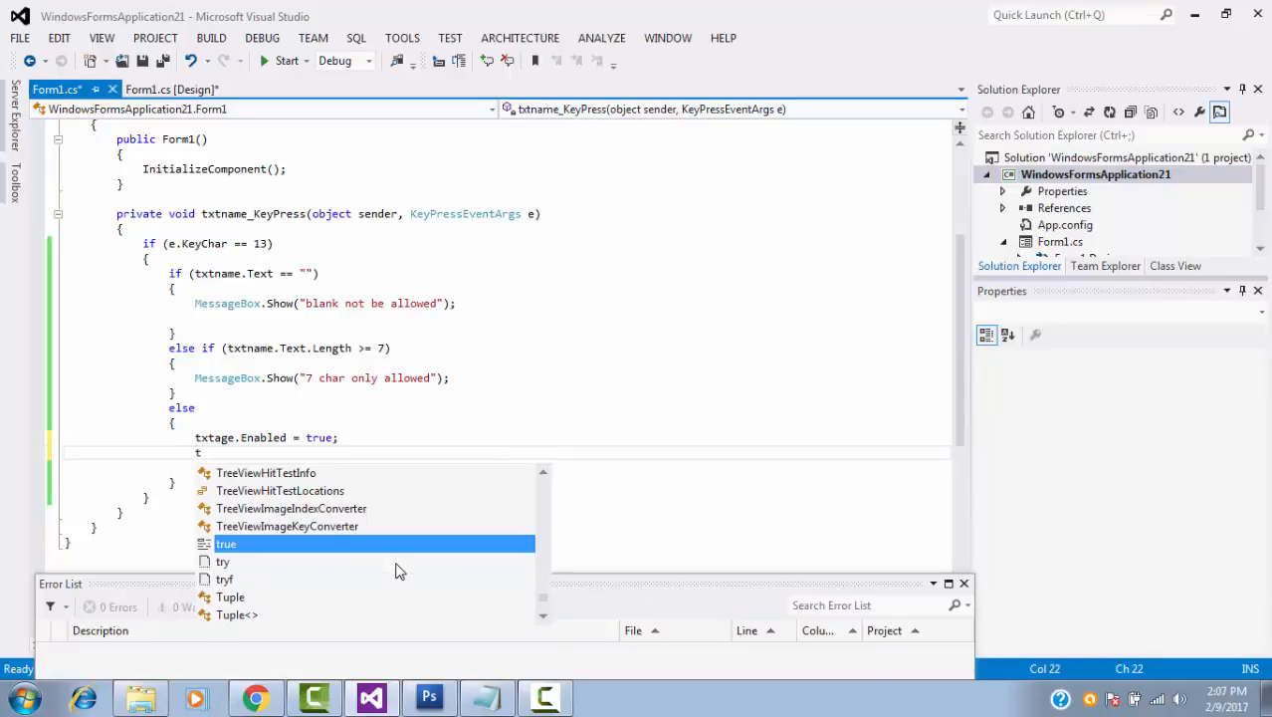
text(xtage.Focus)
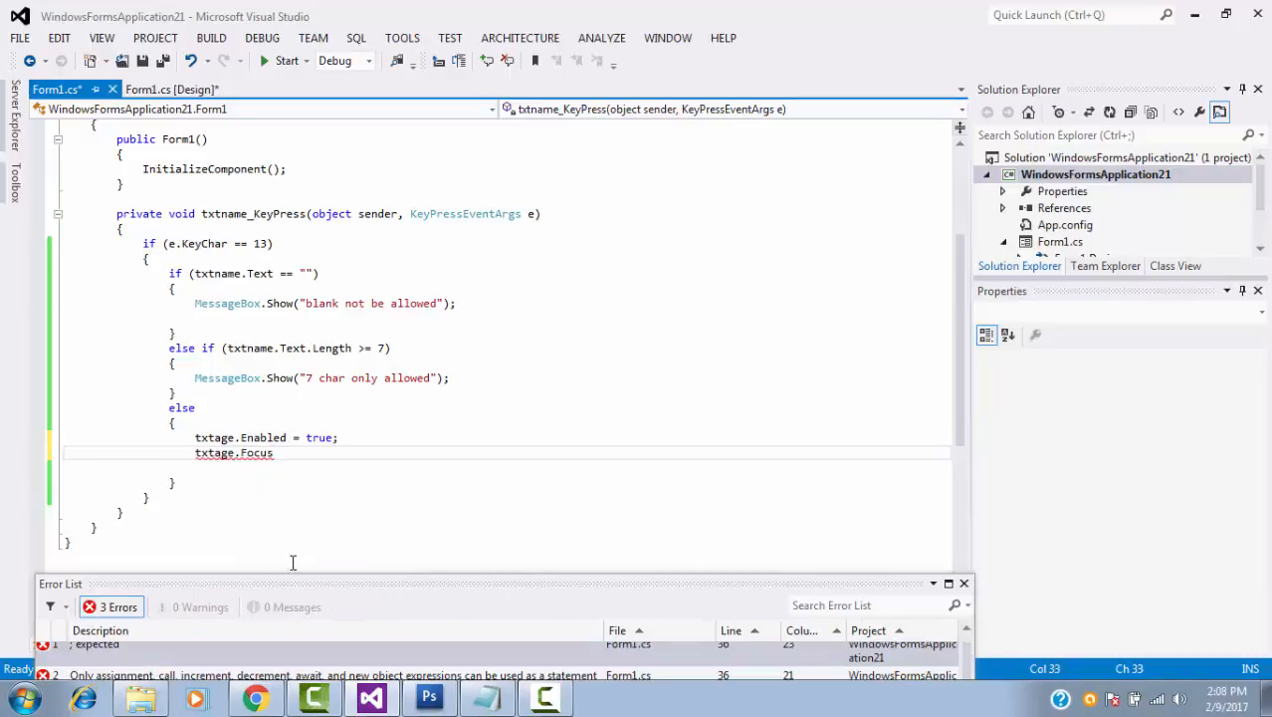
text(();)
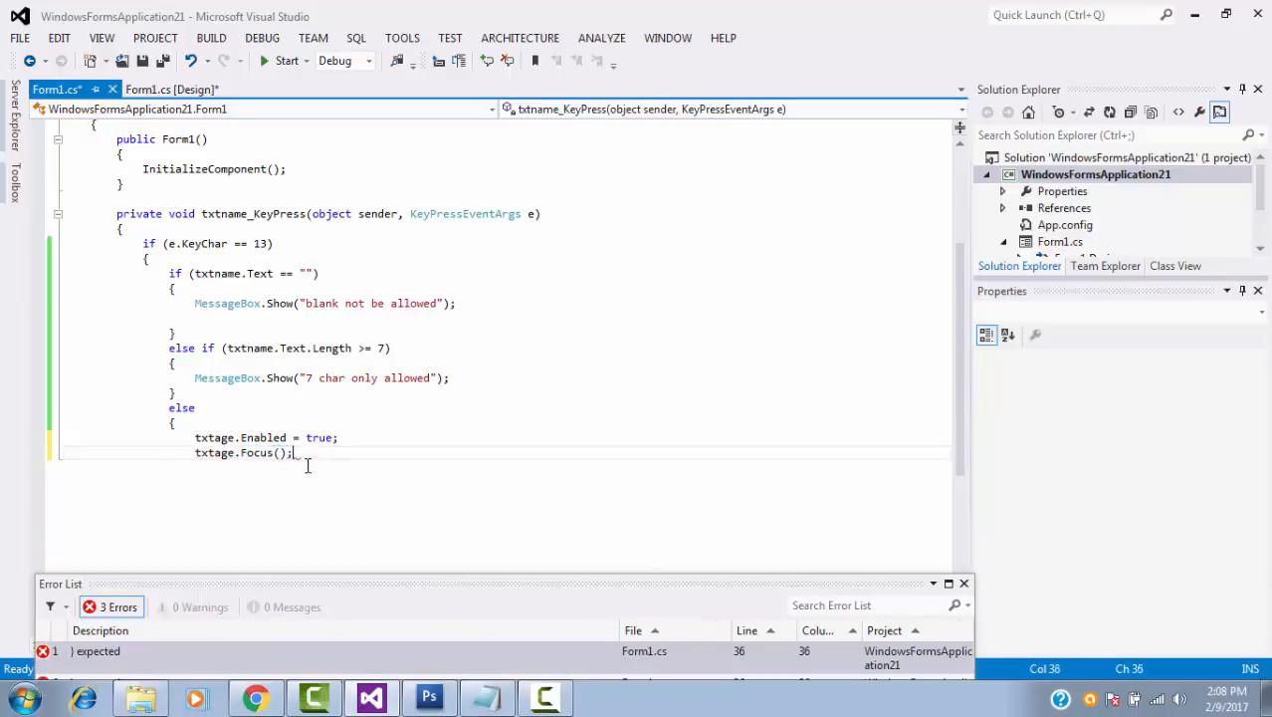
scroll(down, 3)
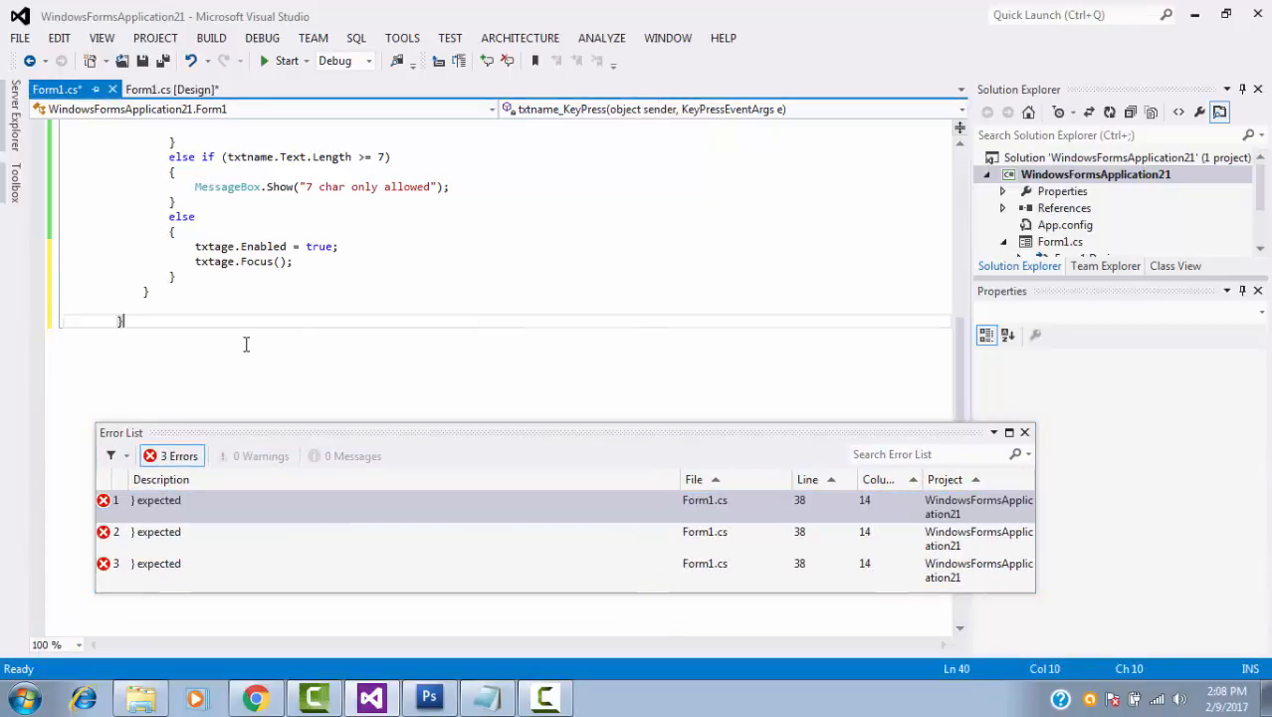
Decline running the last successful build and undo the added txtage.Focus() line.
click(287, 59)
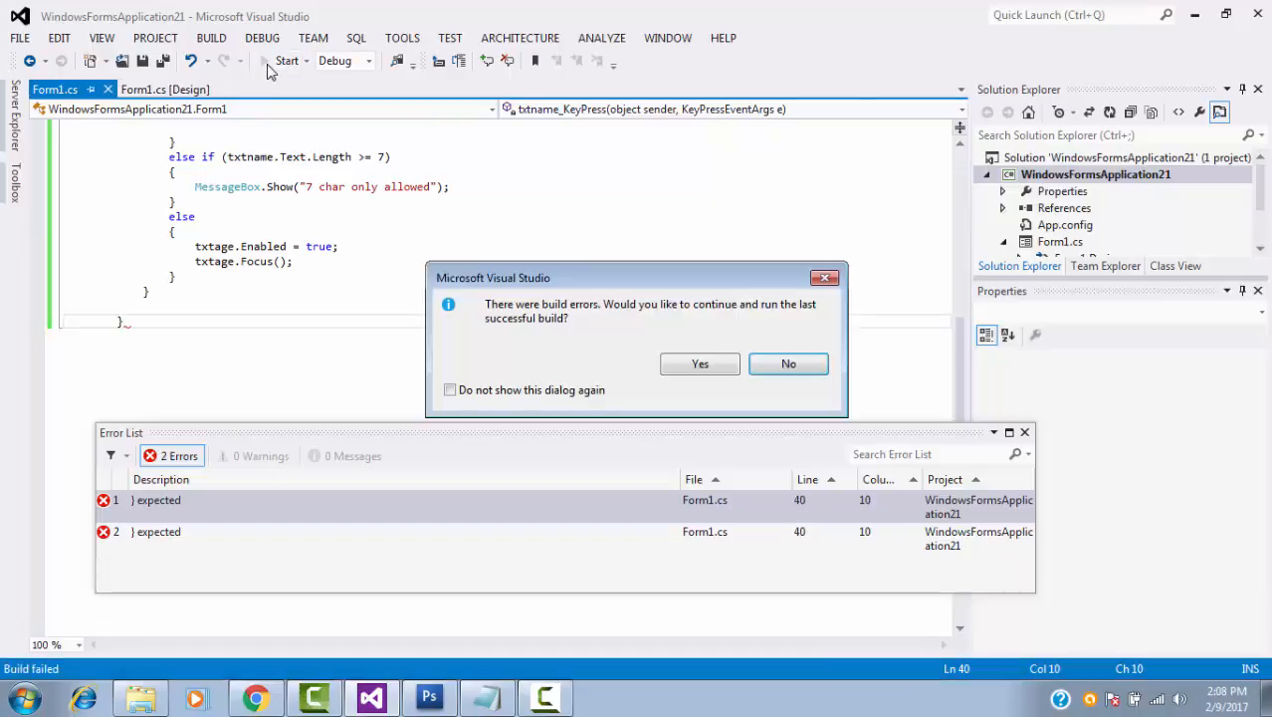
click(788, 362)
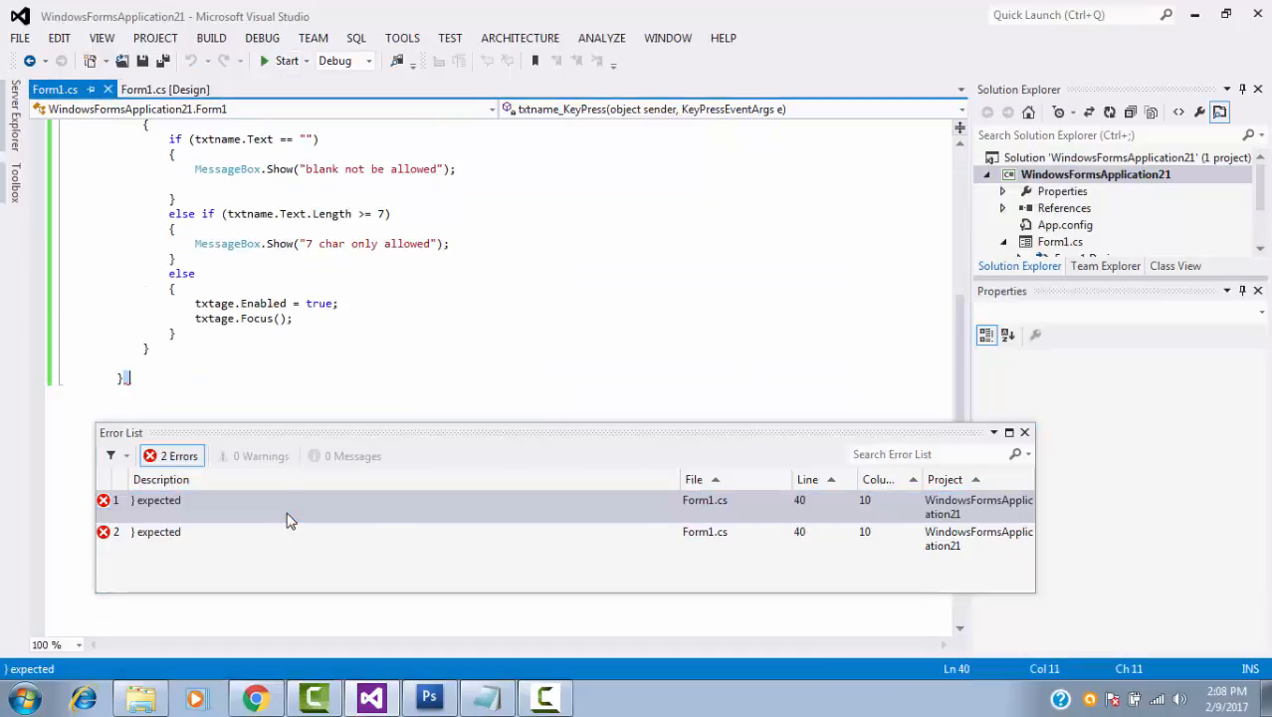
key(Backspace)
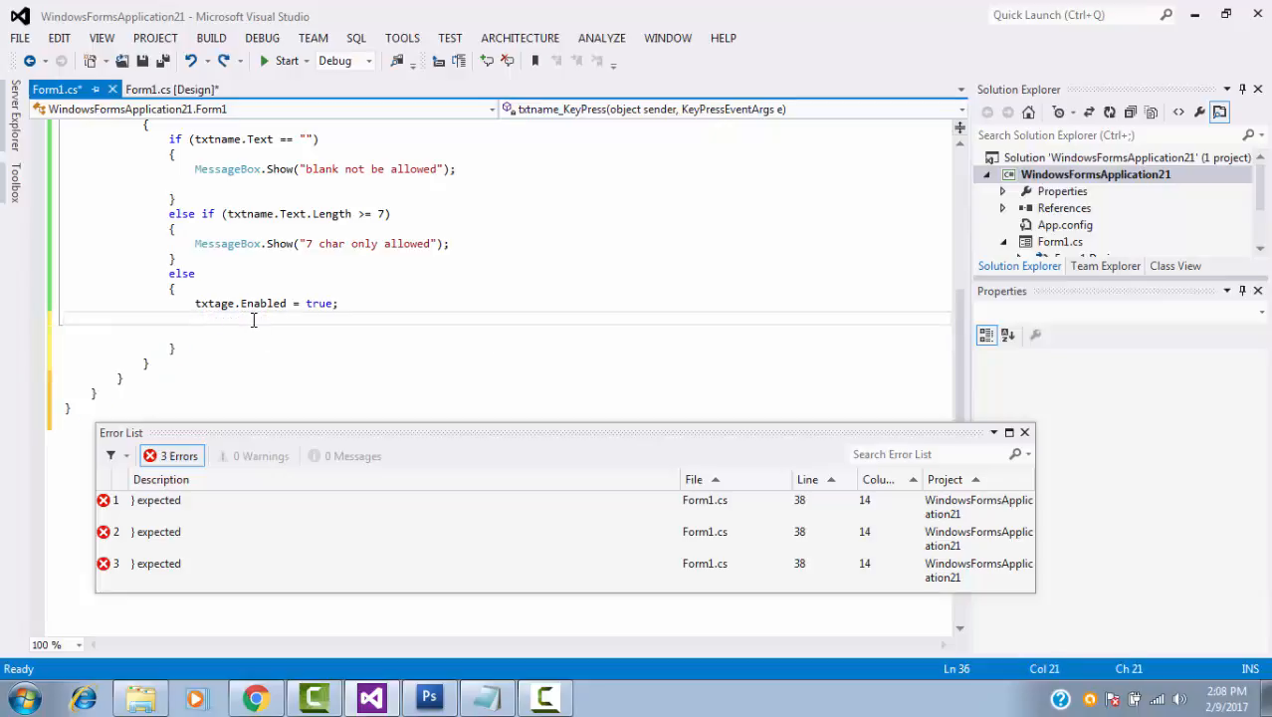
Retype txtage.Focus(); after txtage.Enabled = true;, clearing the error list.
text(txtage)
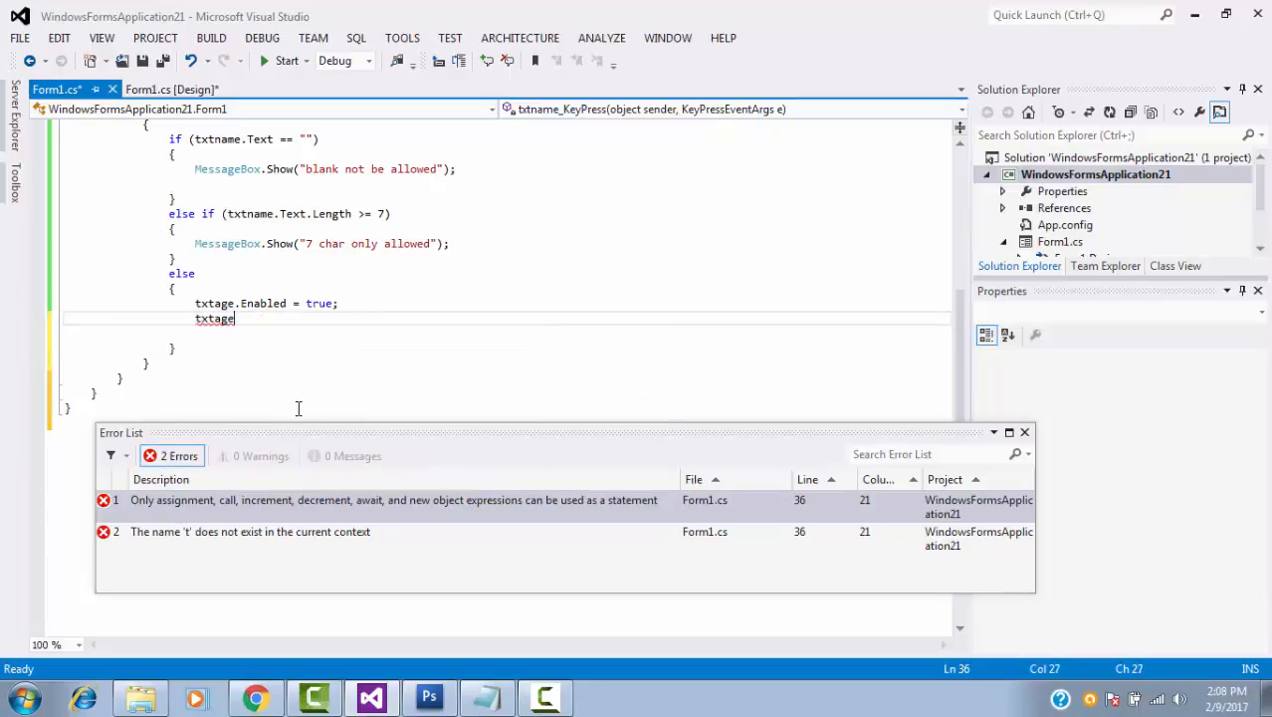
text(.Focus)
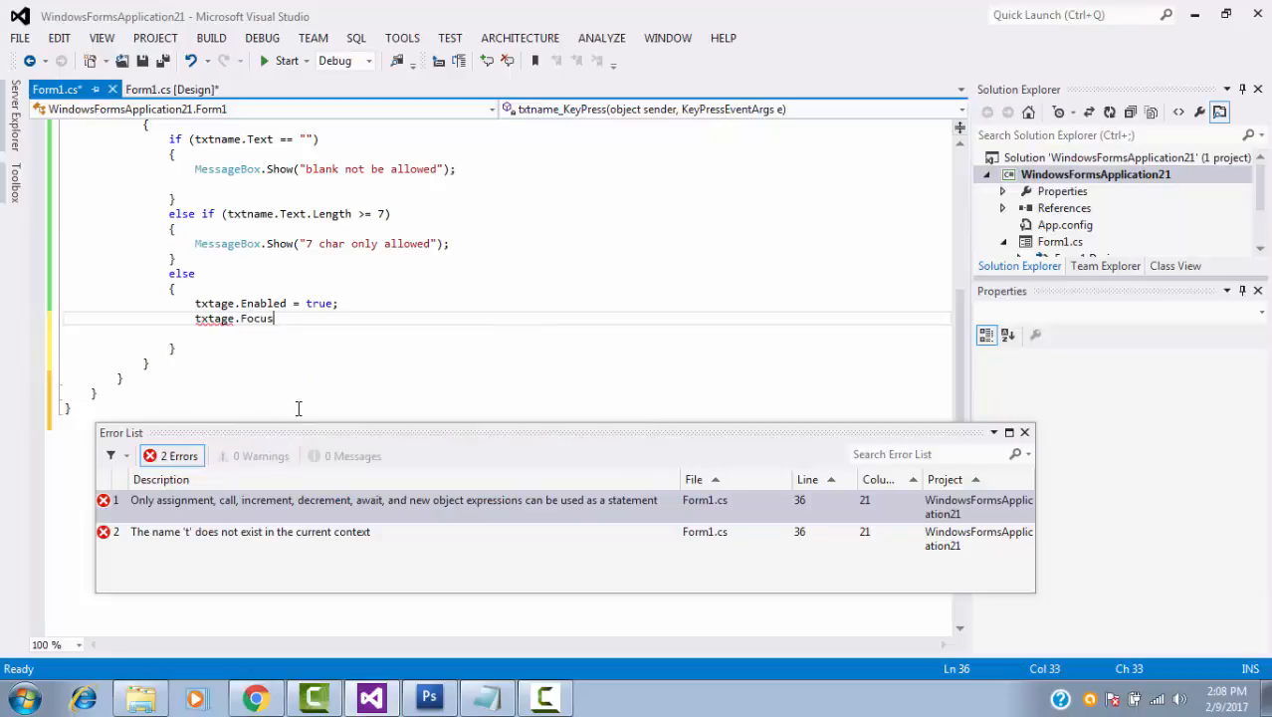
text(();)
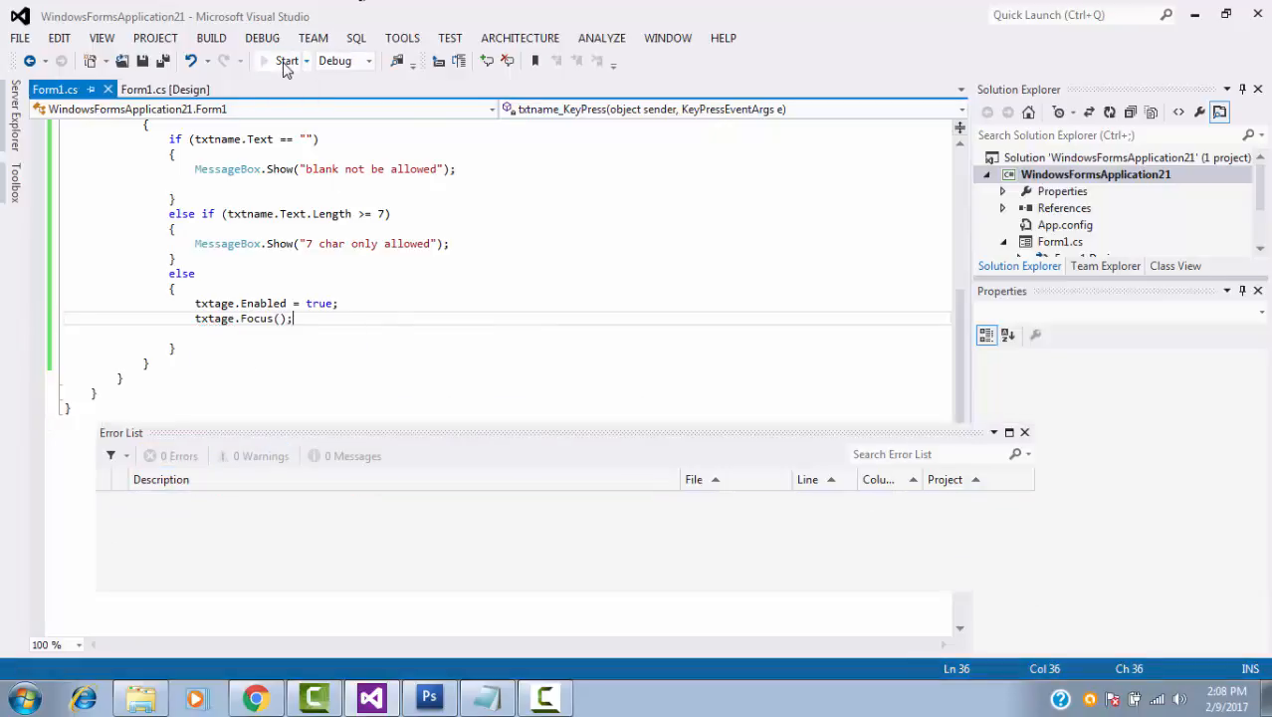
Run the form and enter the name "john" to enable the age textbox.
click(286, 59)
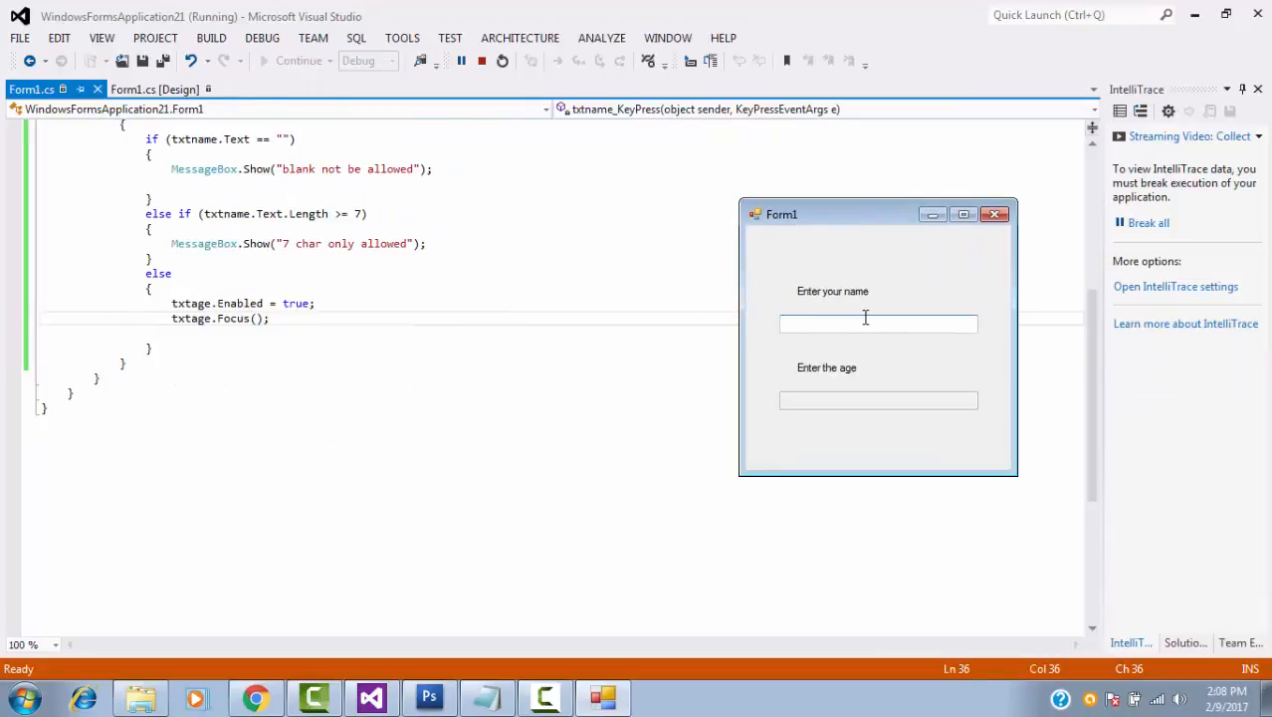
text(john)
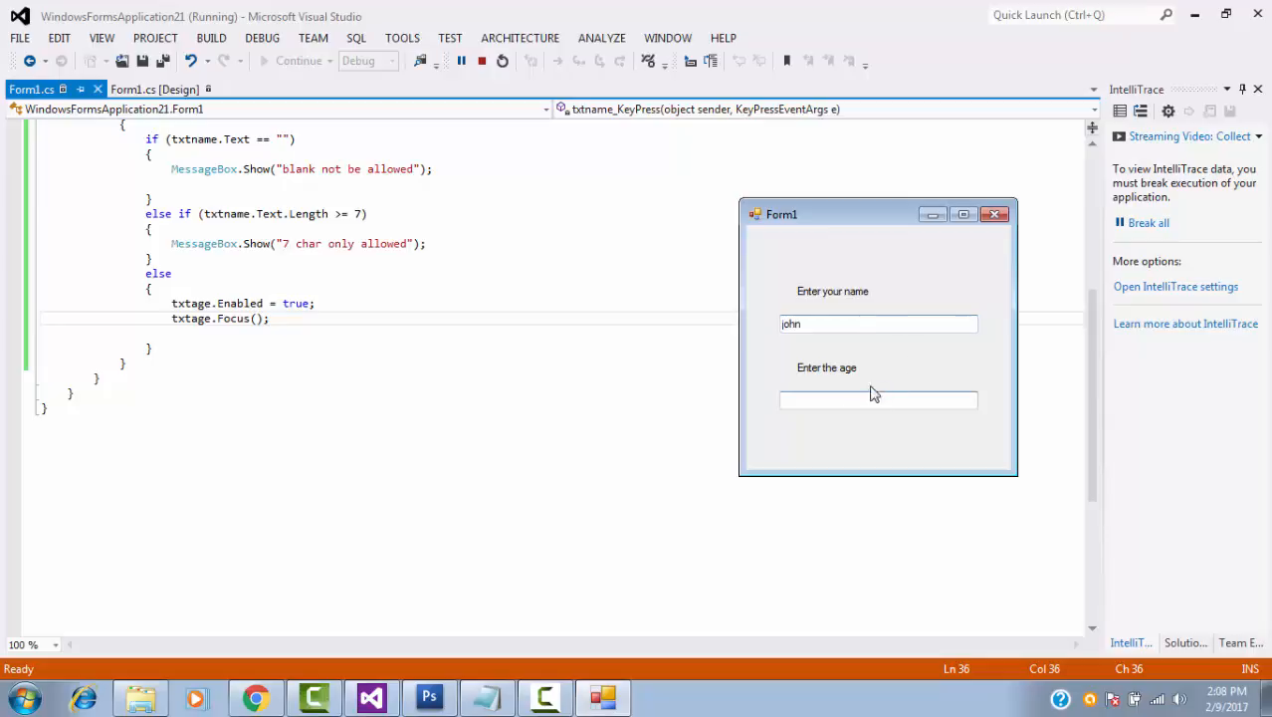
mouse_move(814, 388)
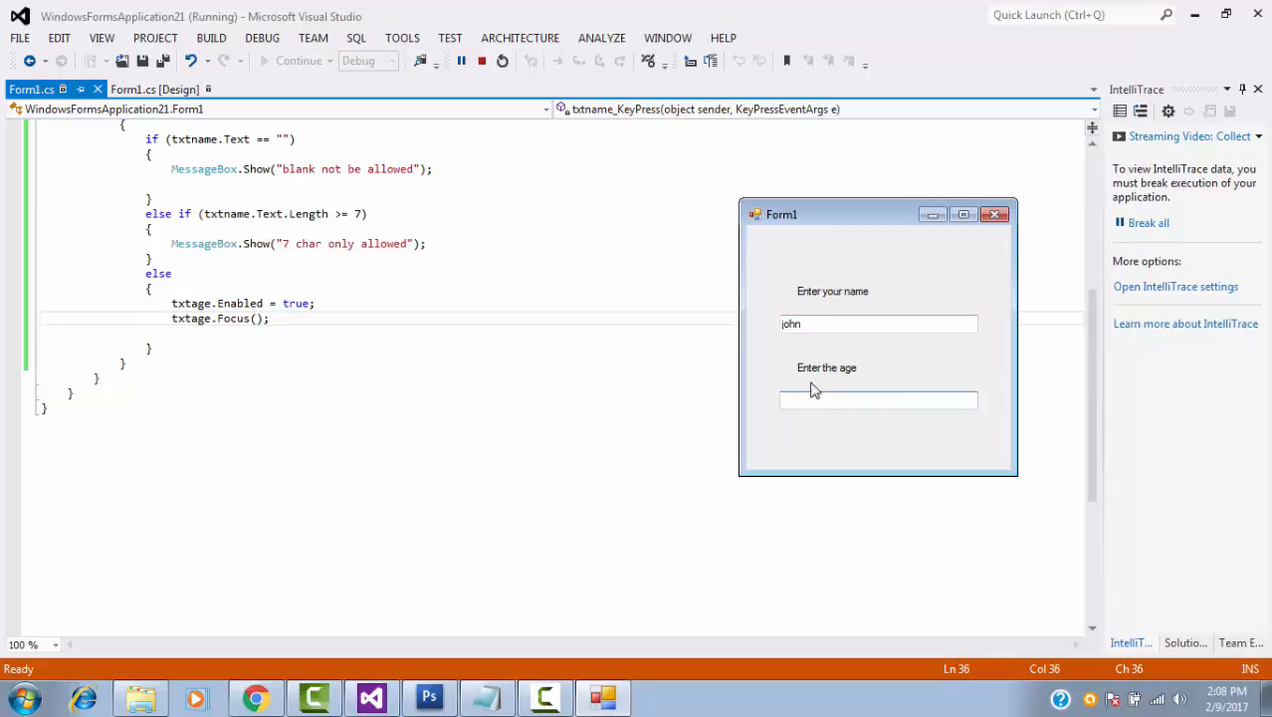